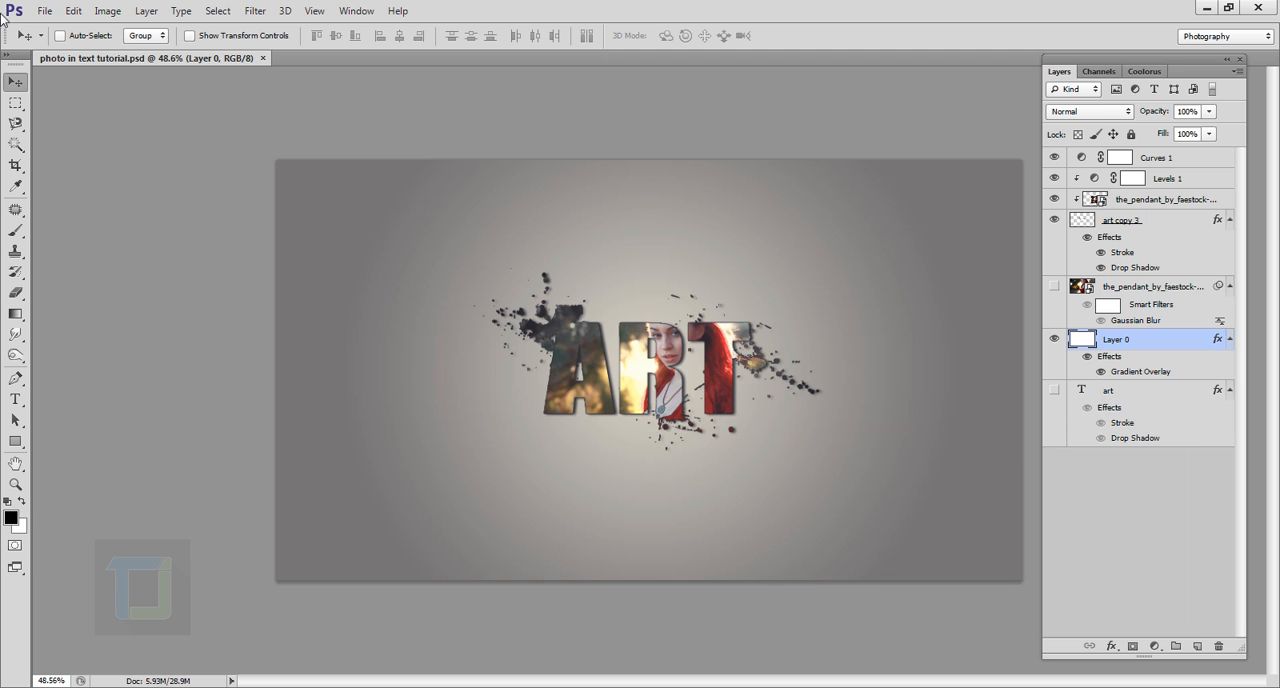
- Create a new blank 1920×1080 white document beside the finished tutorial file
{"action": "left_click", "coordinate": [44, 12]}
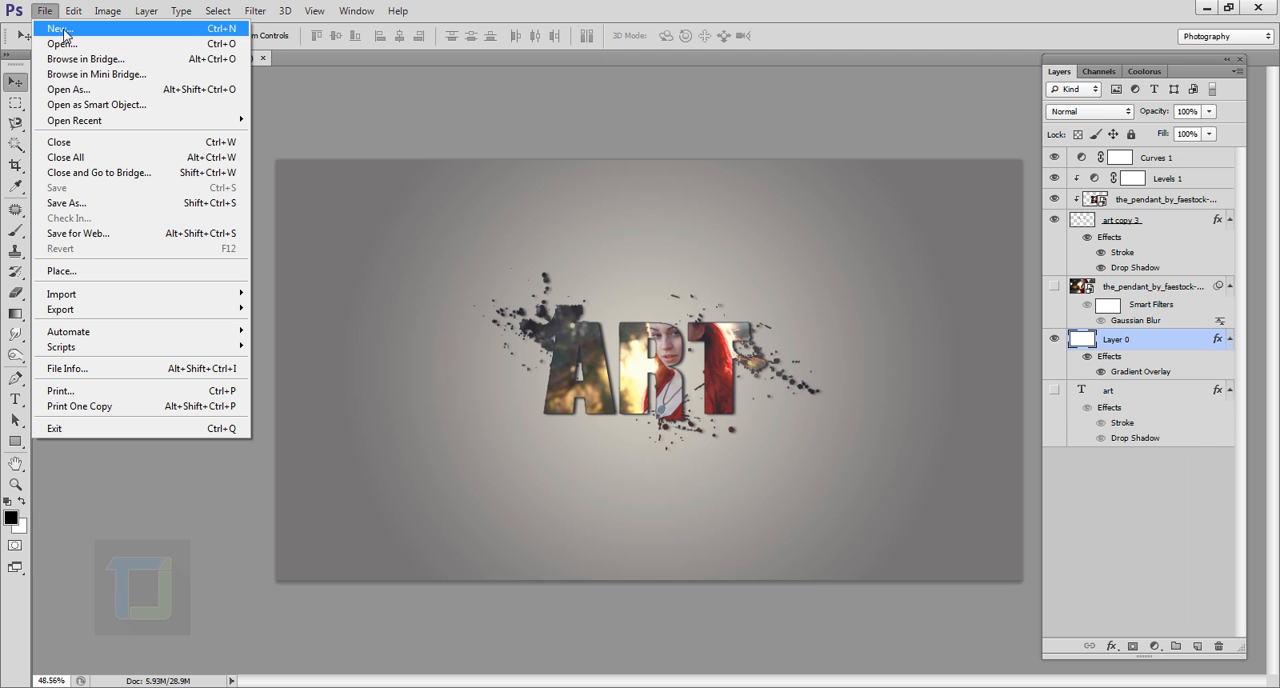
{"action": "left_click", "coordinate": [58, 28]}
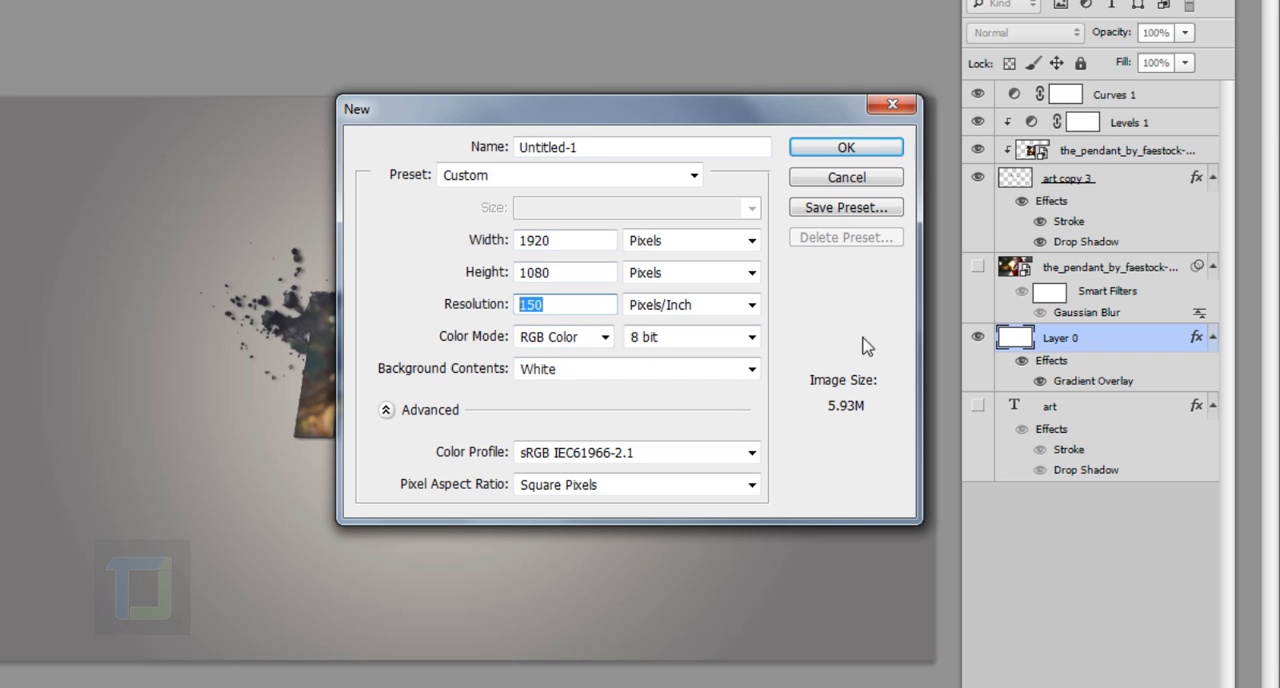
{"action": "left_click", "coordinate": [844, 148]}
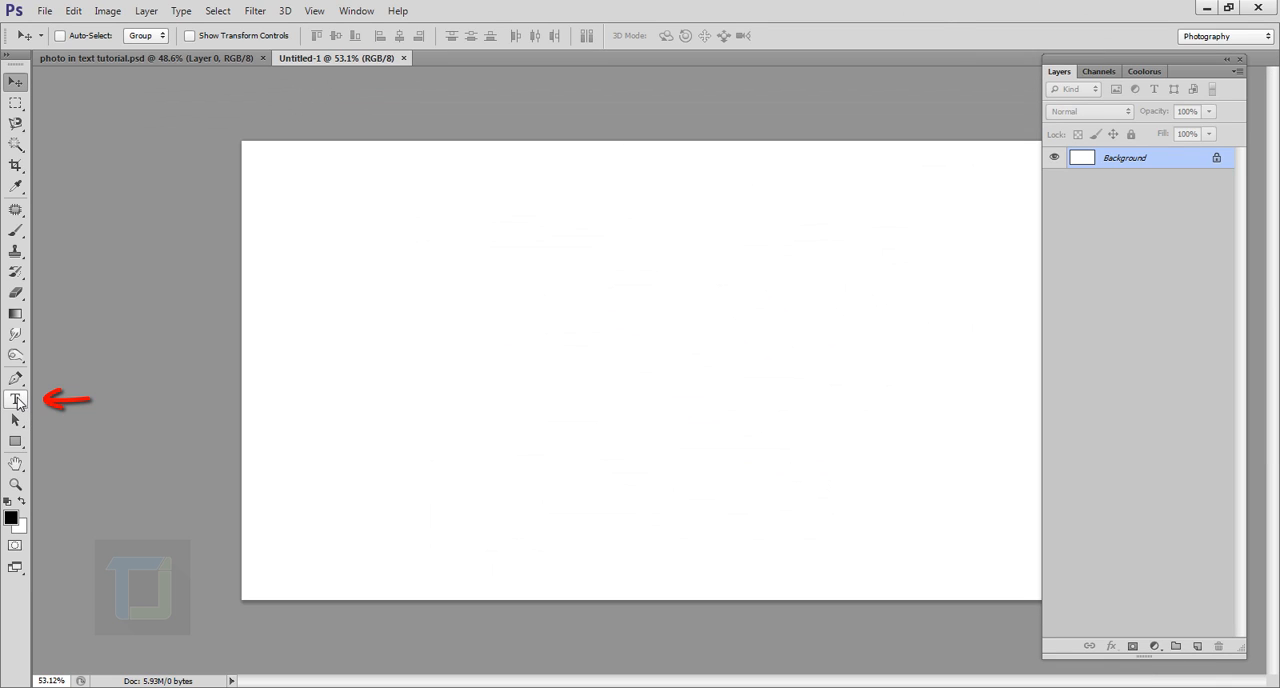
- Add the word ART in bold black Impact with the Type tool and select all
{"action": "left_click", "coordinate": [16, 400]}
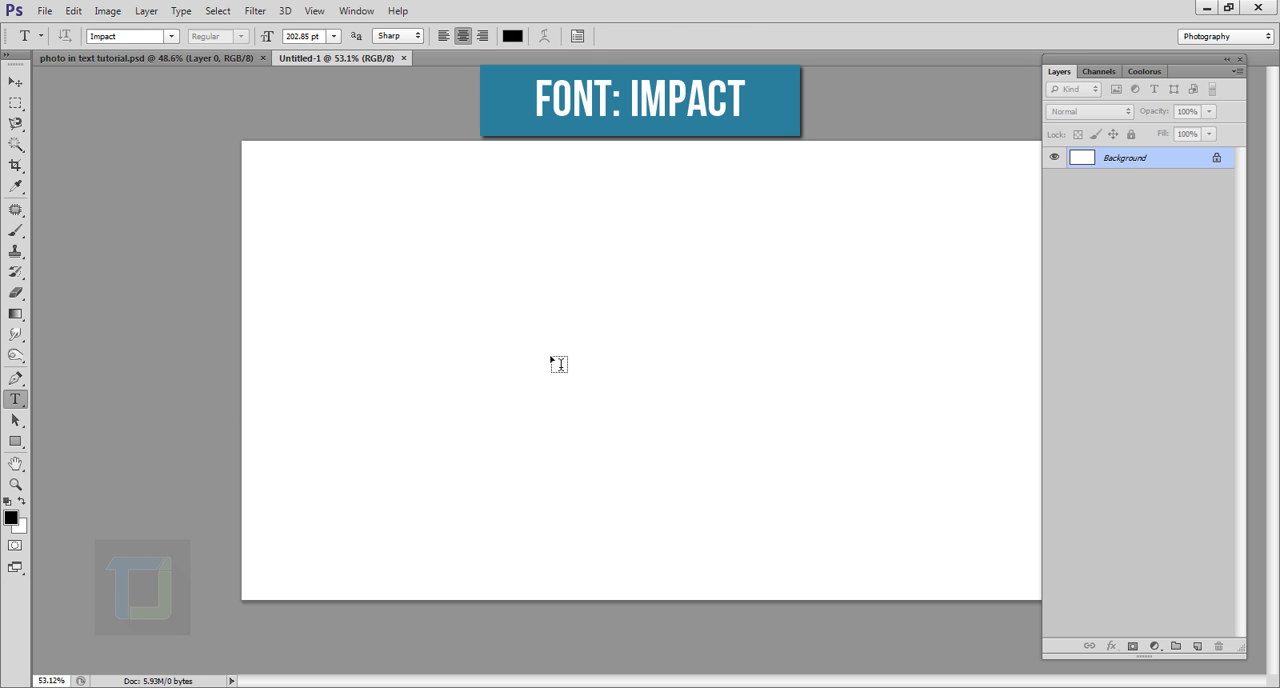
{"action": "left_click", "coordinate": [552, 360]}
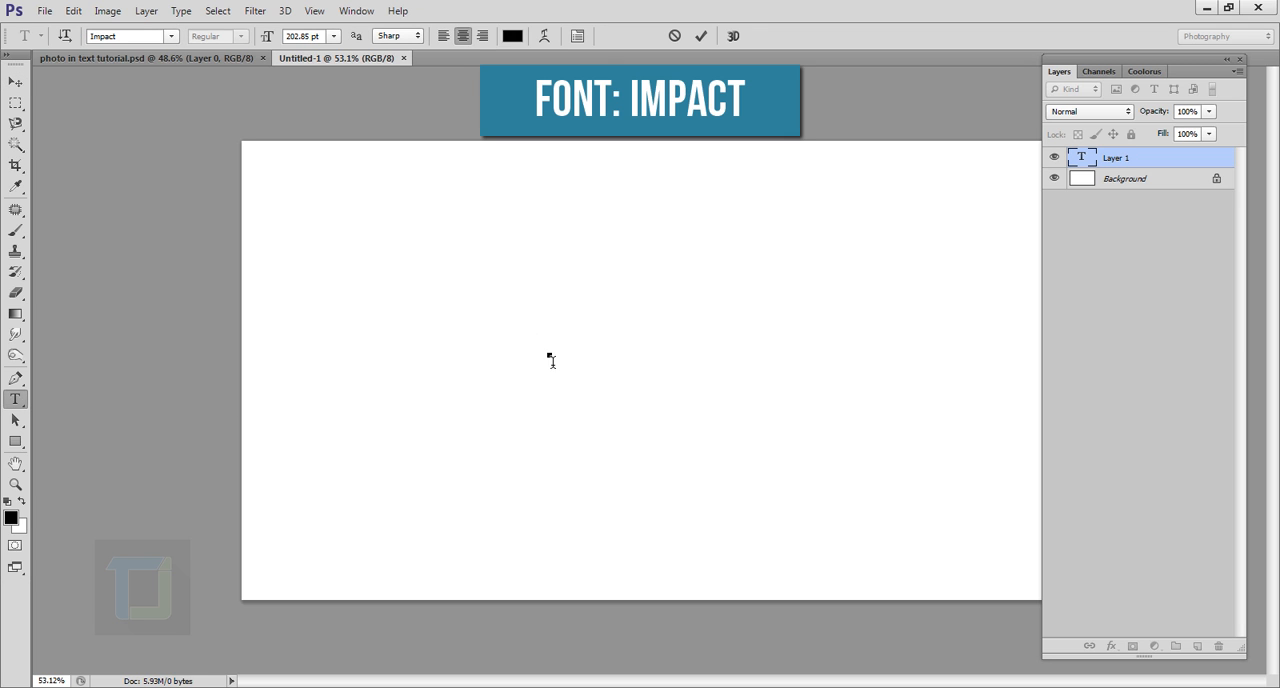
{"action": "type", "text": "ART"}
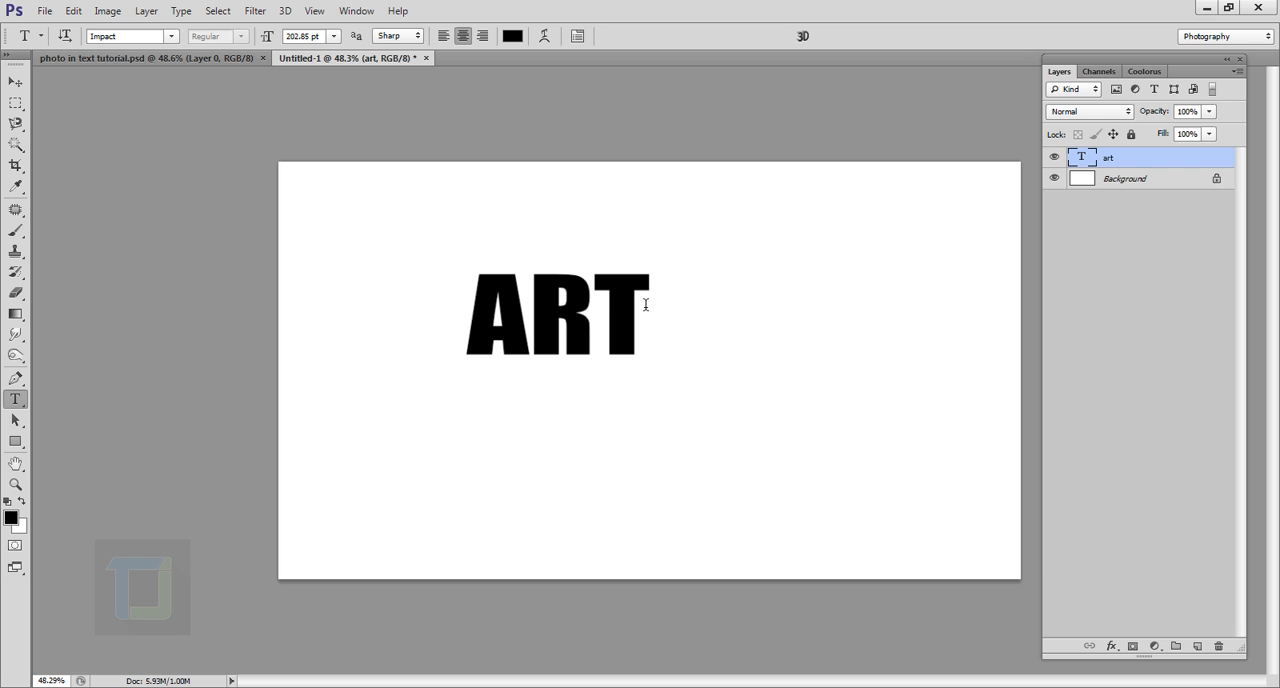
{"action": "key", "text": "ctrl+a"}
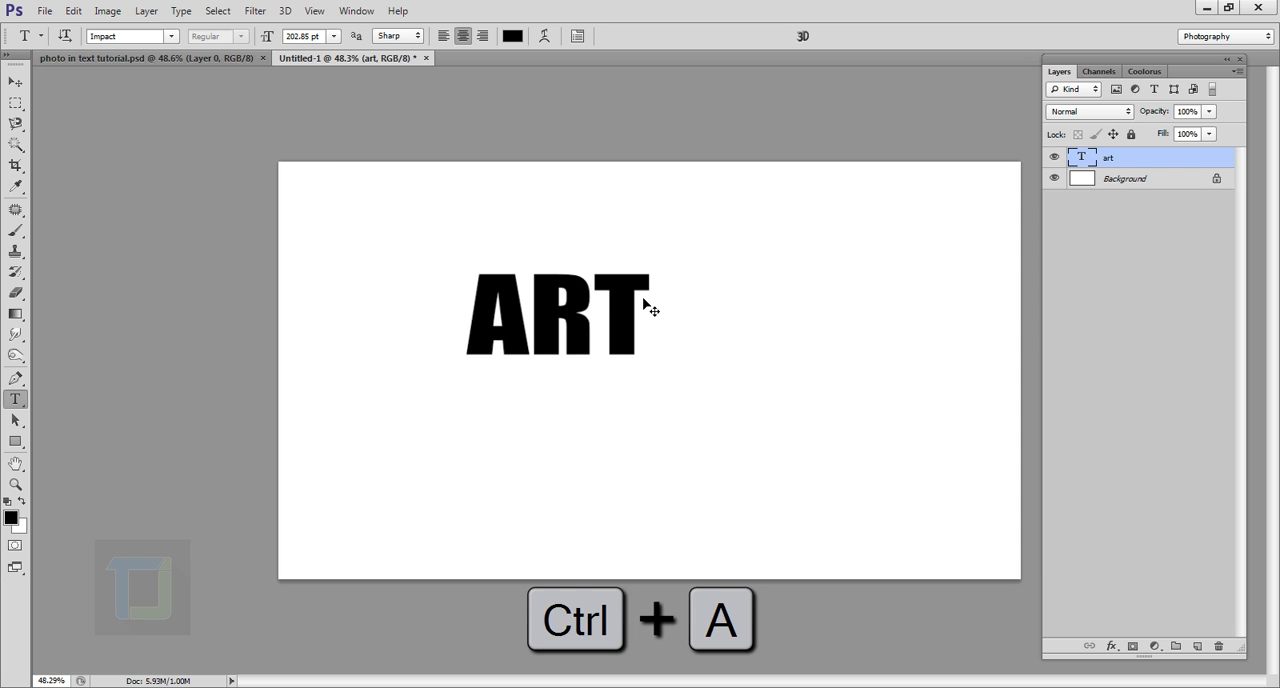
{"action": "key", "text": "ctrl+a"}
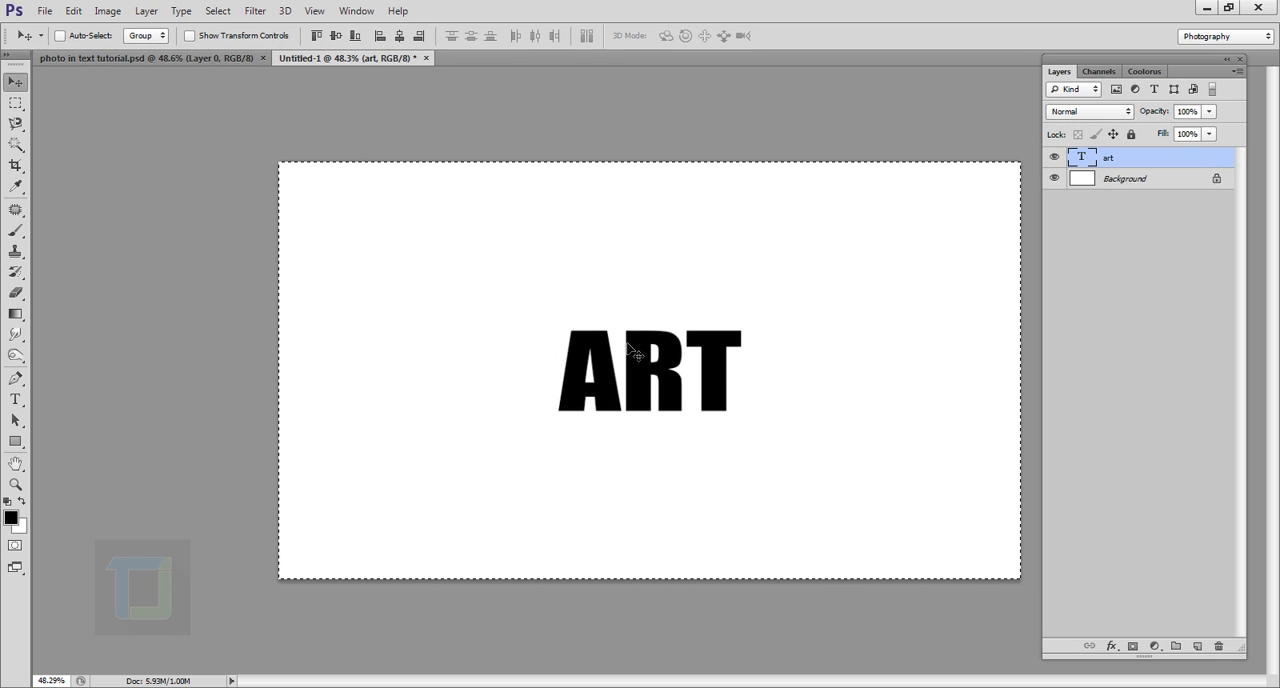
- Centre ART on the canvas, deselect, check character settings and commit the text
{"action": "left_click", "coordinate": [216, 12]}
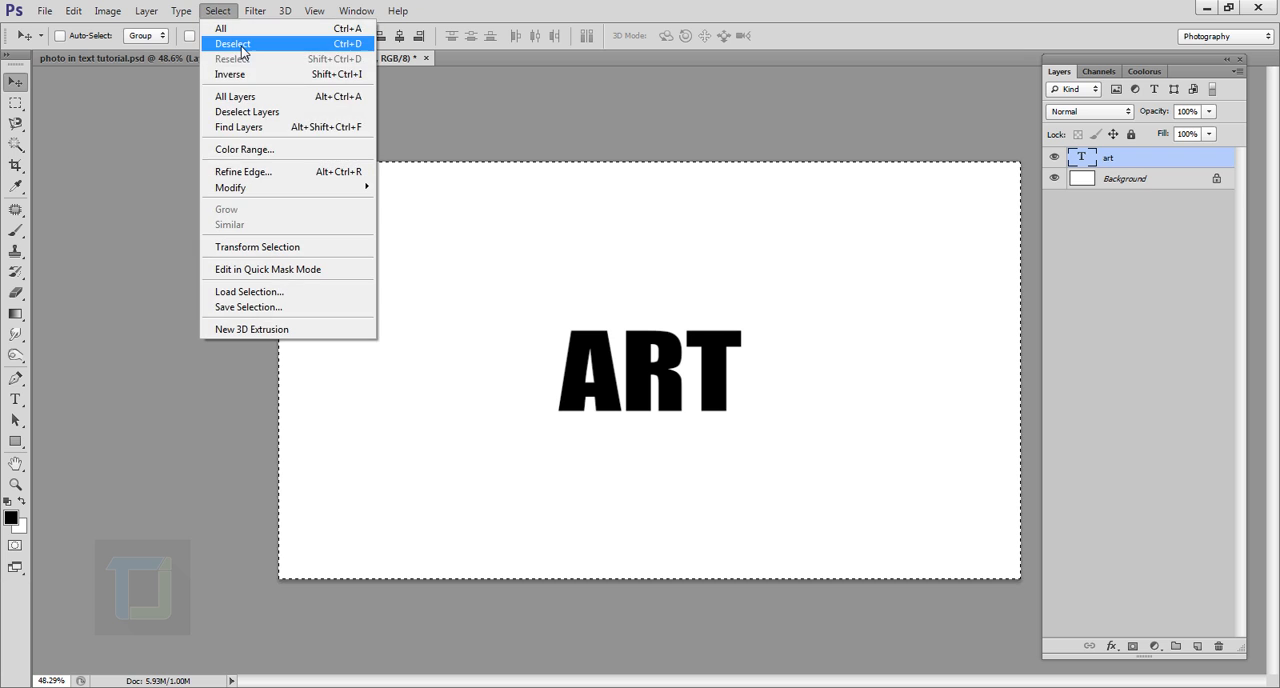
{"action": "left_click", "coordinate": [232, 44]}
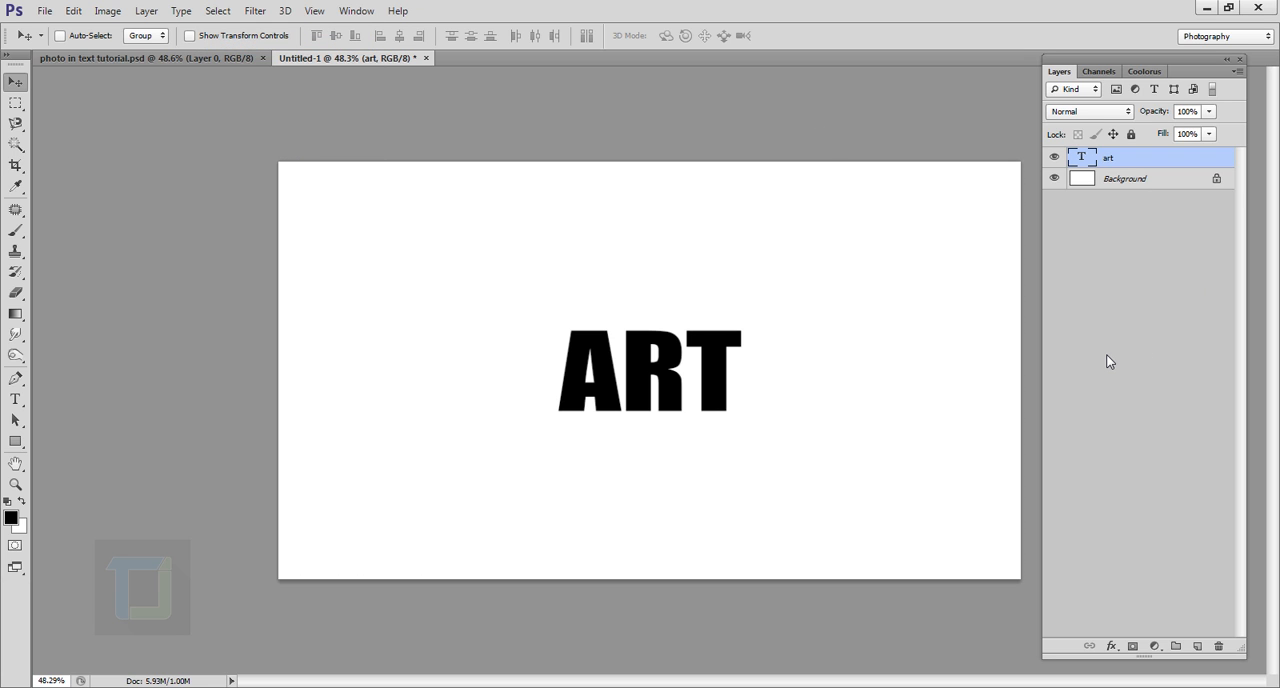
{"action": "double_click", "coordinate": [1082, 156]}
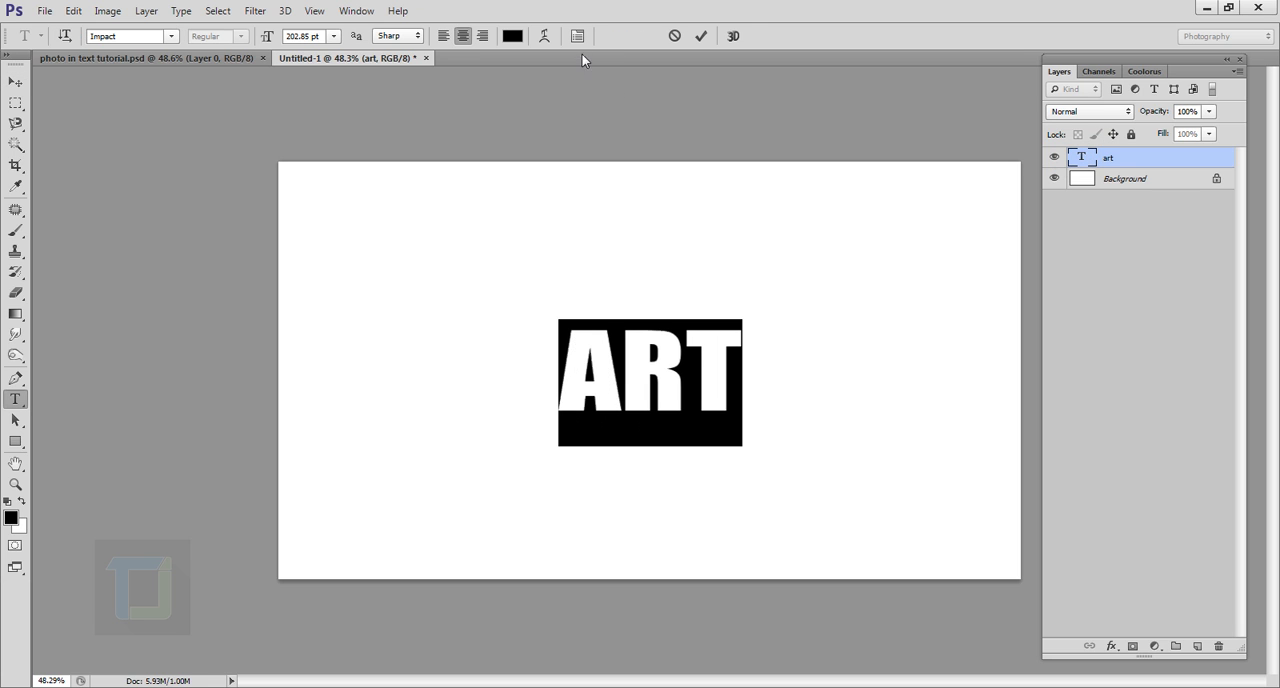
{"action": "left_click", "coordinate": [578, 36]}
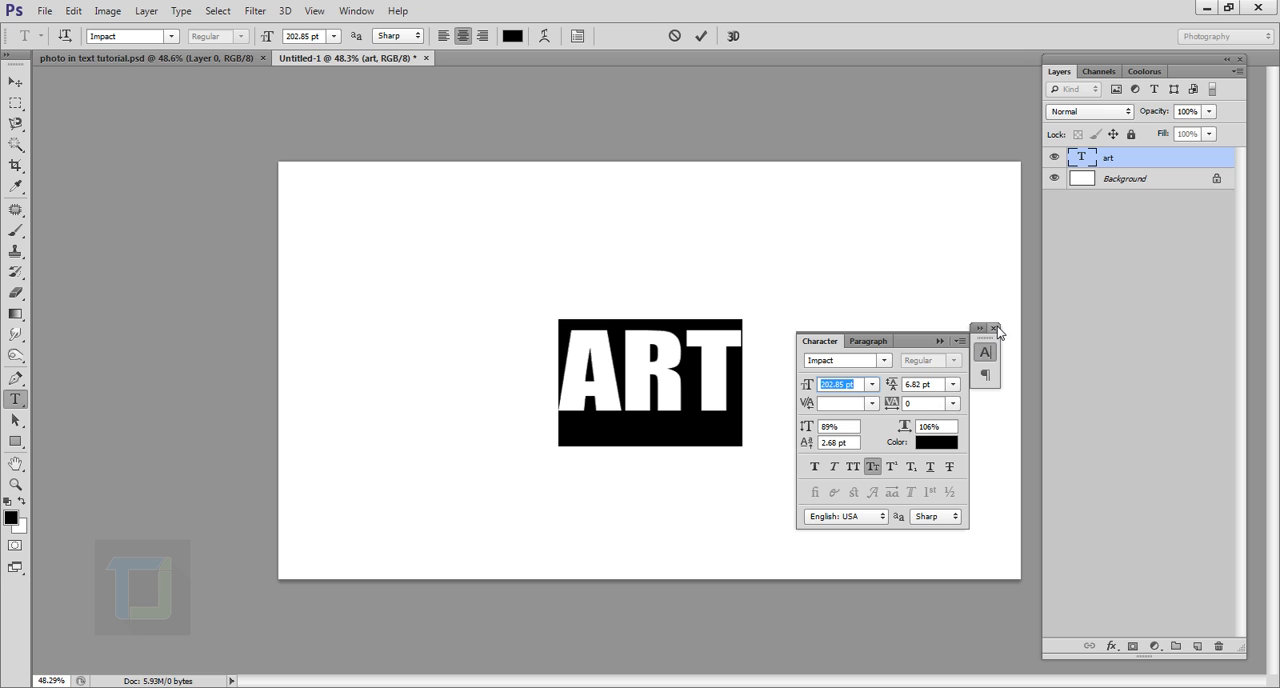
{"action": "left_click", "coordinate": [996, 328]}
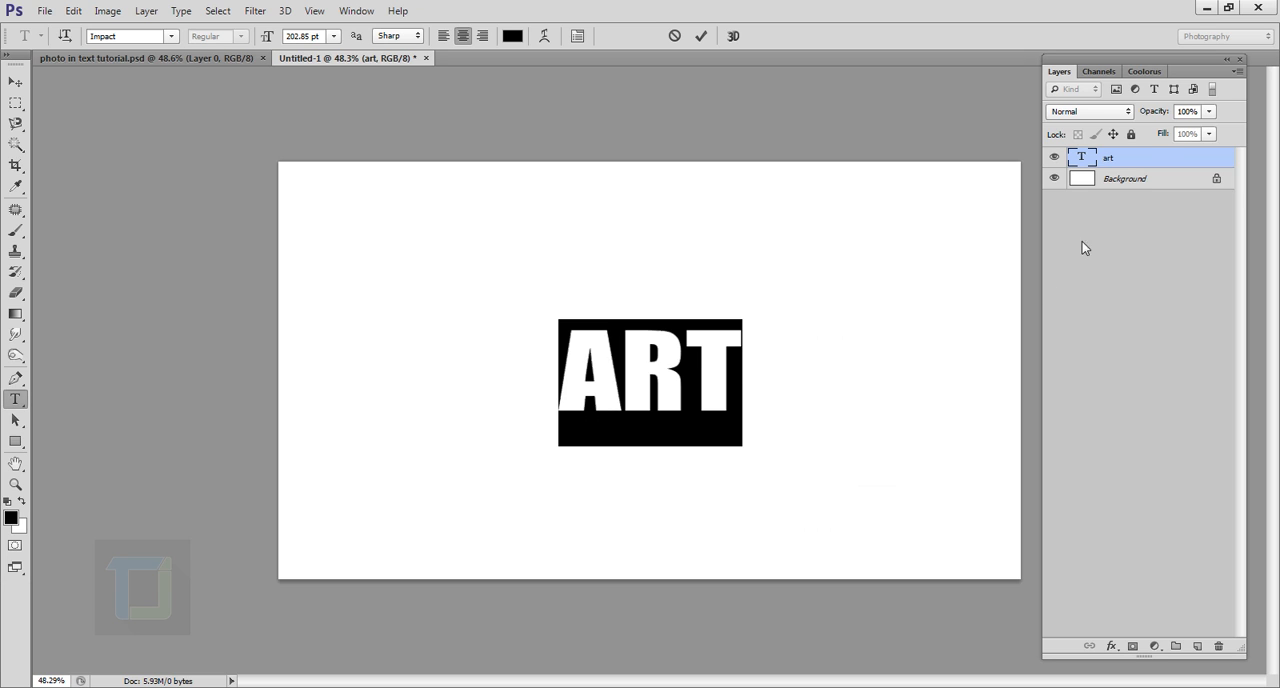
{"action": "left_click", "coordinate": [16, 80]}
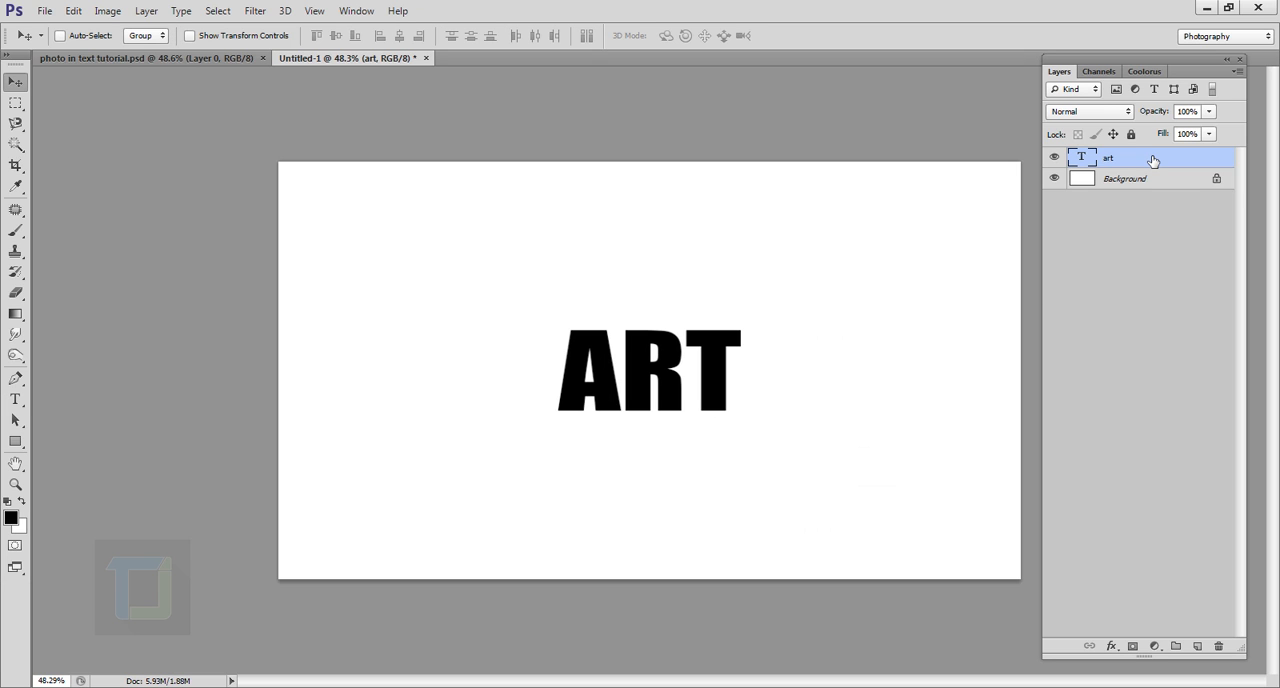
- Place the red-haired portrait photo into the document above the ART text
{"action": "left_click", "coordinate": [44, 12]}
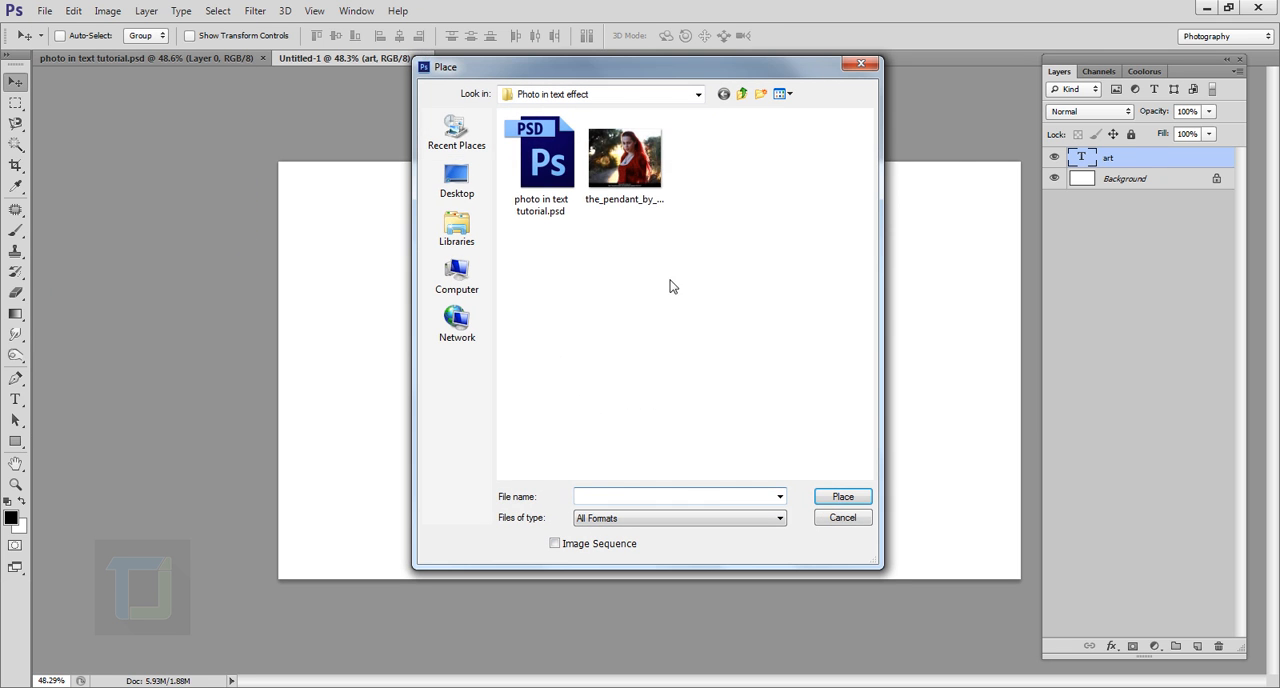
{"action": "left_click", "coordinate": [624, 156]}
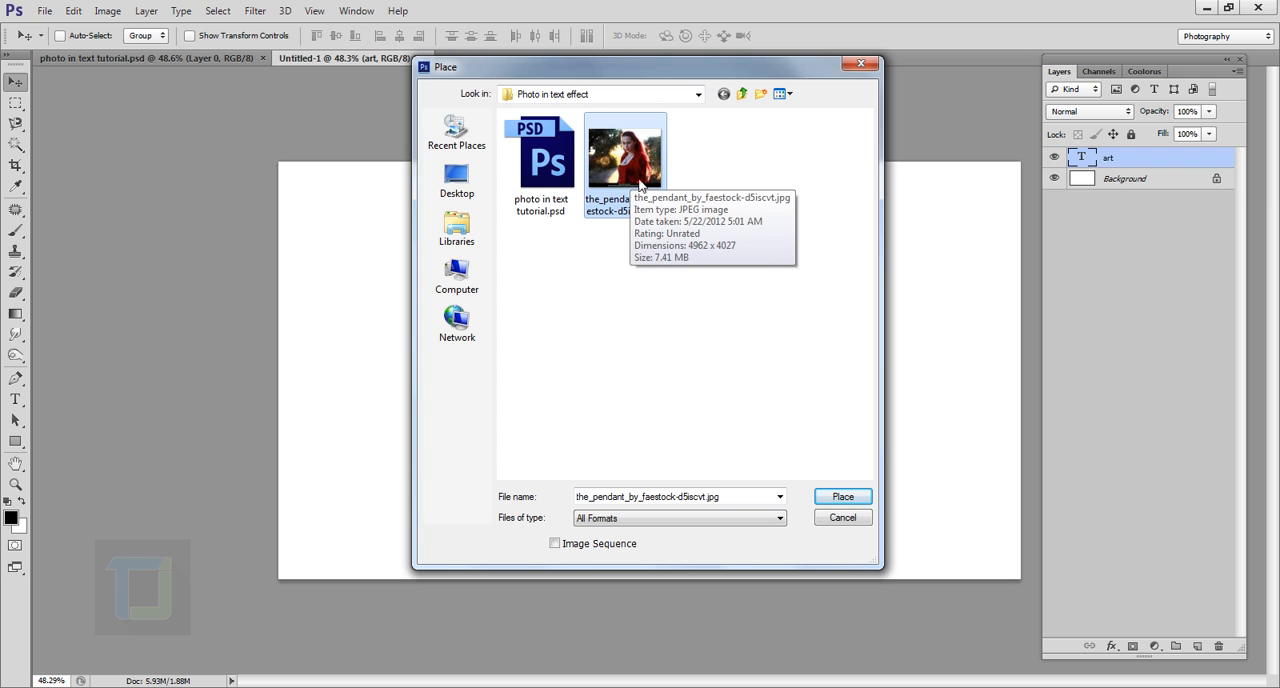
{"action": "left_click", "coordinate": [842, 496]}
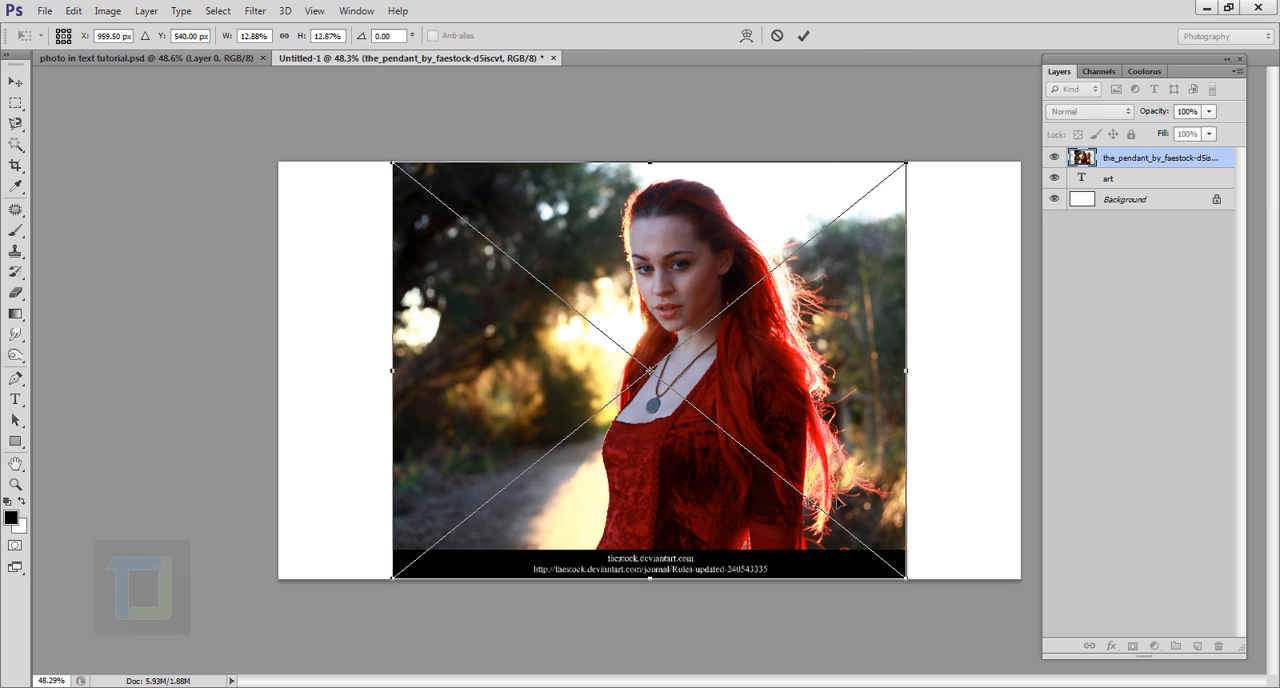
{"action": "left_click", "coordinate": [804, 36]}
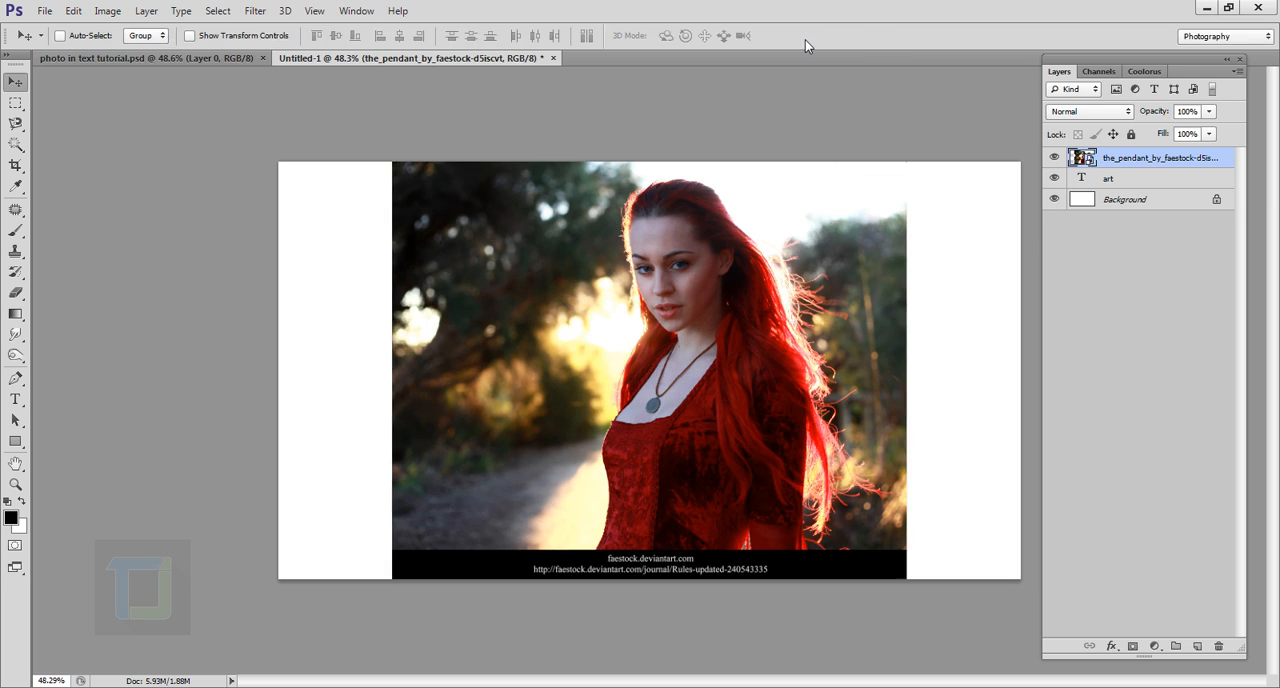
- Clip the photo layer to the ART text so only the letters show the photo
{"action": "left_click", "coordinate": [1052, 156]}
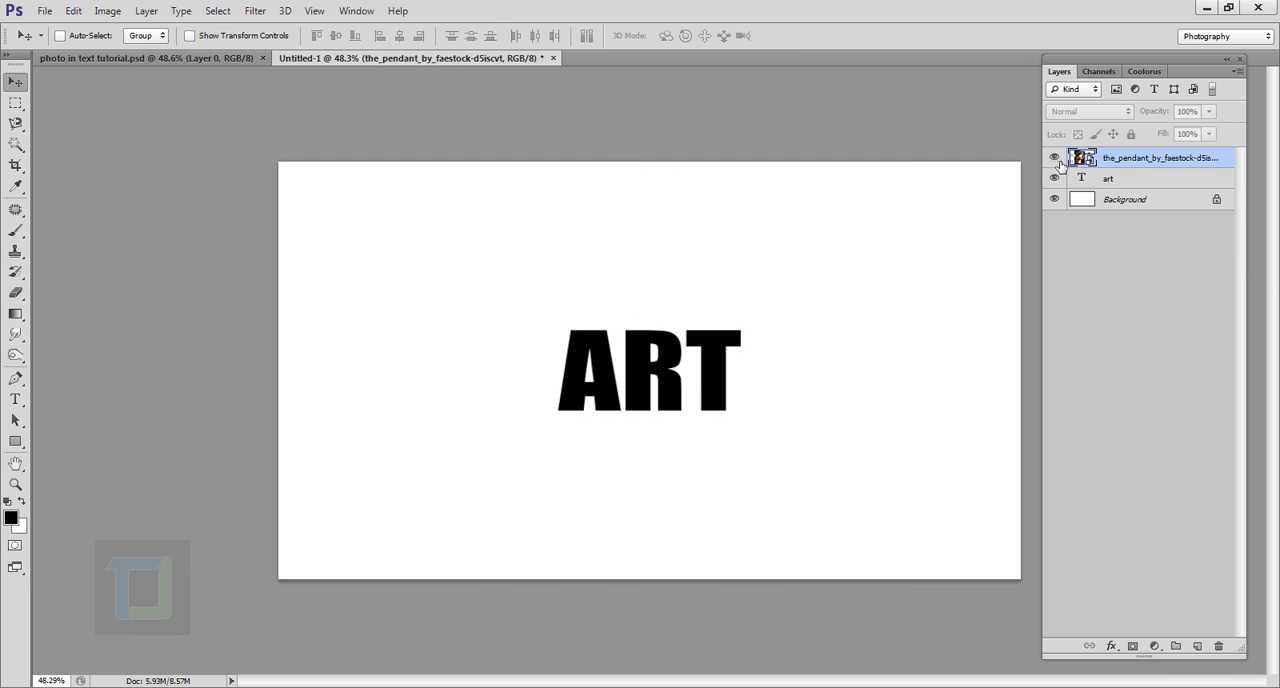
{"action": "left_click", "coordinate": [1052, 156]}
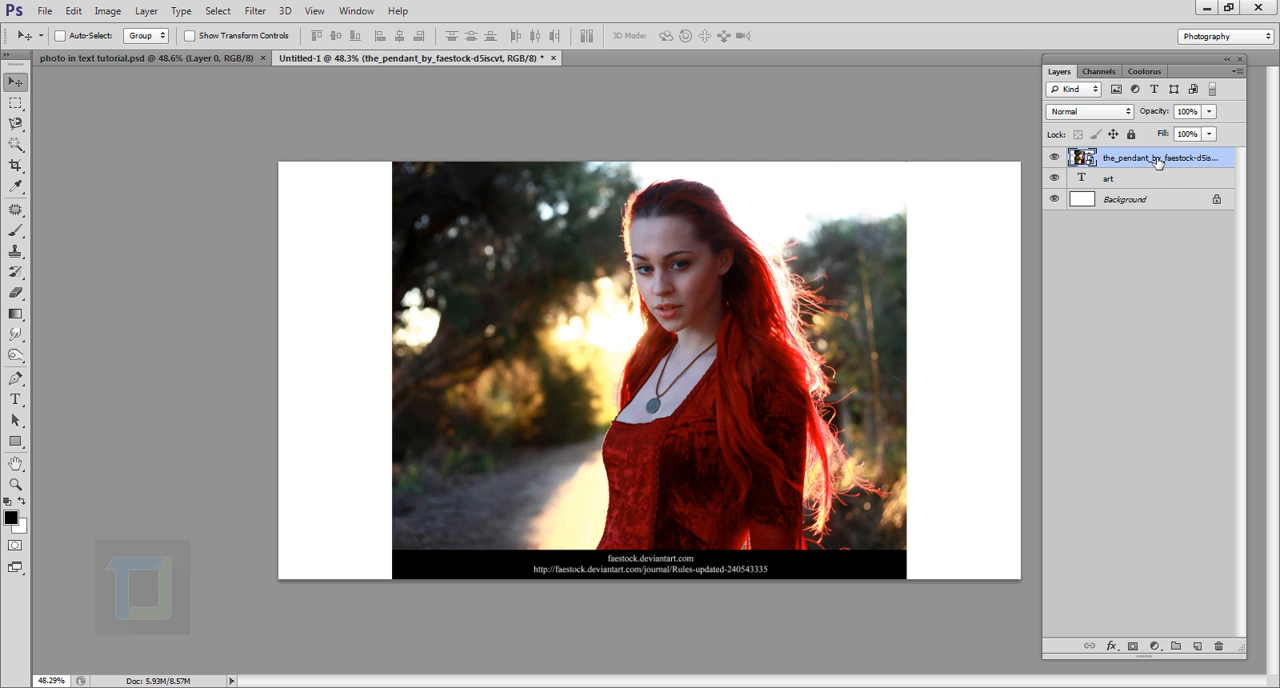
{"action": "right_click", "coordinate": [1158, 156]}
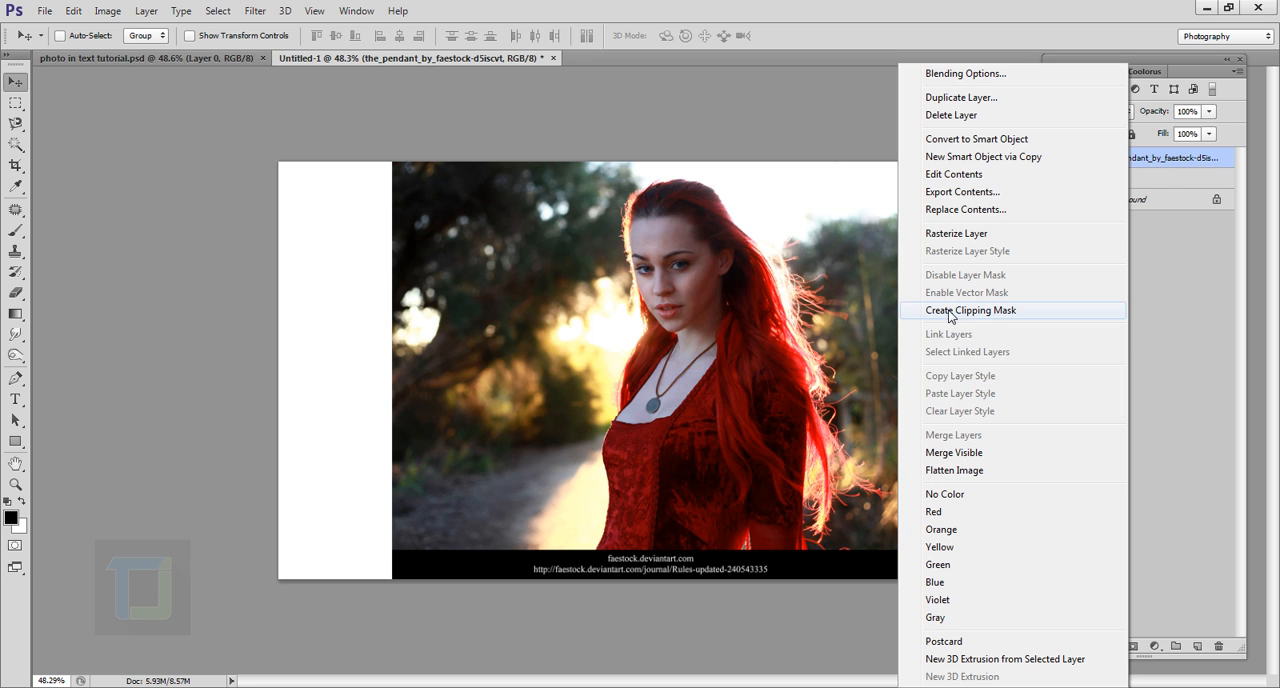
{"action": "left_click", "coordinate": [970, 308]}
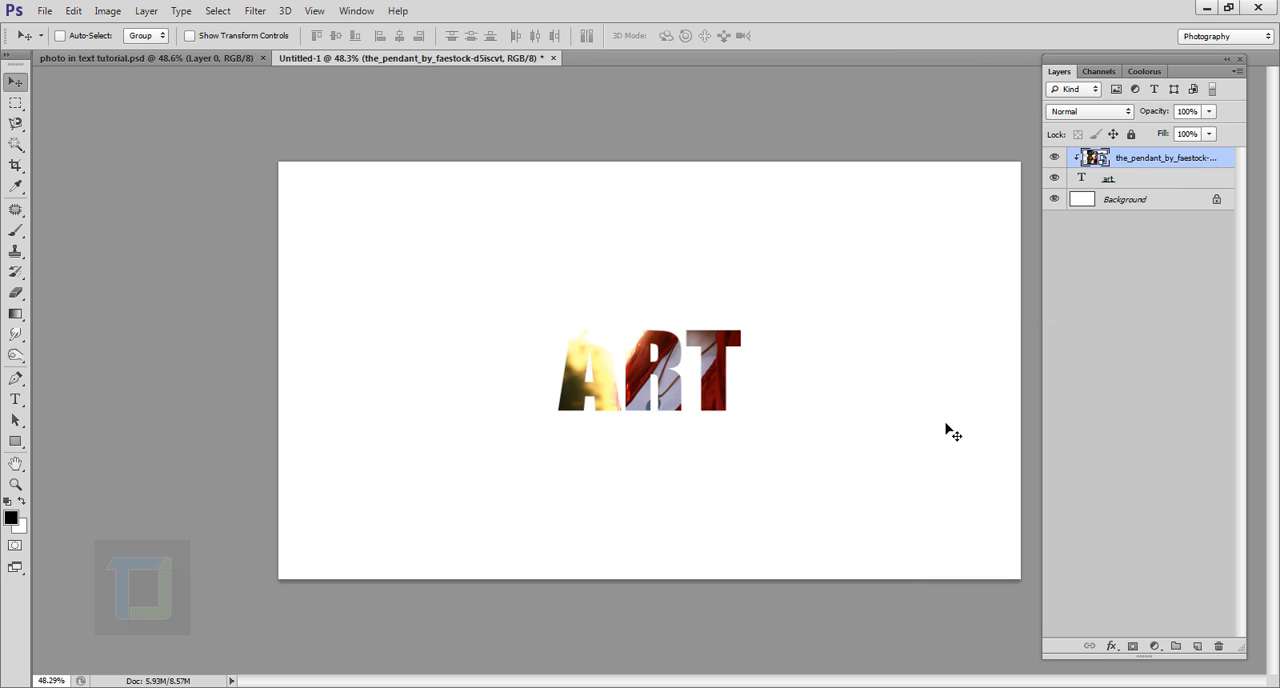
{"action": "mouse_move", "coordinate": [768, 420]}
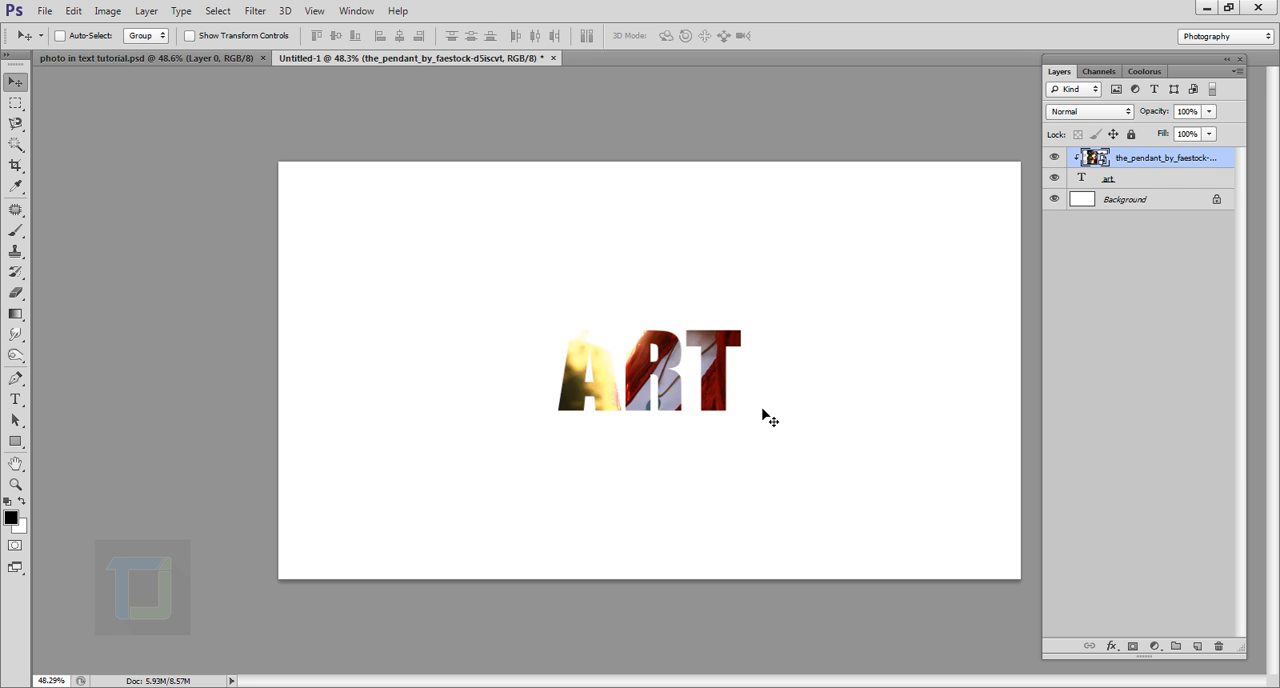
{"action": "mouse_move", "coordinate": [14, 82]}
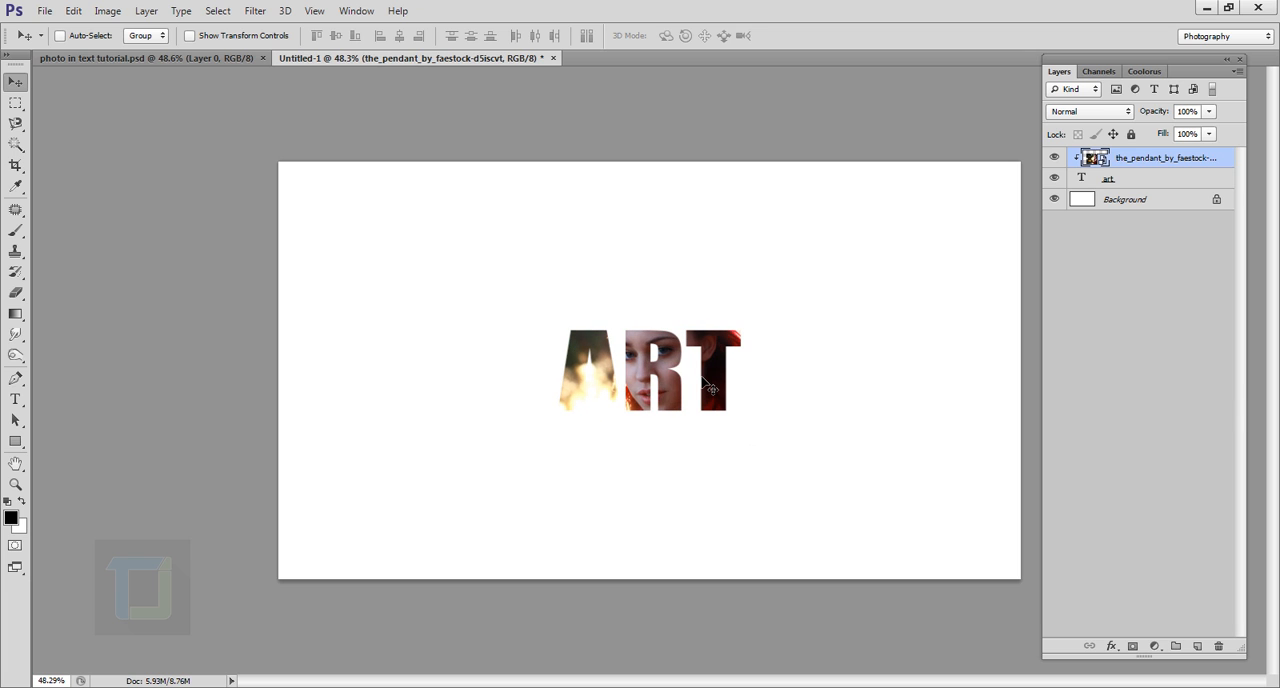
- Free-transform the clipped photo so the woman's face and red hair sit inside the letters
{"action": "key", "text": "ctrl+t"}
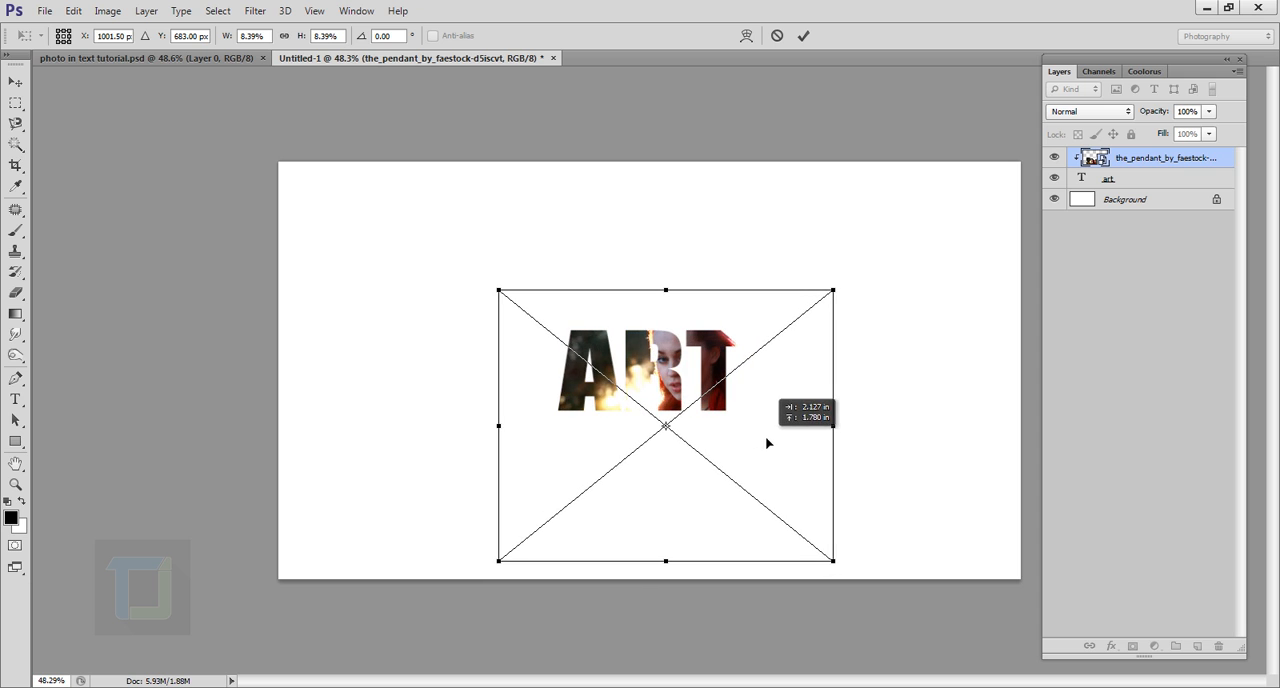
{"action": "left_click_drag", "start_coordinate": [832, 292], "coordinate": [802, 312]}
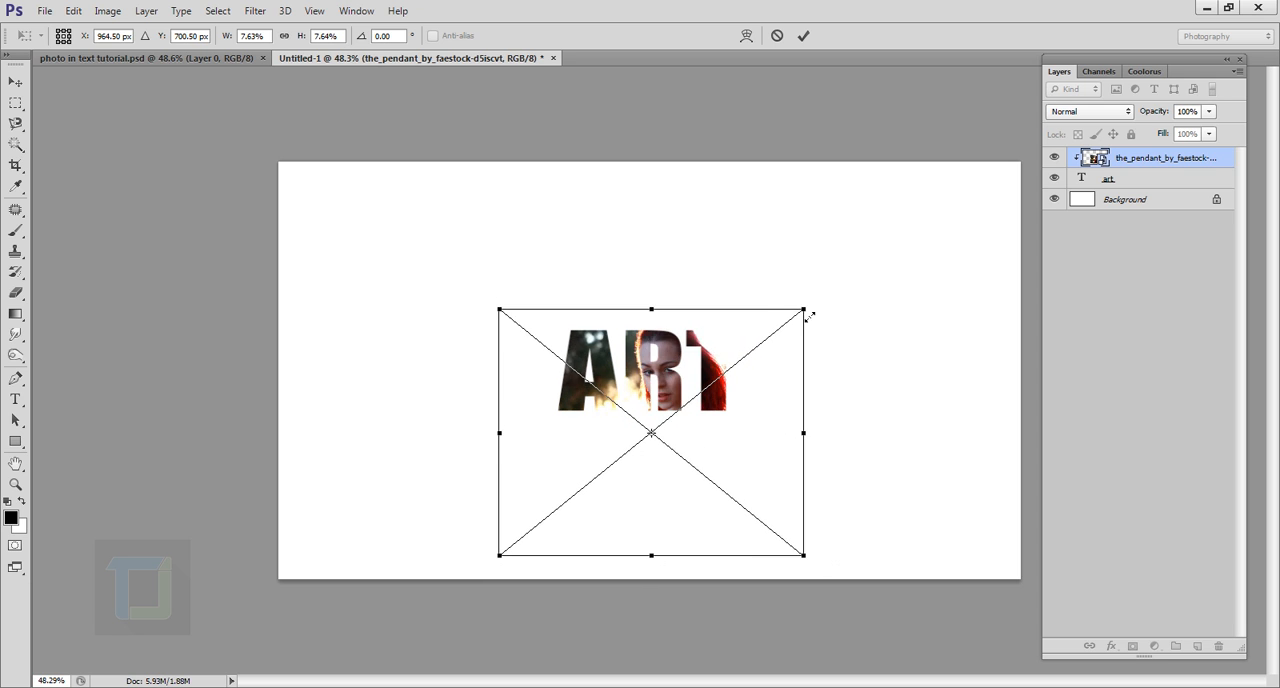
{"action": "left_click_drag", "start_coordinate": [802, 310], "coordinate": [836, 272]}
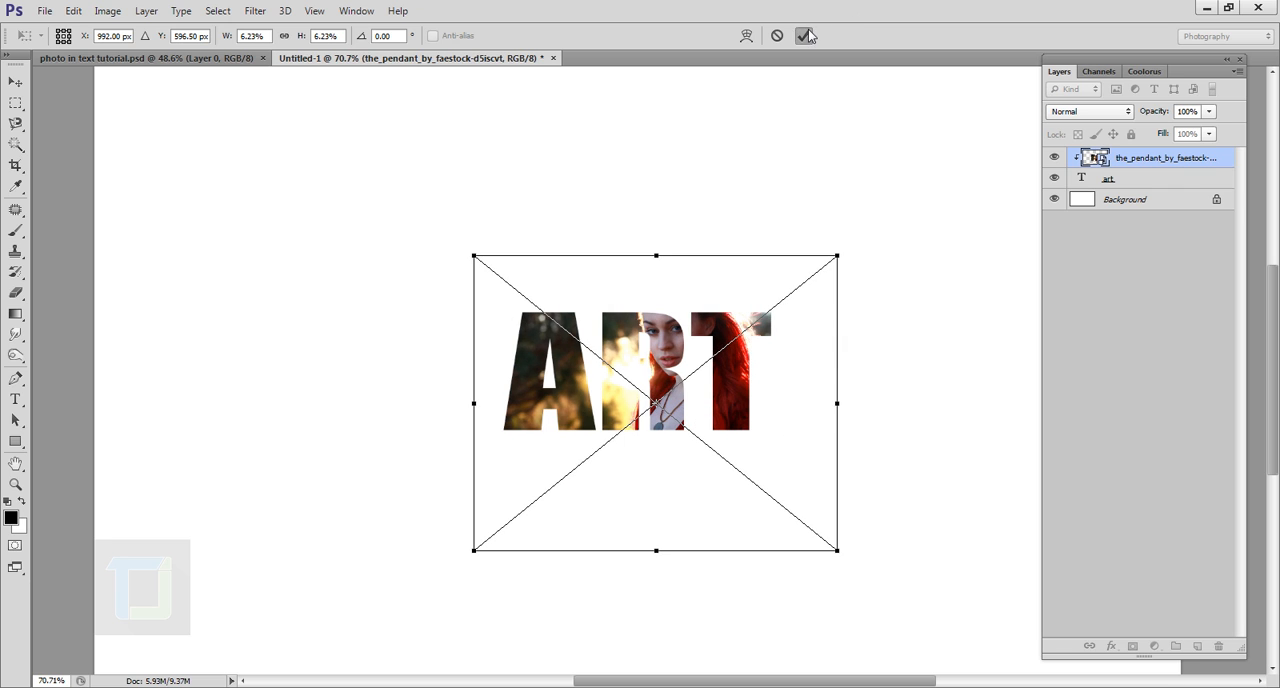
{"action": "left_click", "coordinate": [806, 36]}
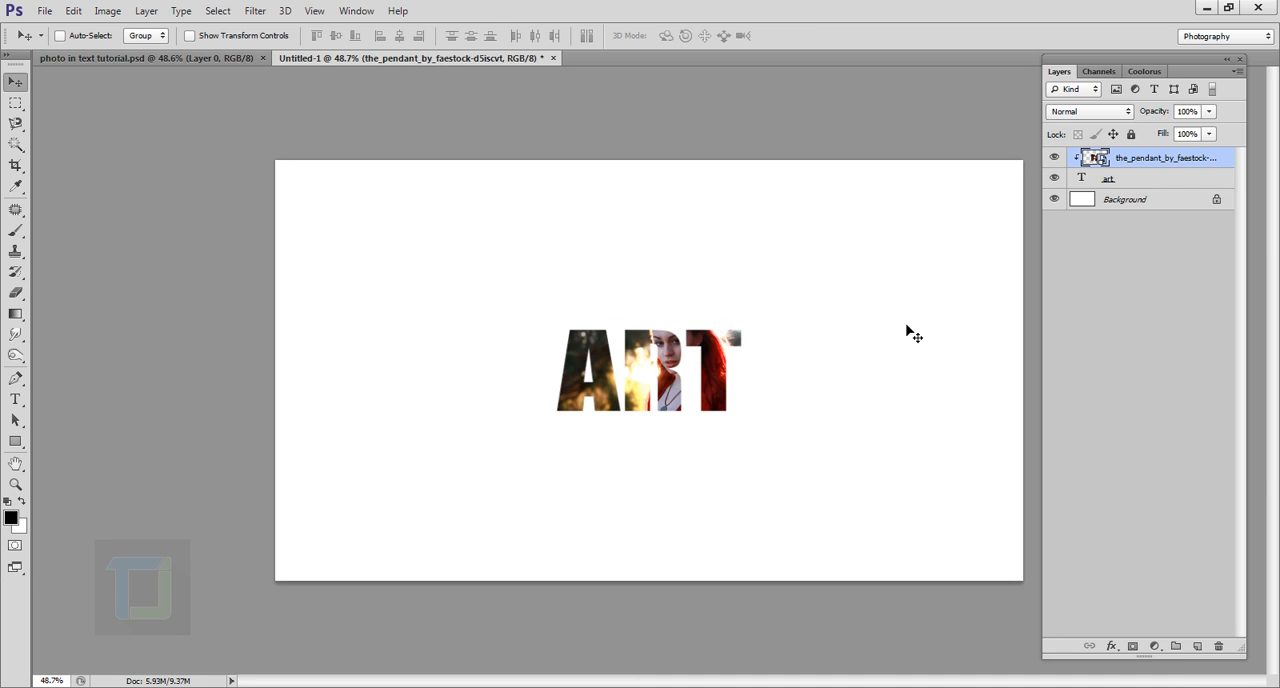
{"action": "mouse_move", "coordinate": [1140, 184]}
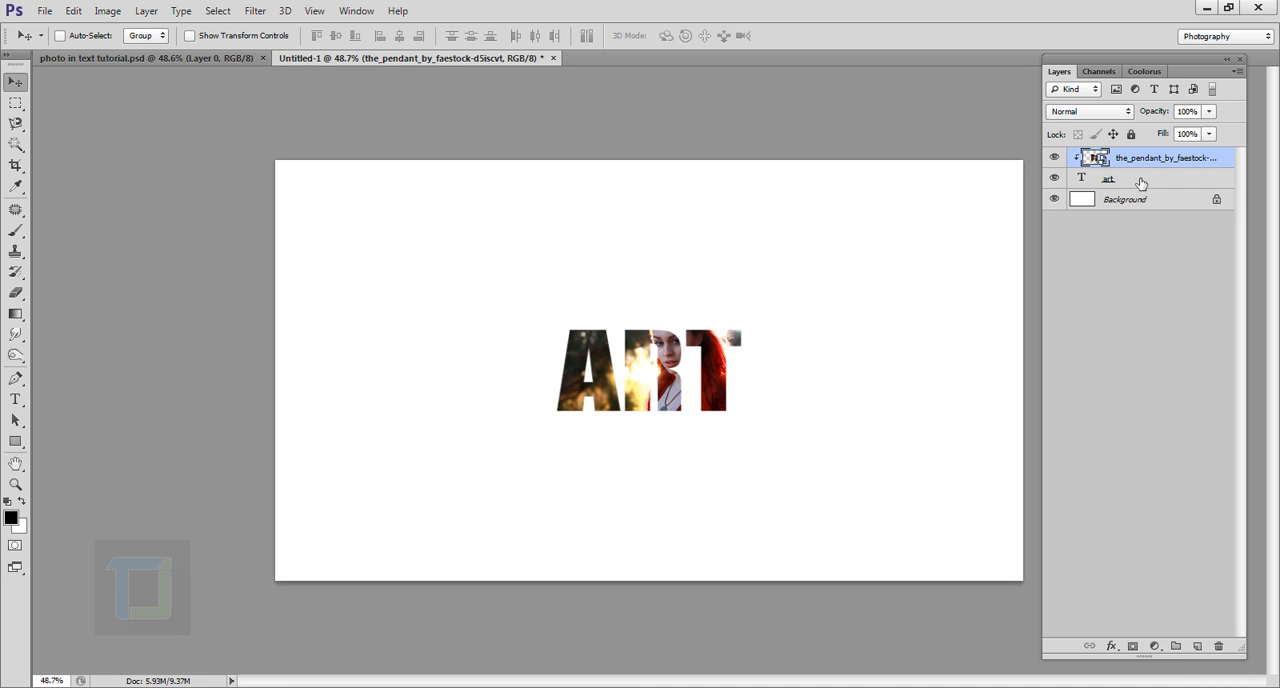
- Give the ART text layer a drop shadow and a 2 px black stroke
{"action": "left_click", "coordinate": [1108, 178]}
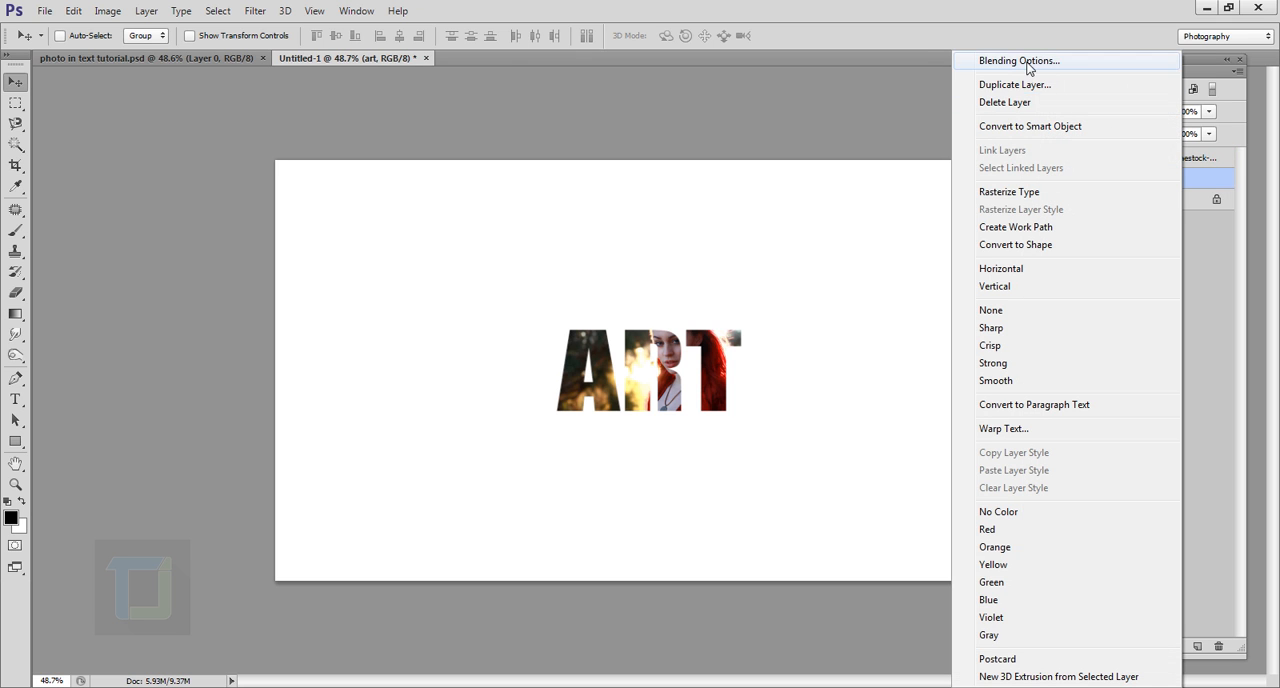
{"action": "left_click", "coordinate": [1018, 60]}
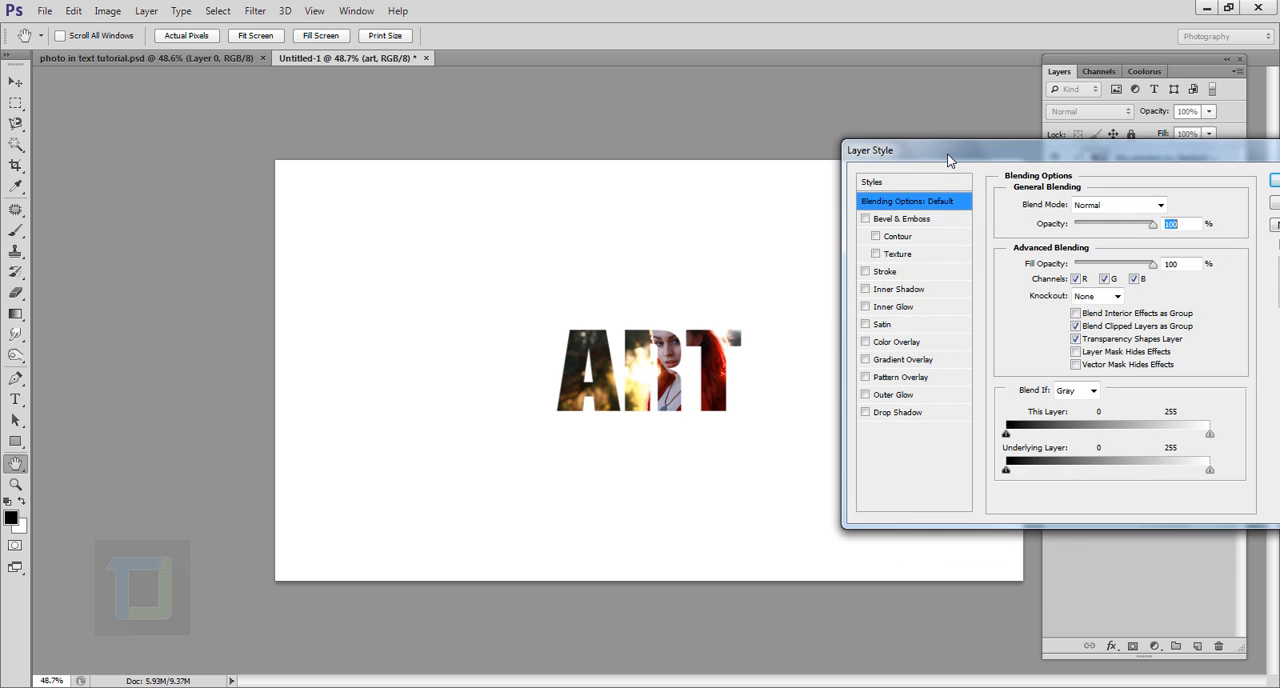
{"action": "left_click", "coordinate": [866, 412]}
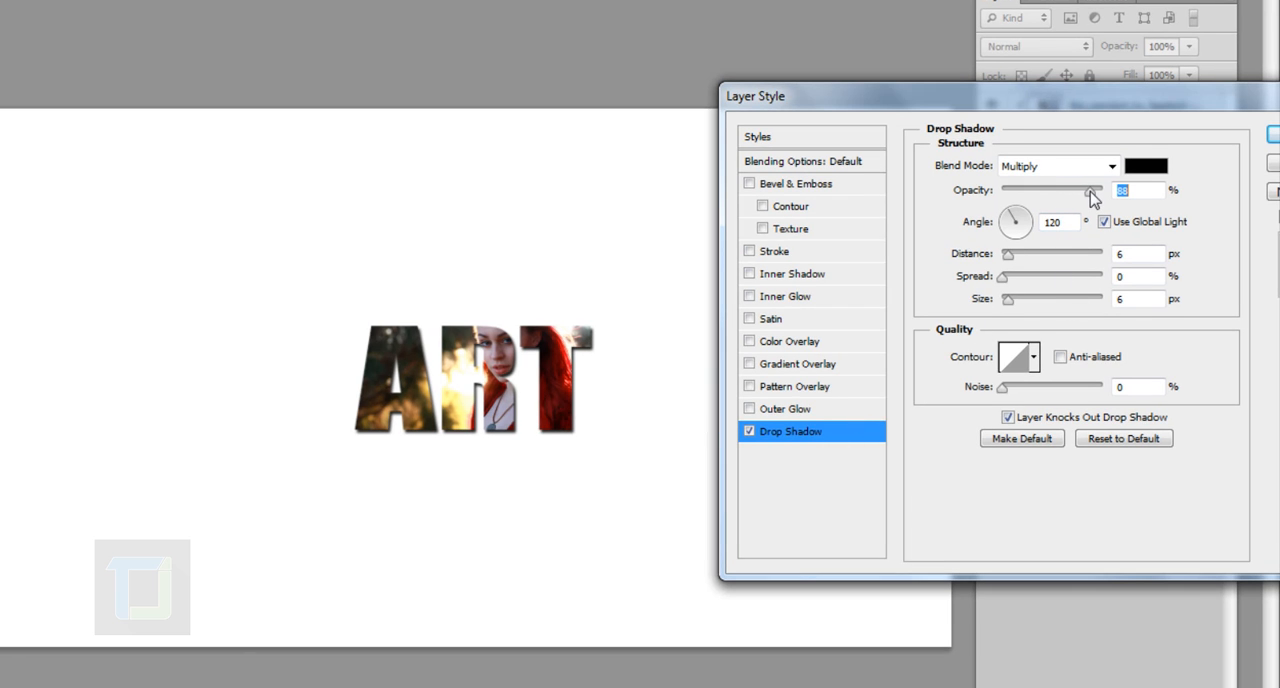
{"action": "mouse_move", "coordinate": [750, 252]}
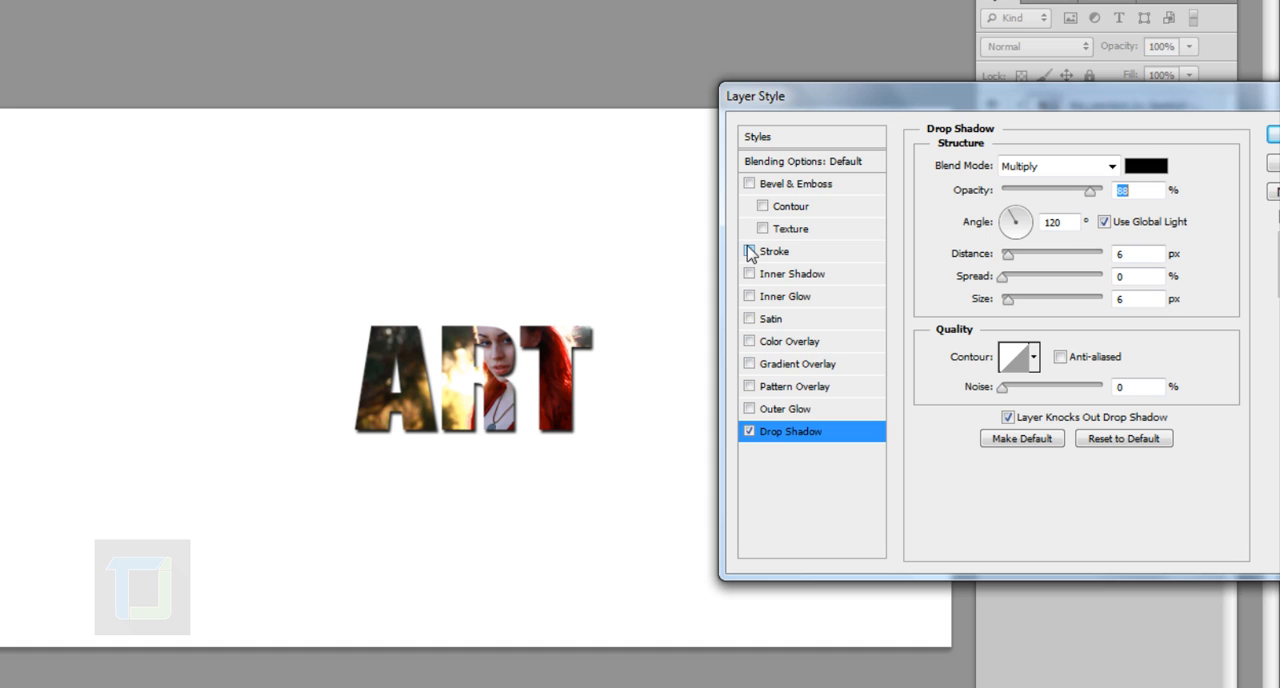
{"action": "left_click", "coordinate": [776, 252]}
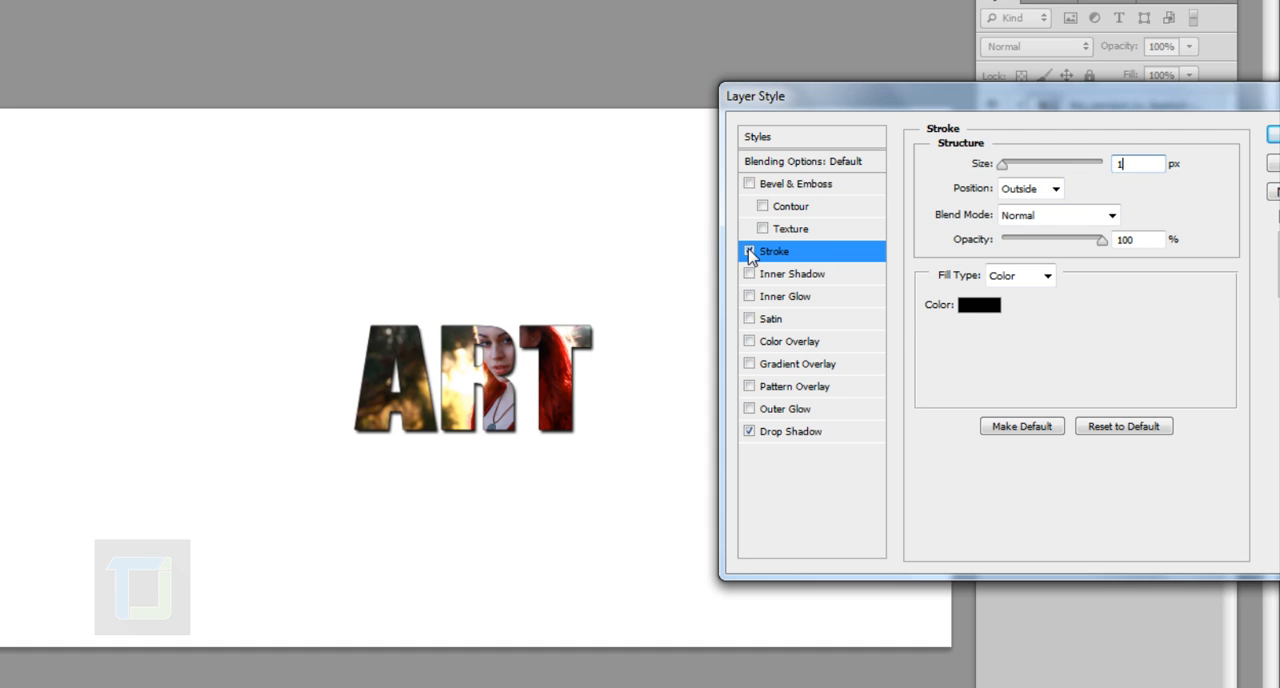
{"action": "left_click", "coordinate": [748, 252]}
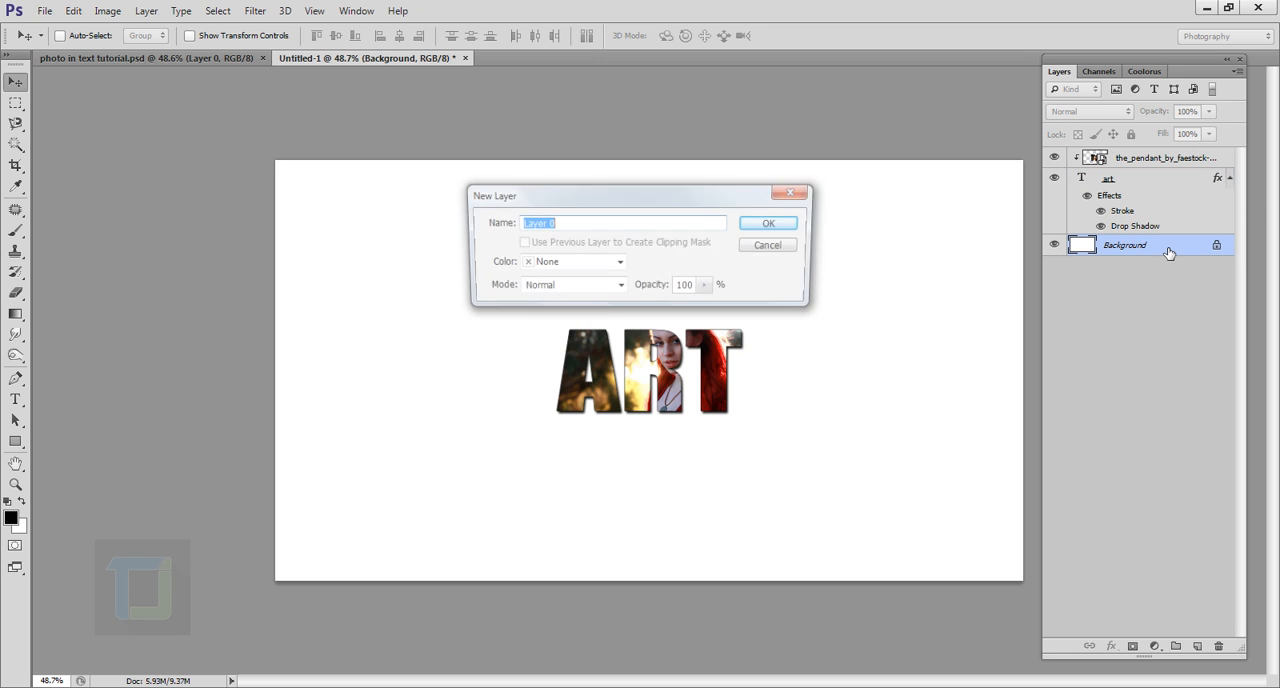
- Unlock the background as Layer 0 and add a reversed radial gradient overlay, adjusting its scale
{"action": "left_click", "coordinate": [768, 222]}
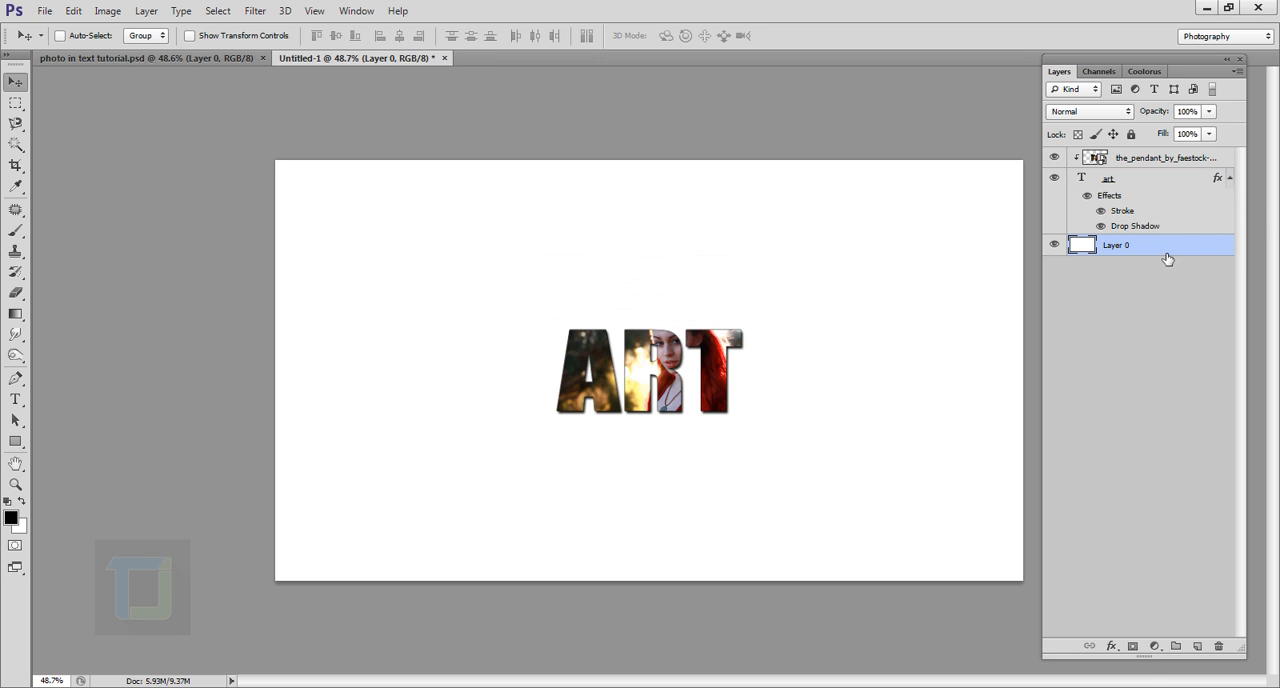
{"action": "double_click", "coordinate": [1116, 246]}
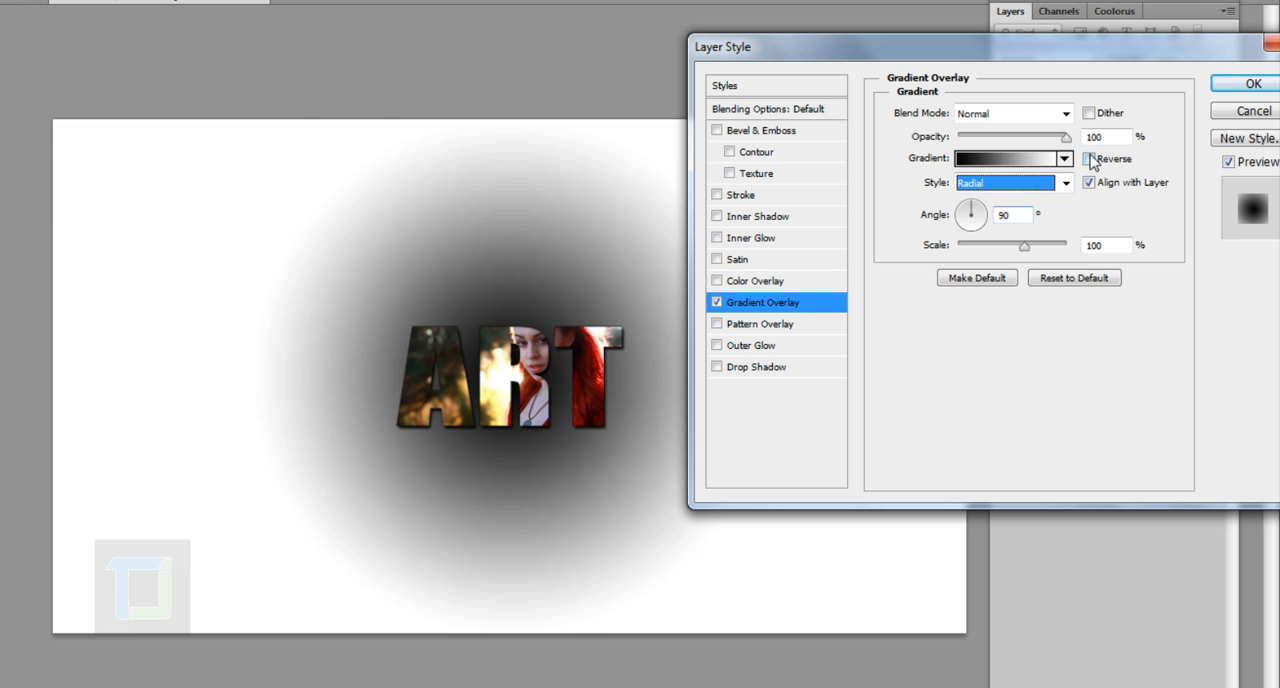
{"action": "left_click", "coordinate": [1088, 160]}
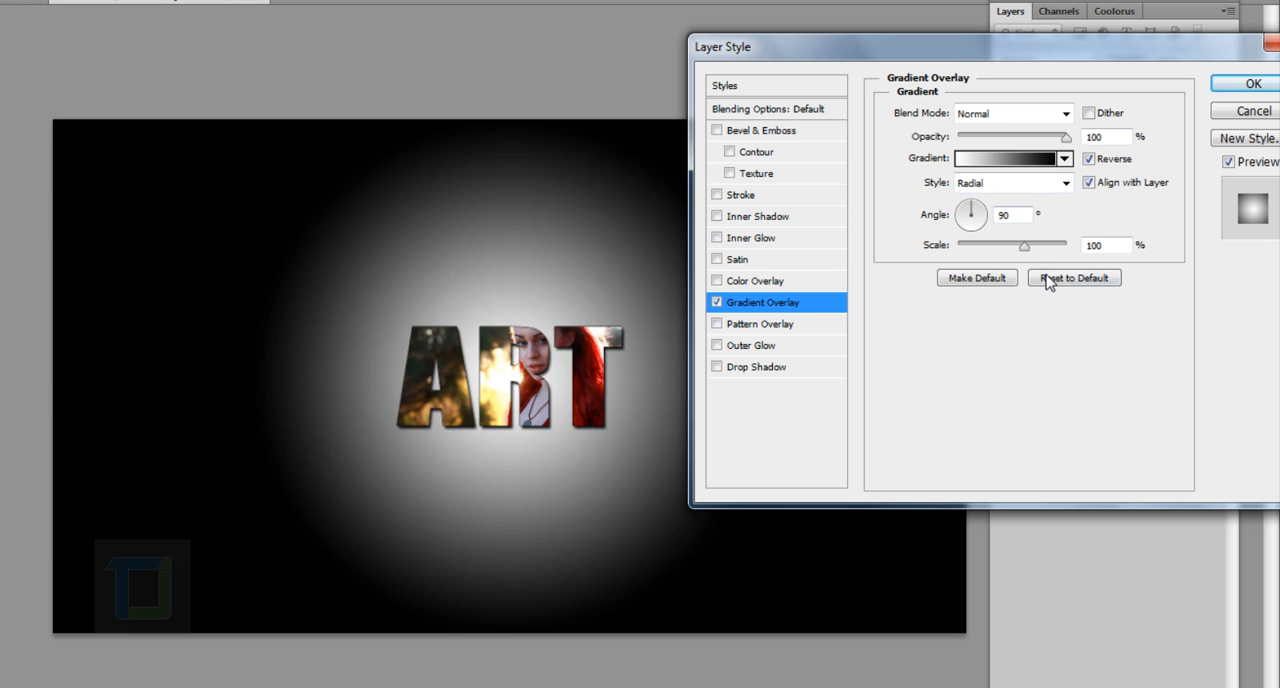
{"action": "triple_click", "coordinate": [1106, 246]}
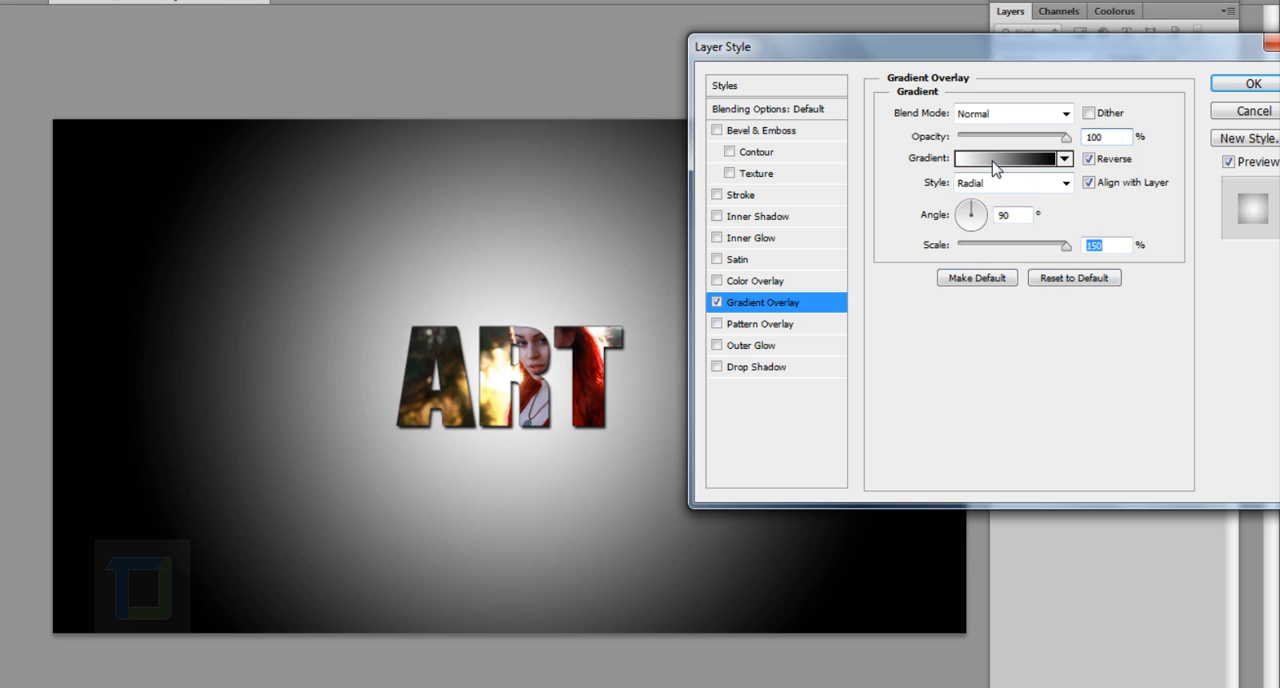
- Recolour the gradient from grey to pale grey #d1d0d0 and apply the overlay
{"action": "left_click", "coordinate": [1008, 158]}
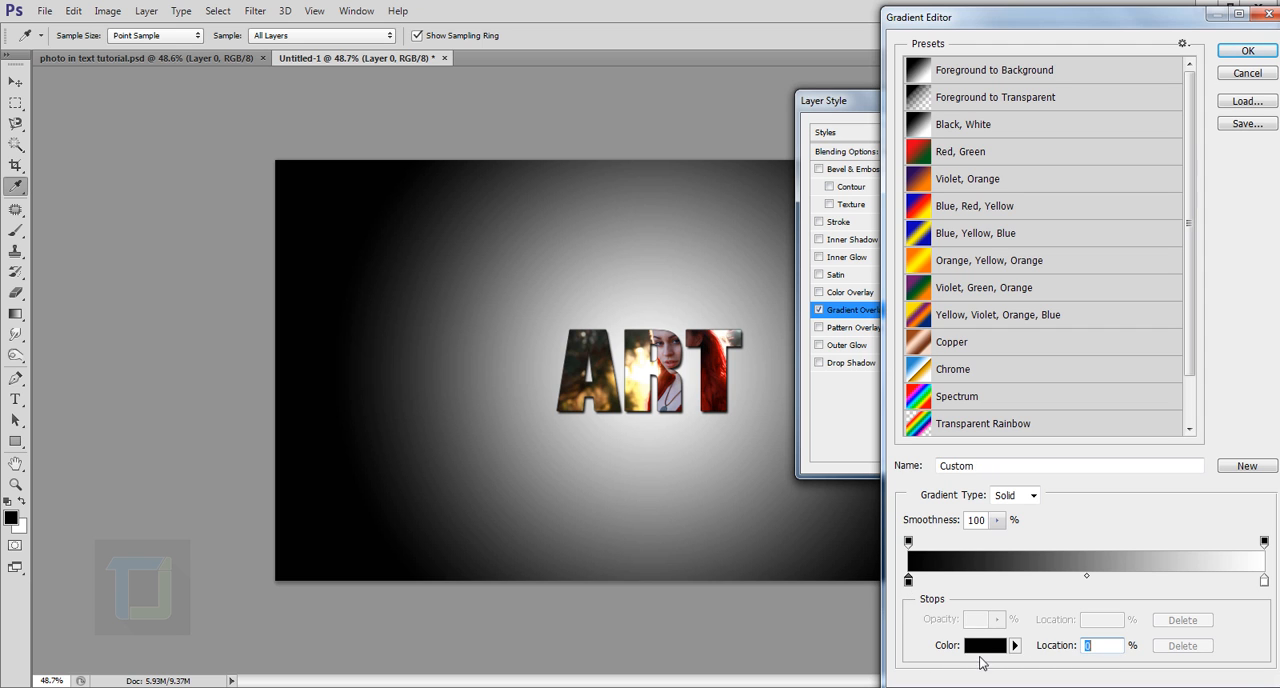
{"action": "left_click", "coordinate": [984, 644]}
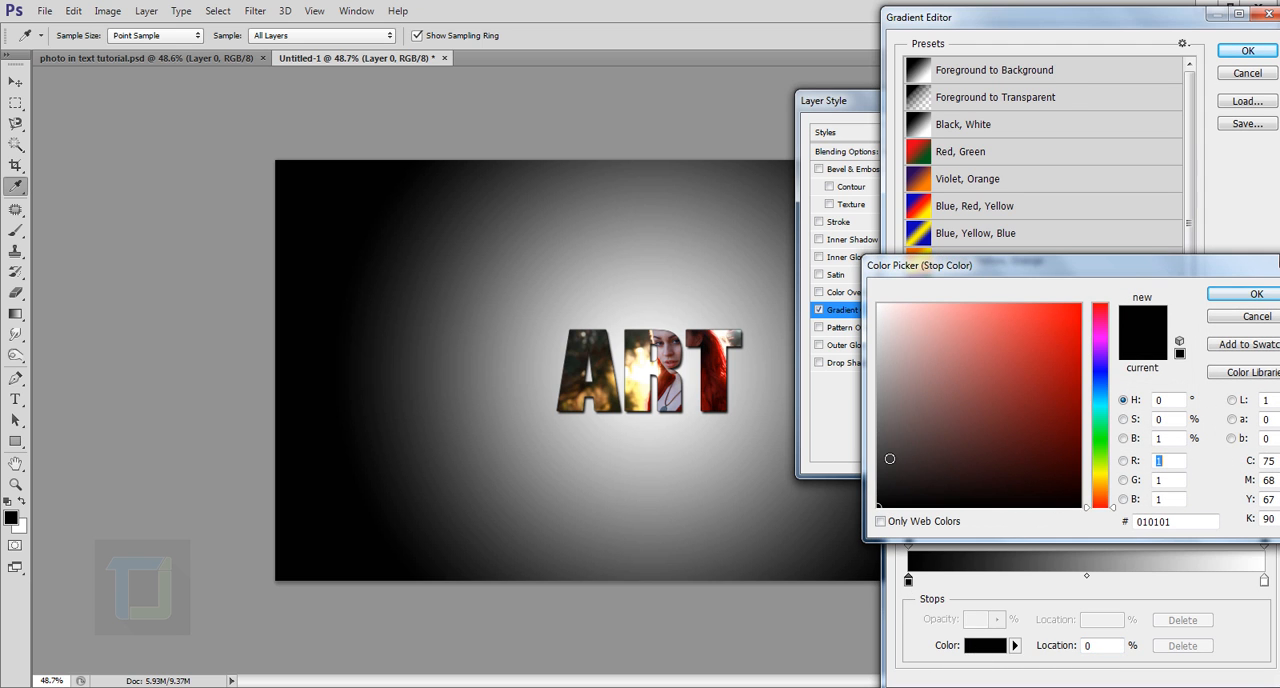
{"action": "left_click", "coordinate": [884, 420]}
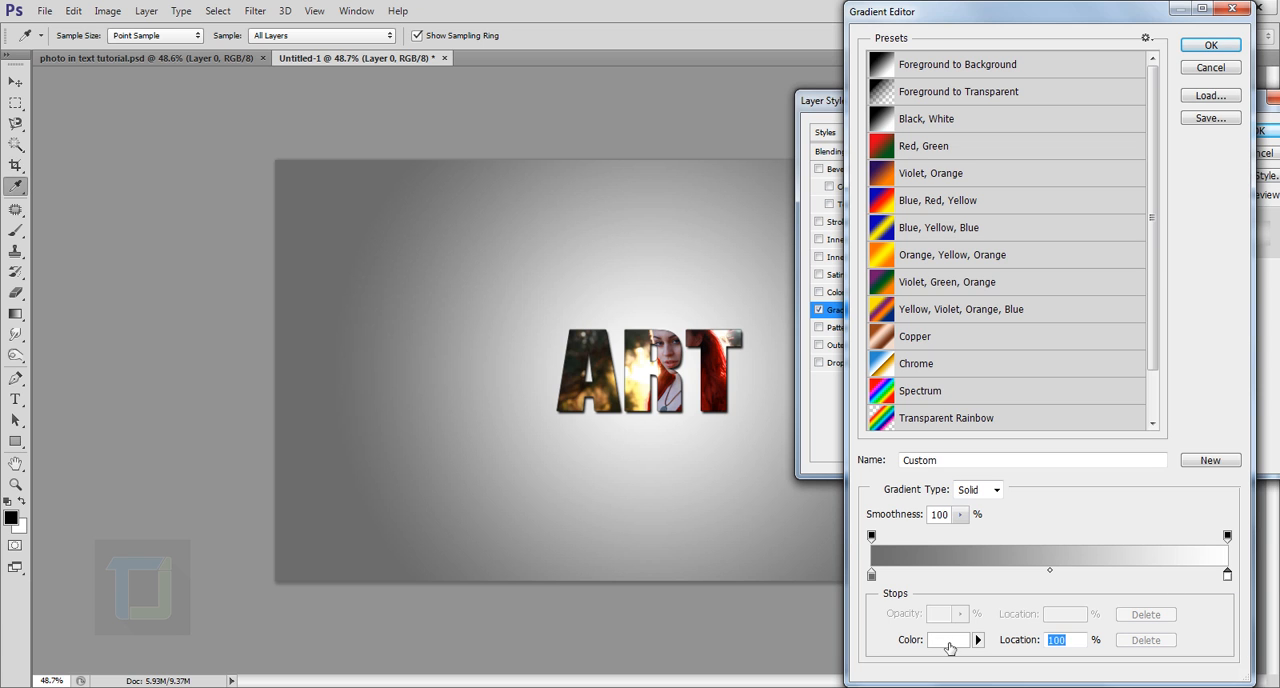
{"action": "left_click", "coordinate": [946, 640]}
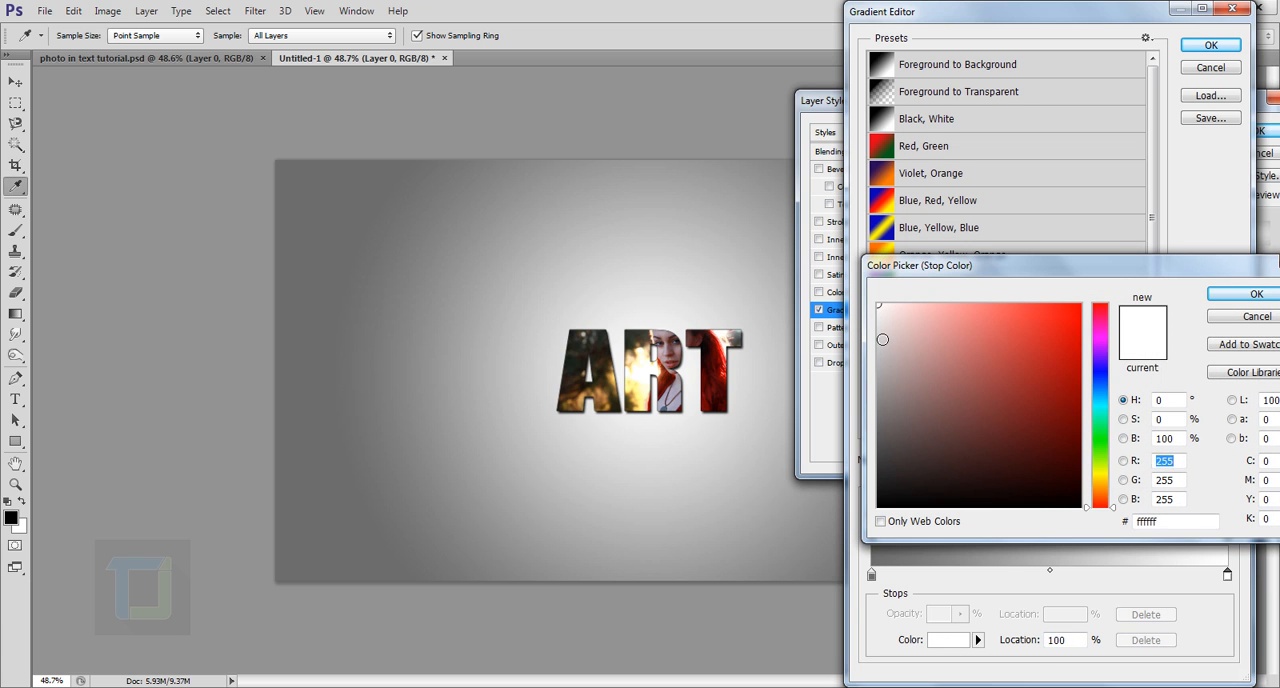
{"action": "left_click", "coordinate": [882, 344]}
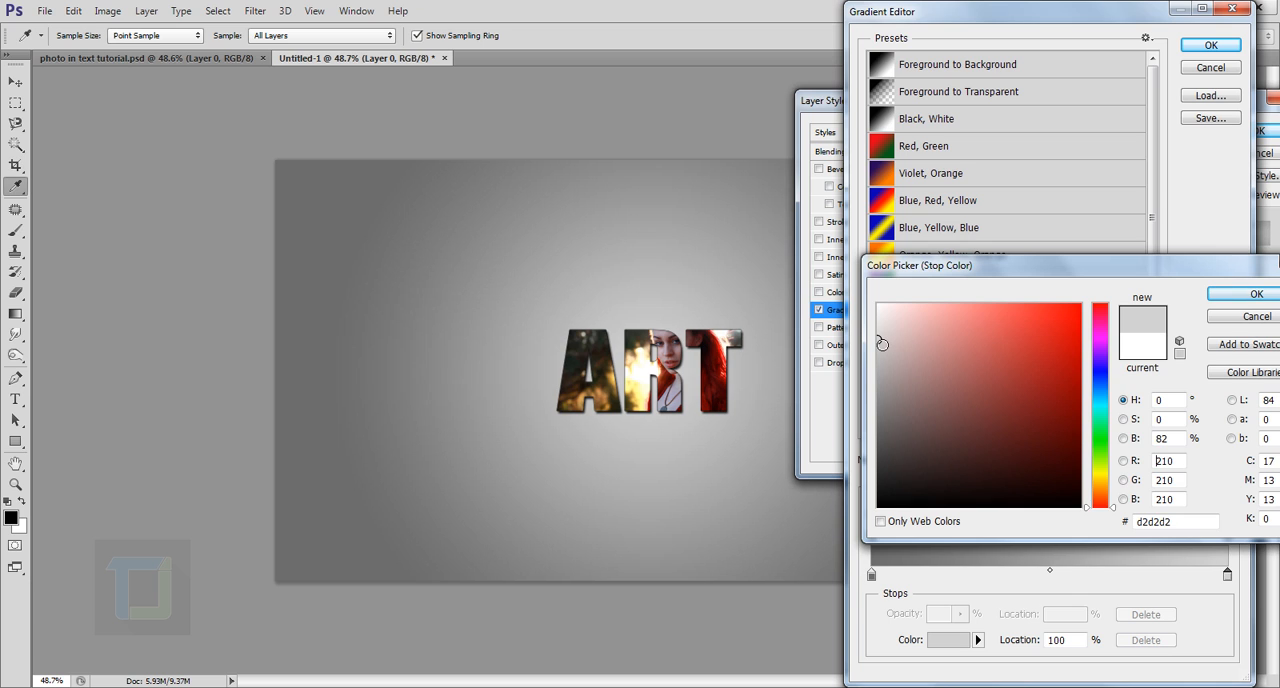
{"action": "left_click", "coordinate": [882, 348]}
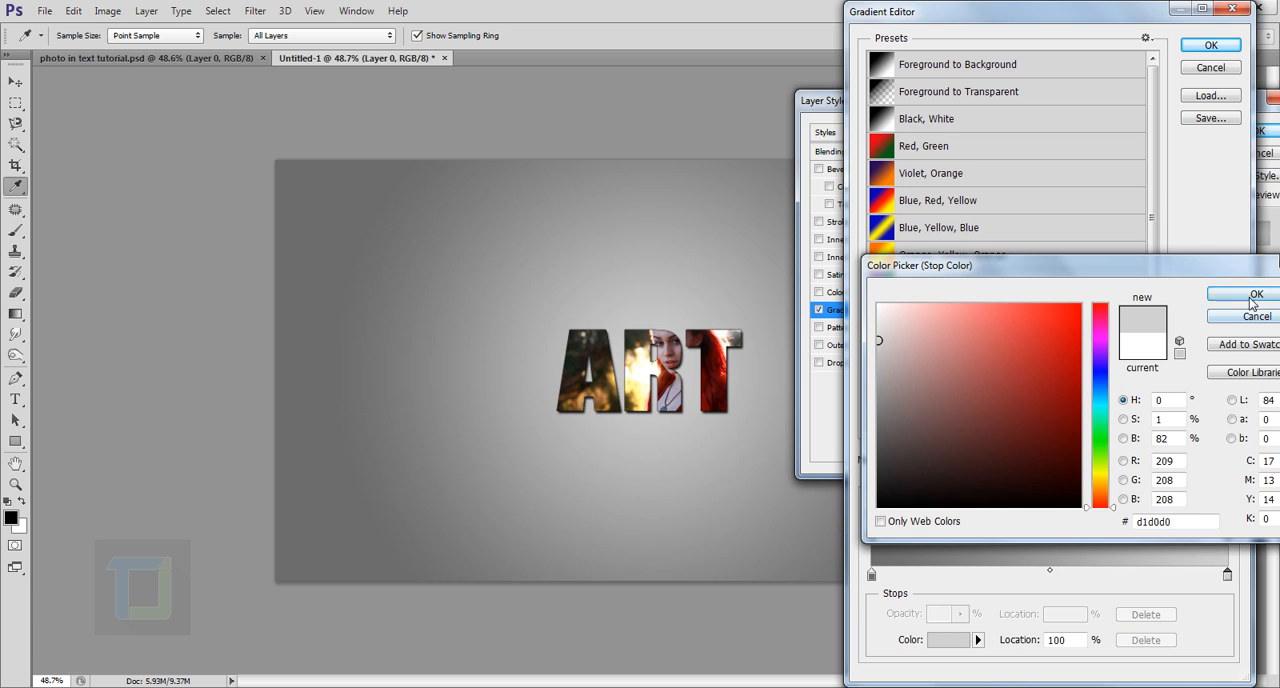
{"action": "left_click", "coordinate": [1256, 294]}
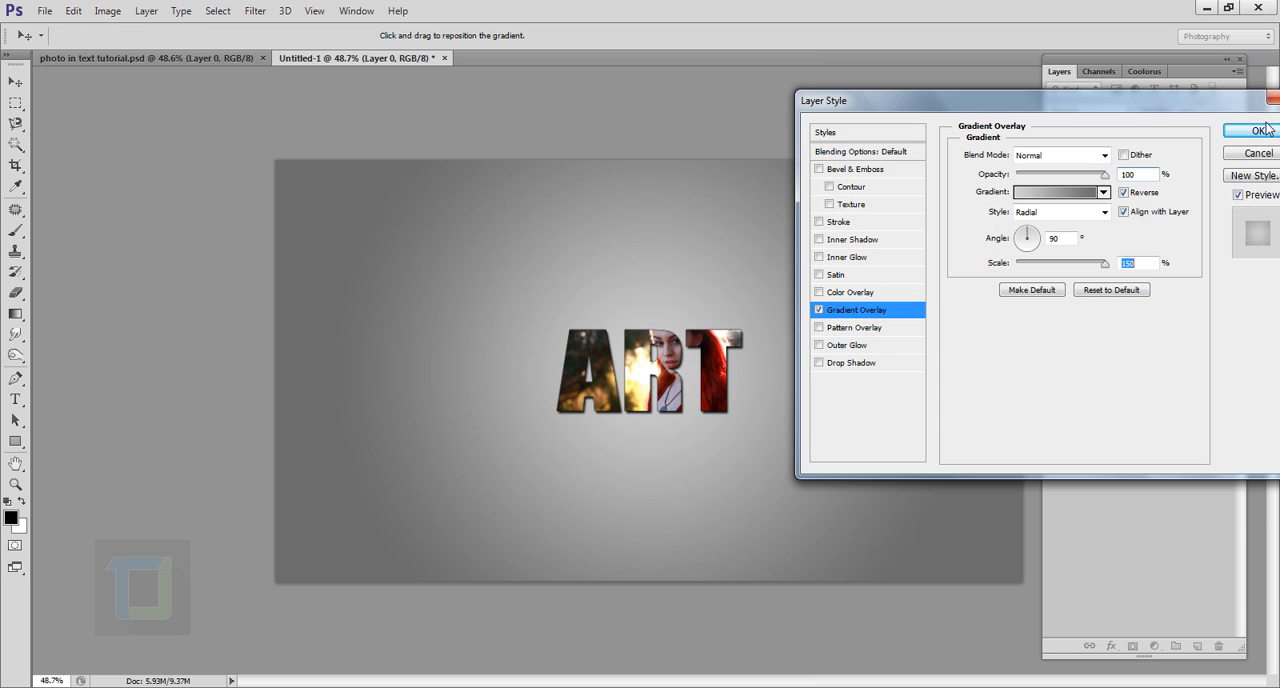
{"action": "left_click", "coordinate": [1264, 130]}
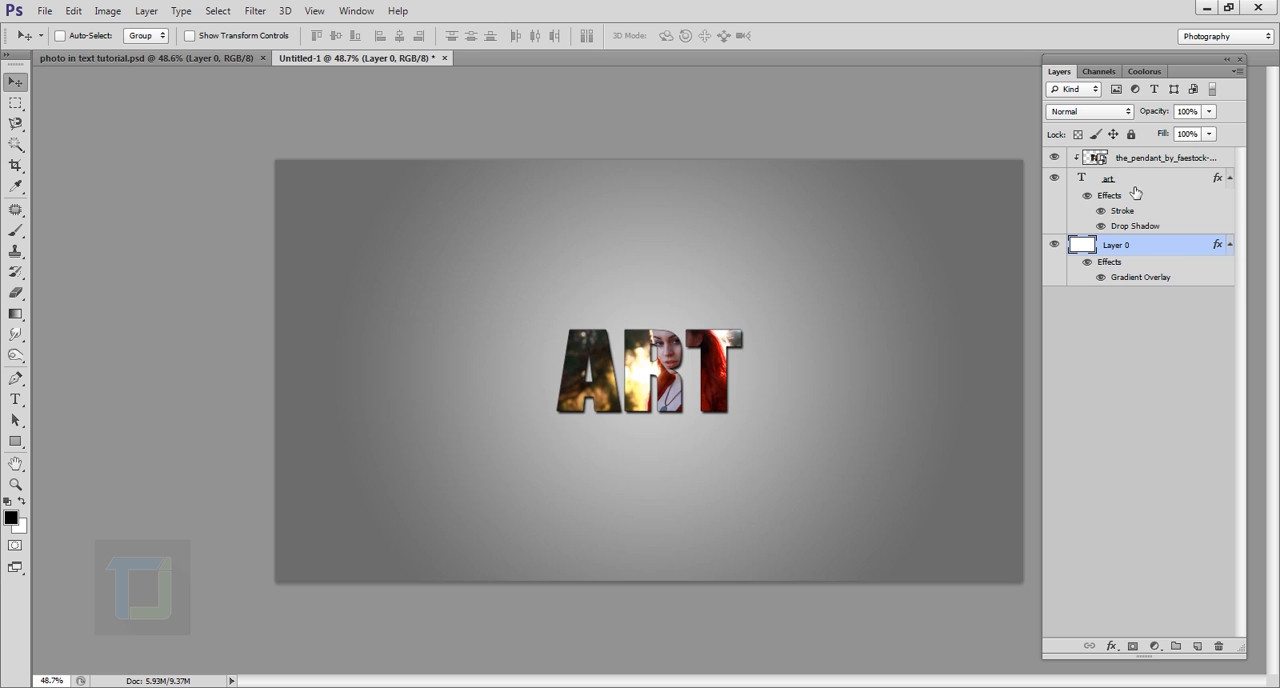
- Duplicate the ART layer as 'art copy', hide the original and rasterize the copy
{"action": "left_click", "coordinate": [1150, 178]}
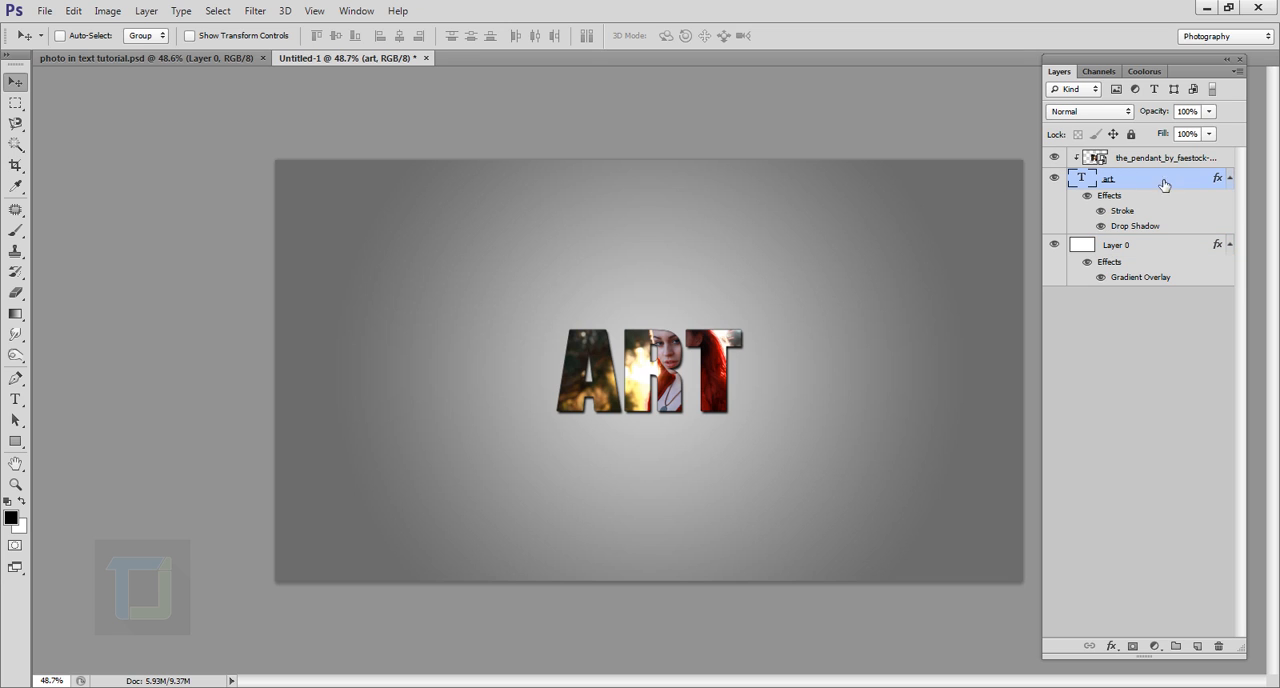
{"action": "key", "text": "Ctrl+j"}
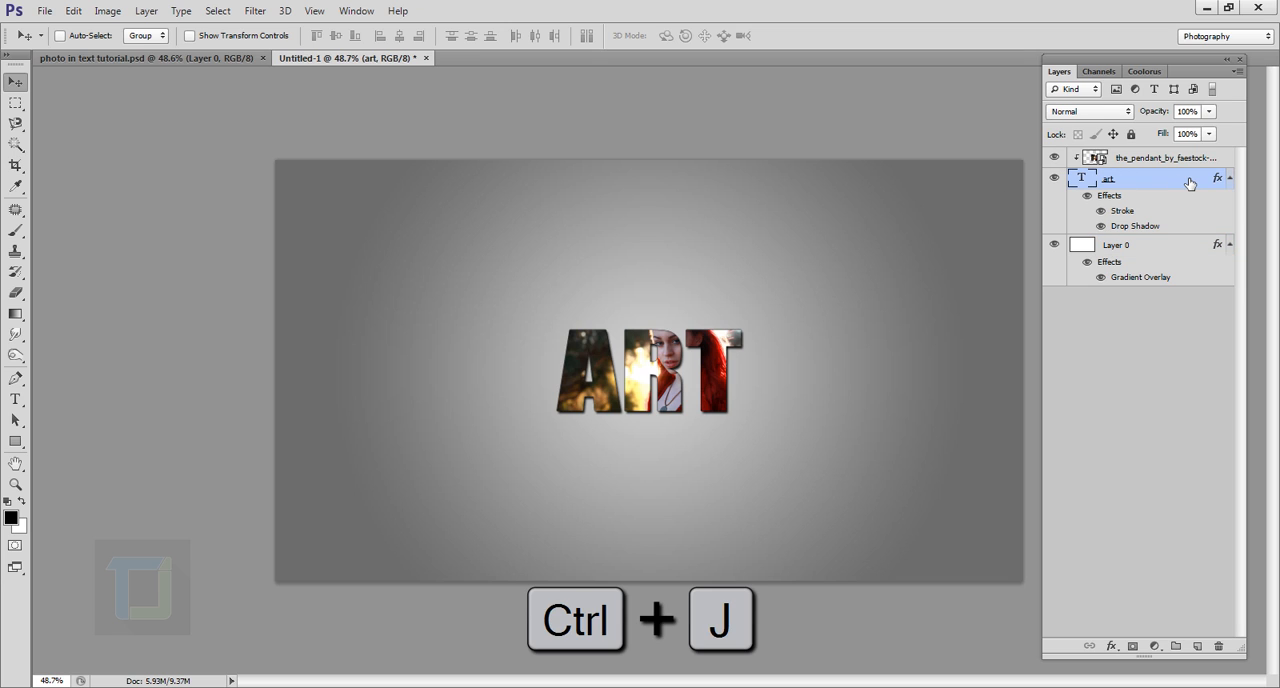
{"action": "key", "text": "ctrl+j"}
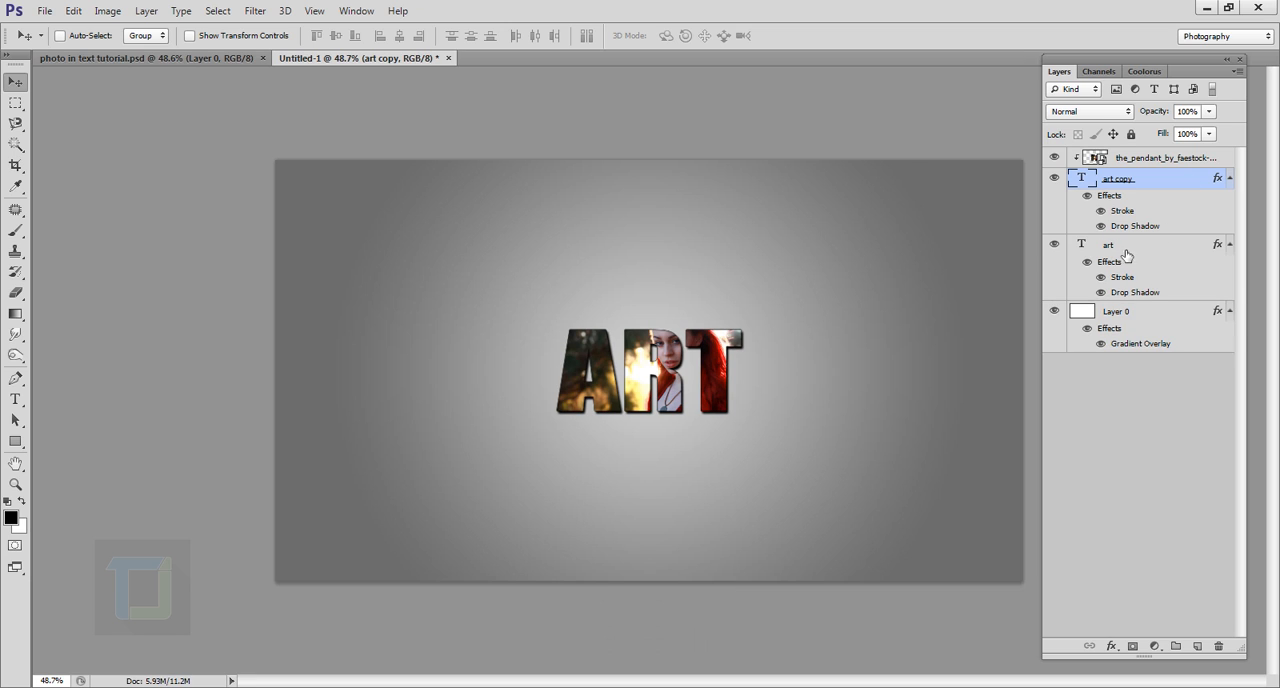
{"action": "left_click", "coordinate": [1052, 244]}
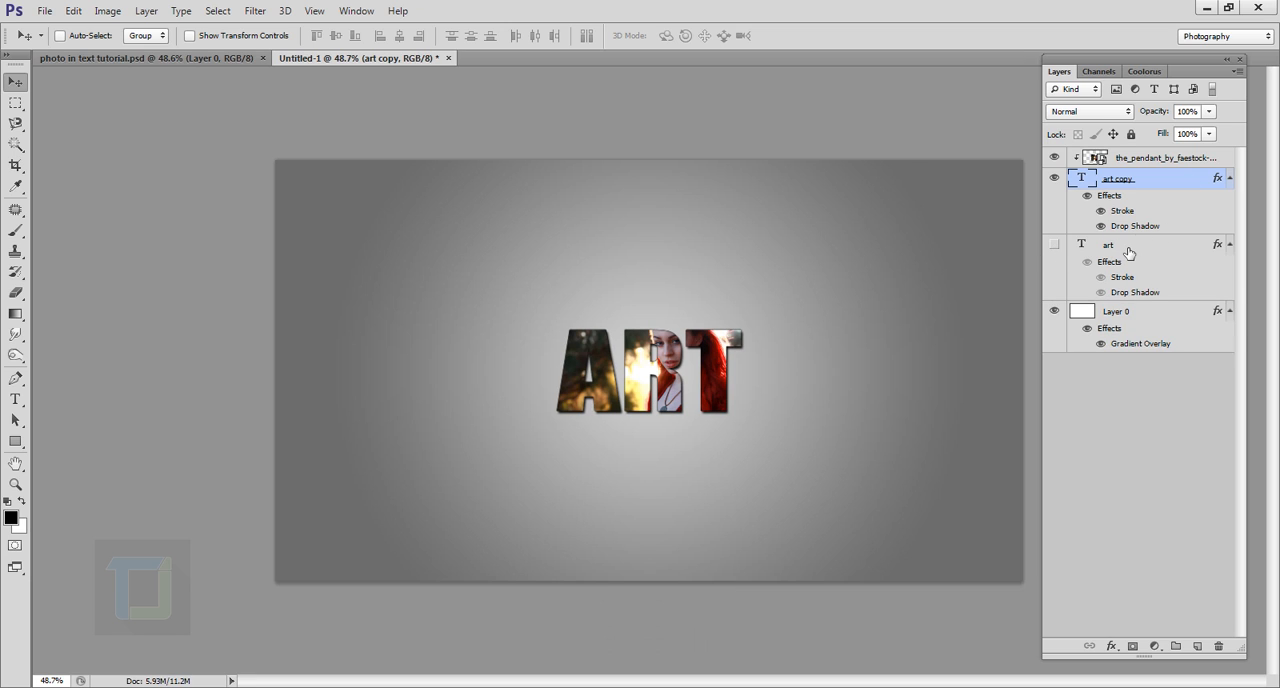
{"action": "mouse_move", "coordinate": [1118, 190]}
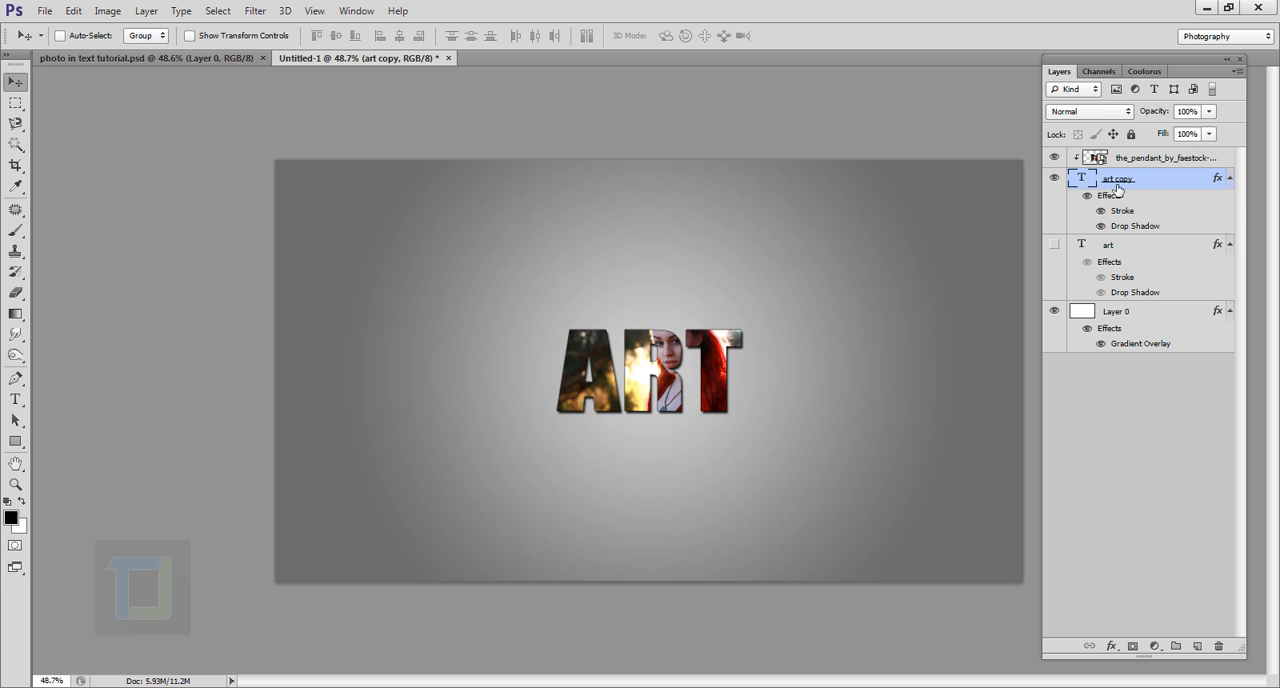
{"action": "right_click", "coordinate": [1116, 178]}
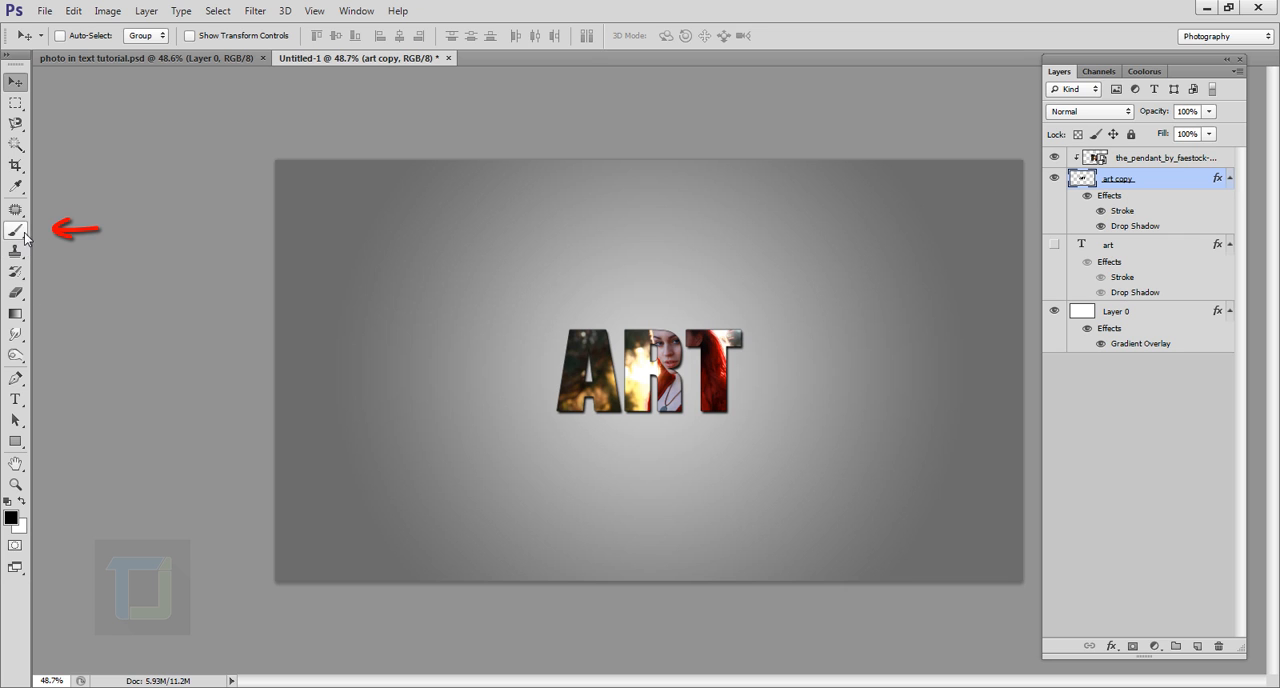
- Stamp black ink-splatter brush marks around the ART letter edges with two splatter presets
{"action": "left_click", "coordinate": [16, 230]}
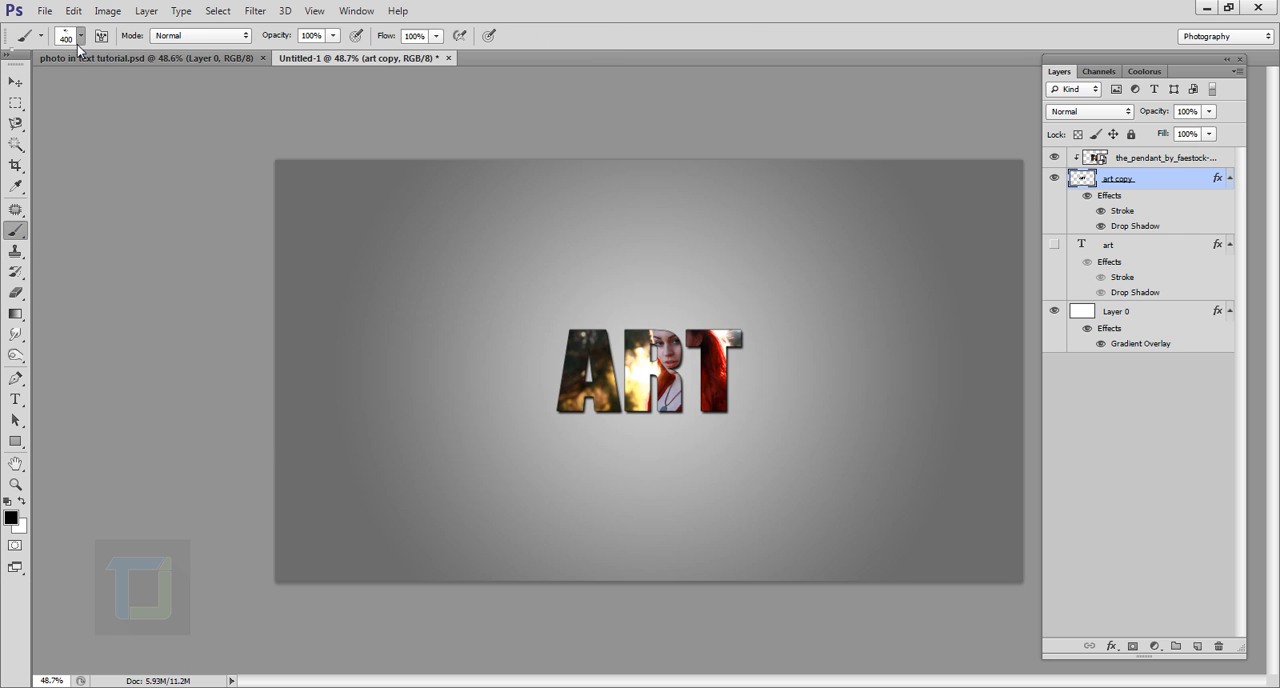
{"action": "left_click", "coordinate": [80, 36]}
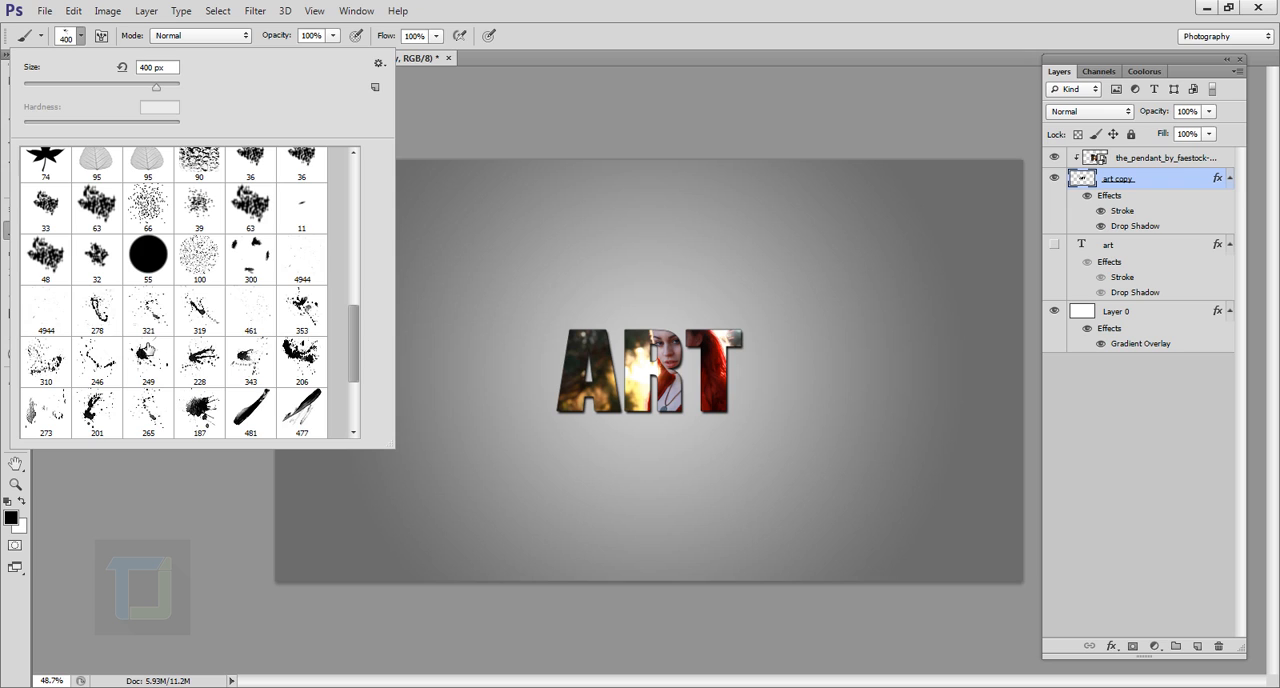
{"action": "mouse_move", "coordinate": [250, 324]}
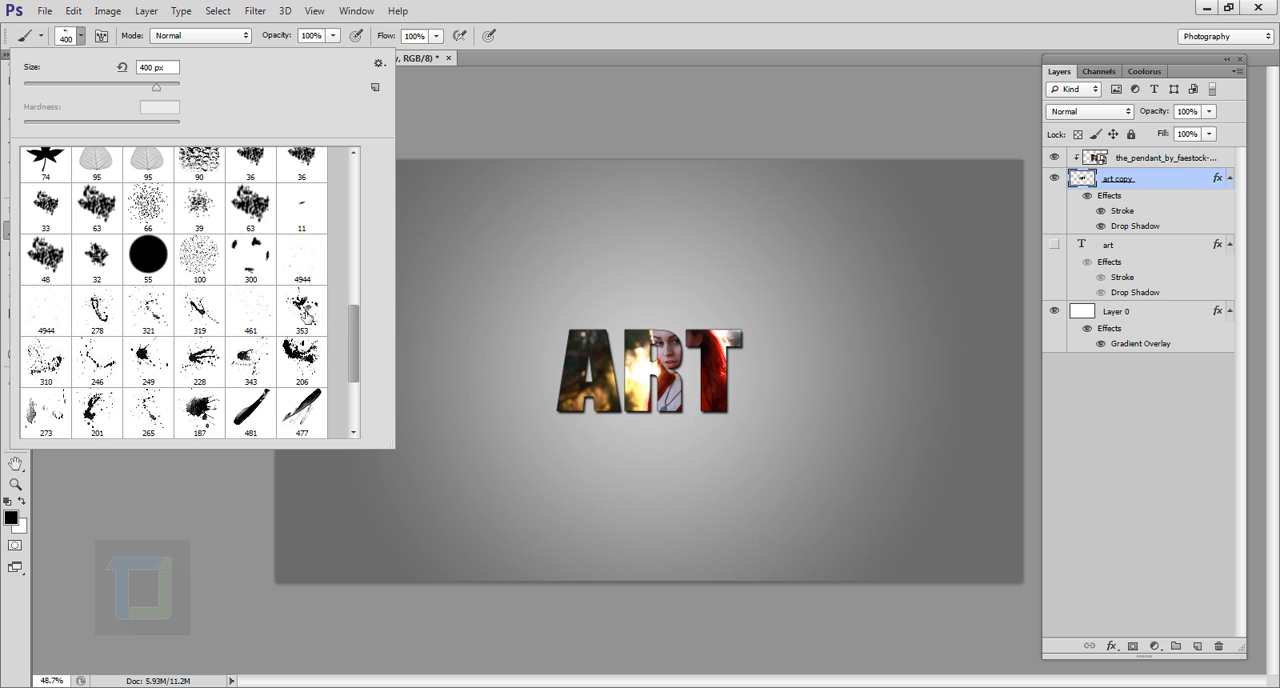
{"action": "left_click", "coordinate": [302, 312]}
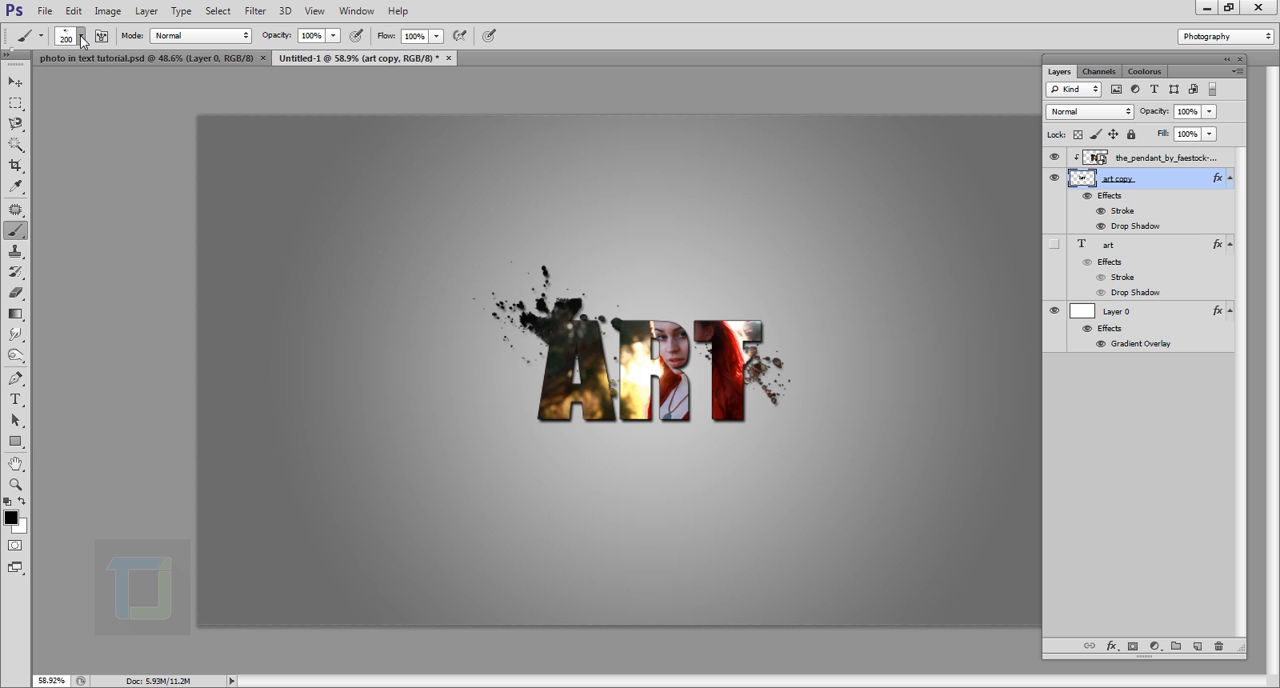
{"action": "left_click", "coordinate": [82, 36]}
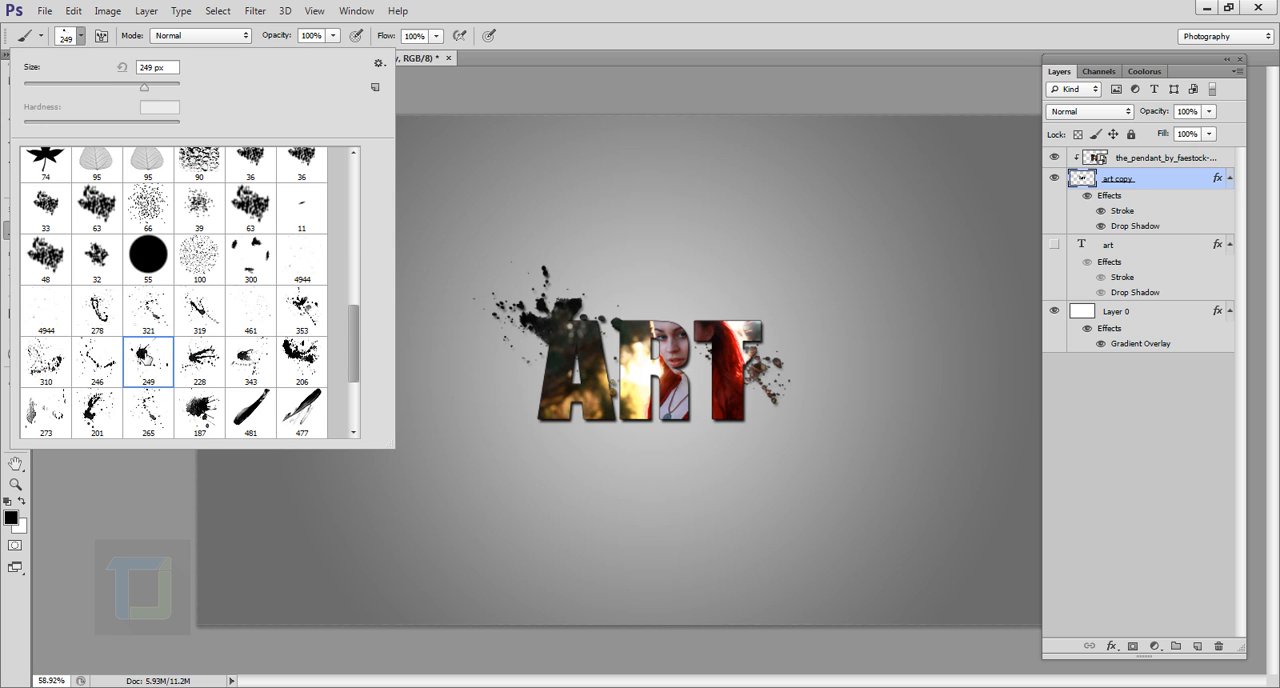
{"action": "left_click", "coordinate": [730, 464]}
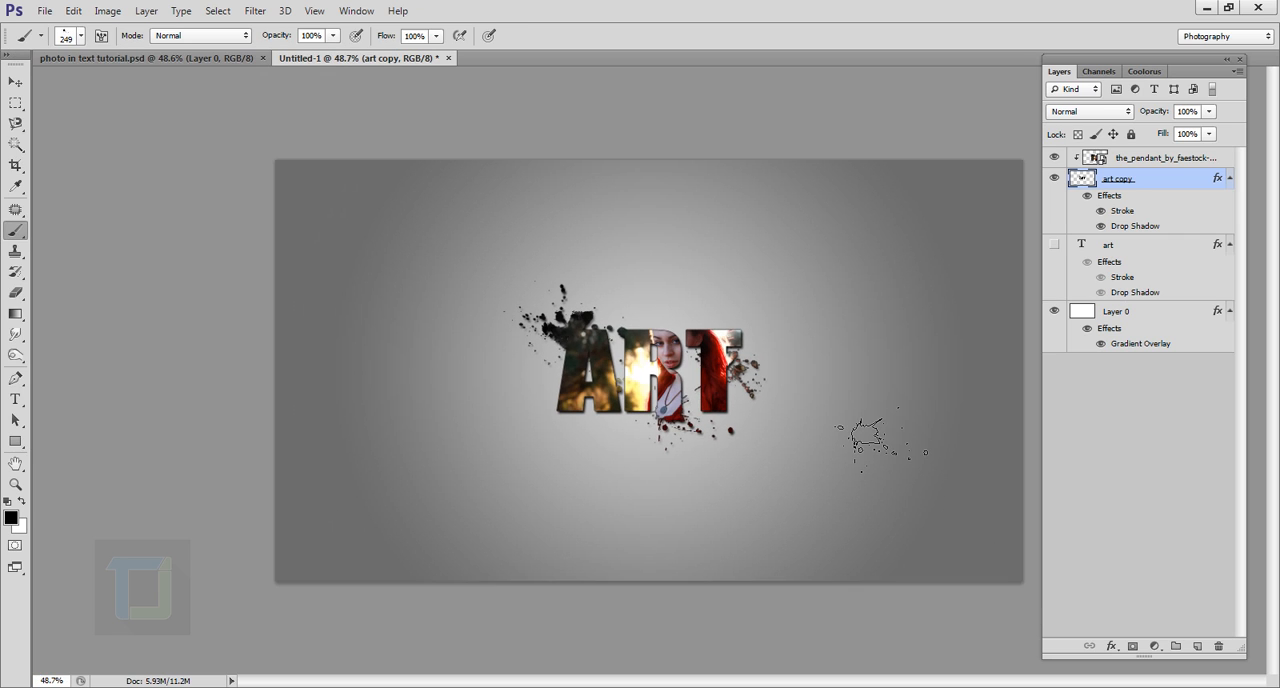
{"action": "left_click", "coordinate": [1164, 156]}
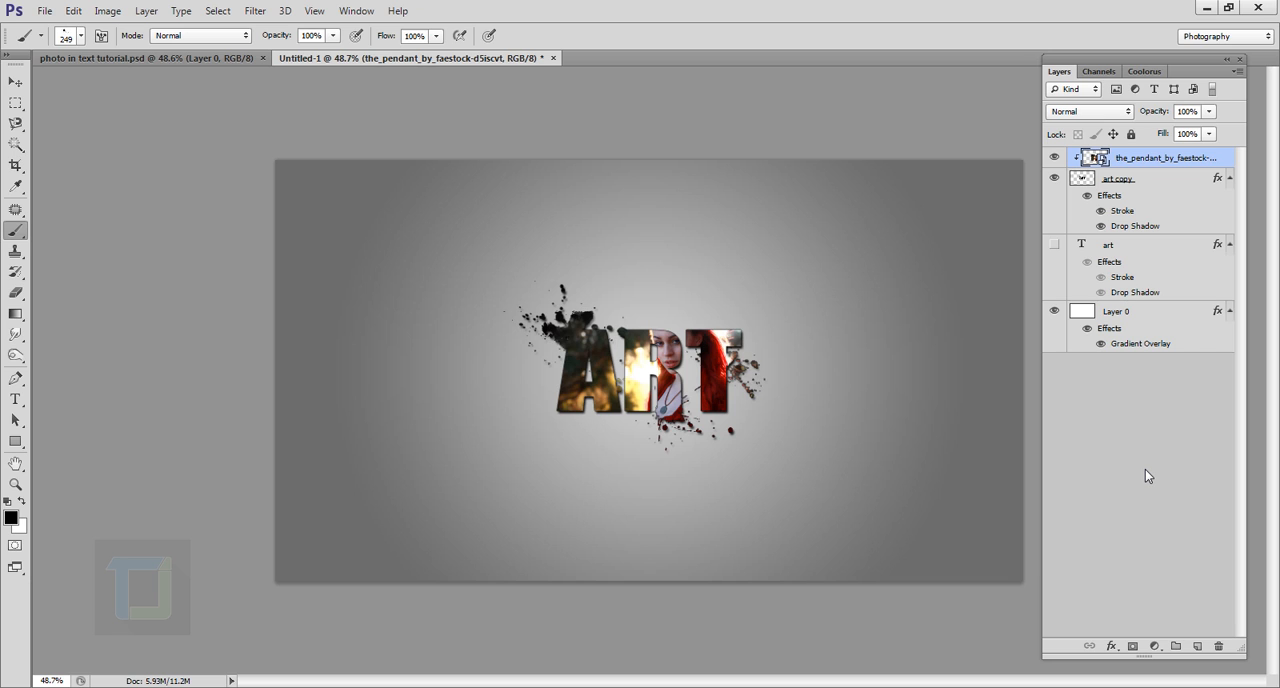
{"action": "mouse_move", "coordinate": [1164, 664]}
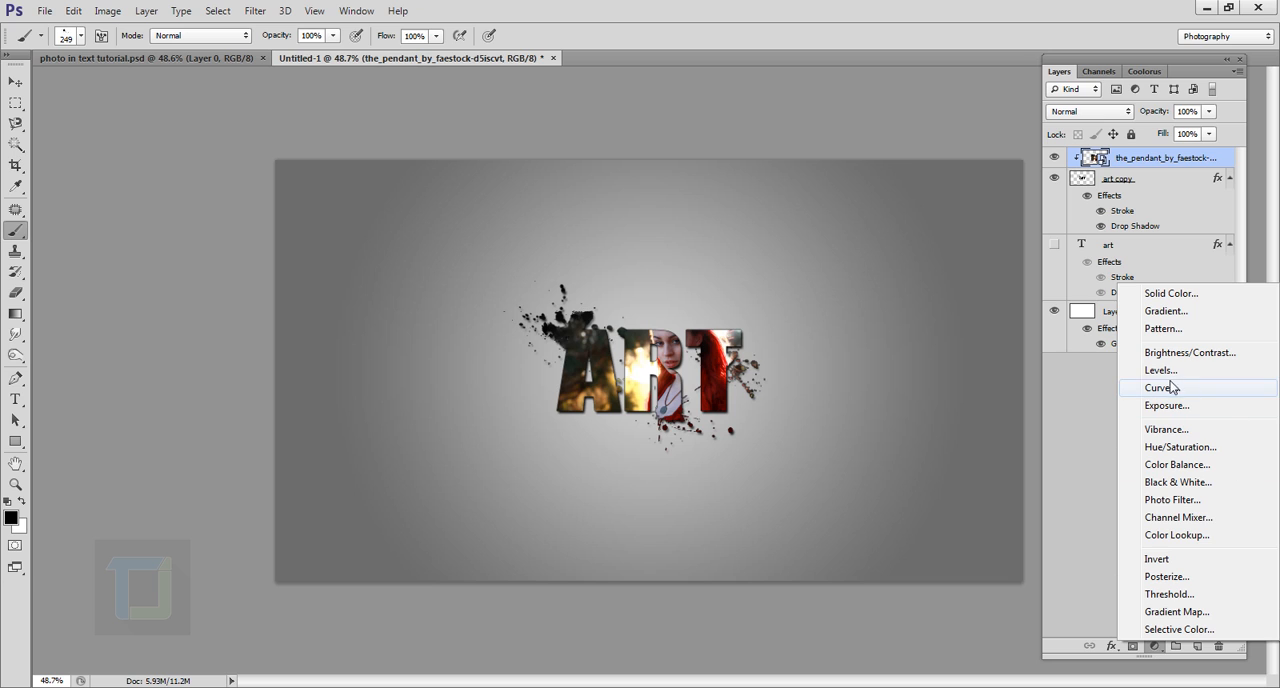
- Add a Levels adjustment clipped to the photo with midtones nudged to about 1.30
{"action": "left_click", "coordinate": [1160, 370]}
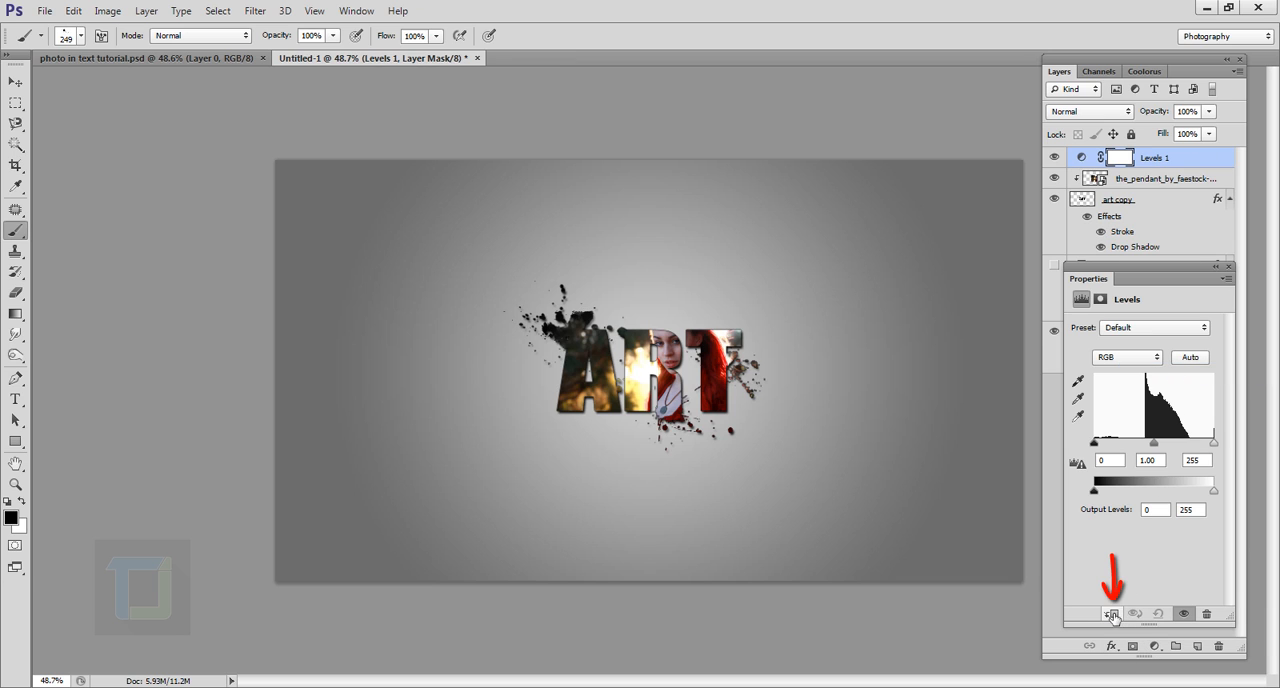
{"action": "left_click_drag", "start_coordinate": [1152, 442], "coordinate": [1148, 442]}
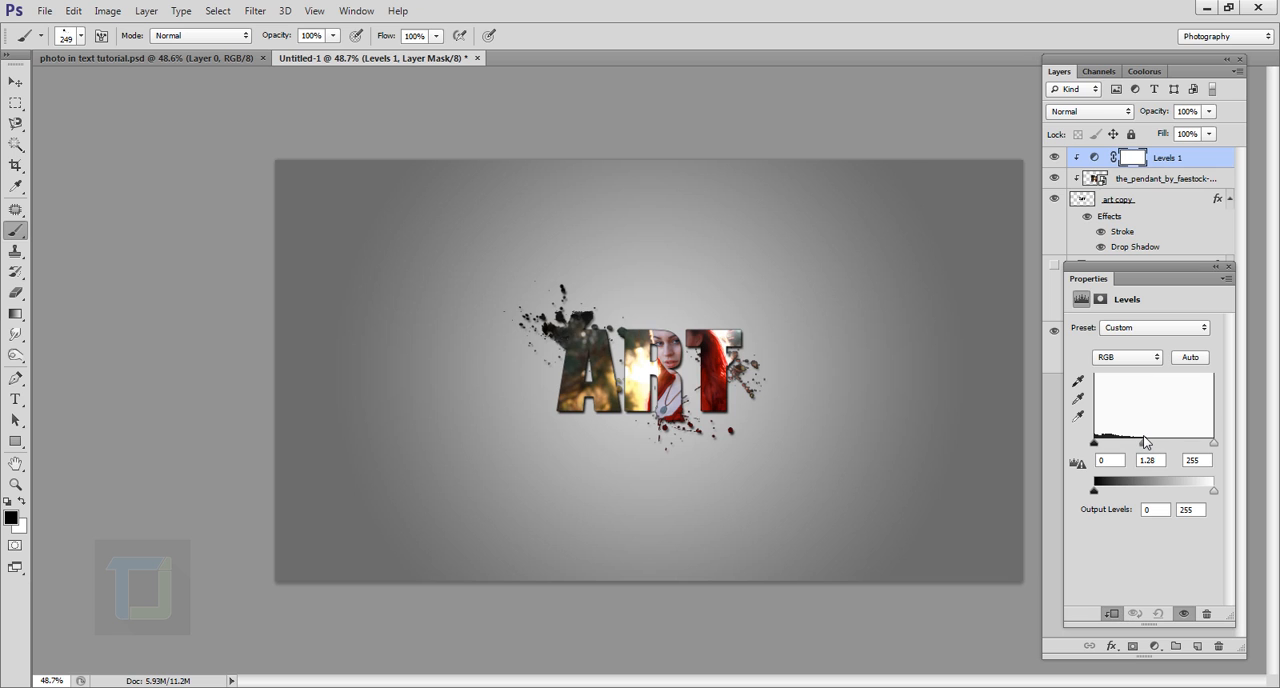
{"action": "left_click_drag", "start_coordinate": [1144, 442], "coordinate": [1136, 442]}
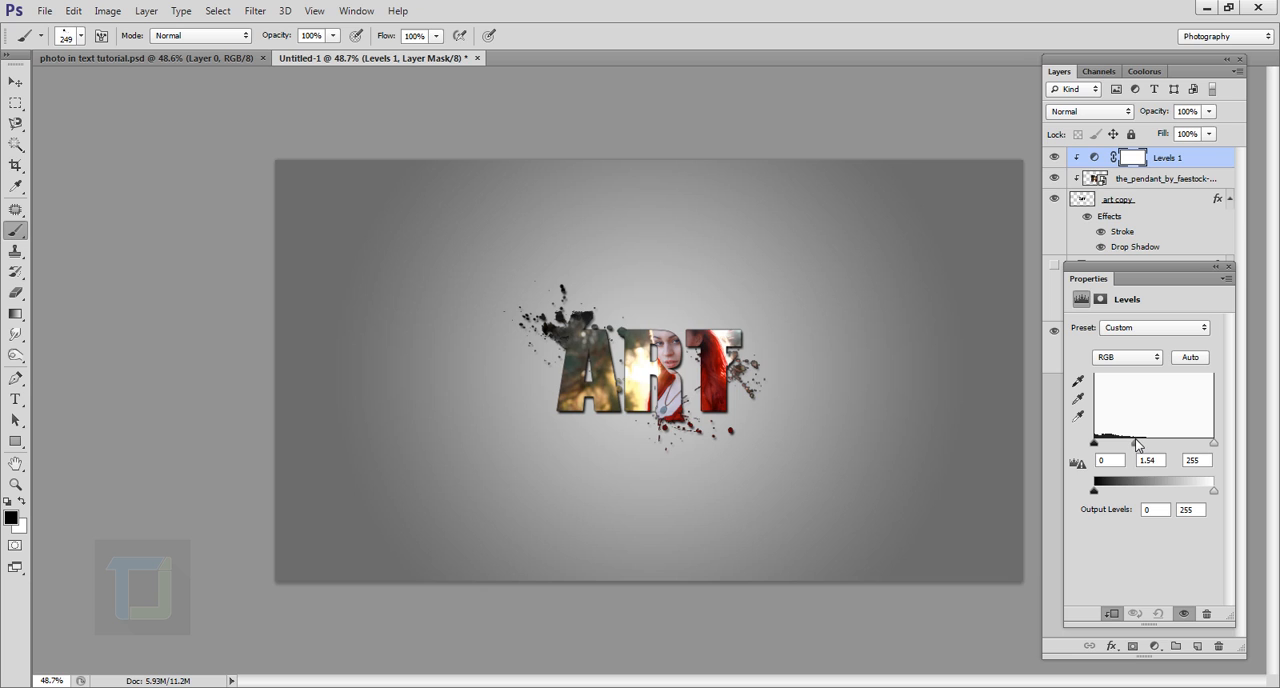
{"action": "left_click_drag", "start_coordinate": [1156, 444], "coordinate": [1144, 444]}
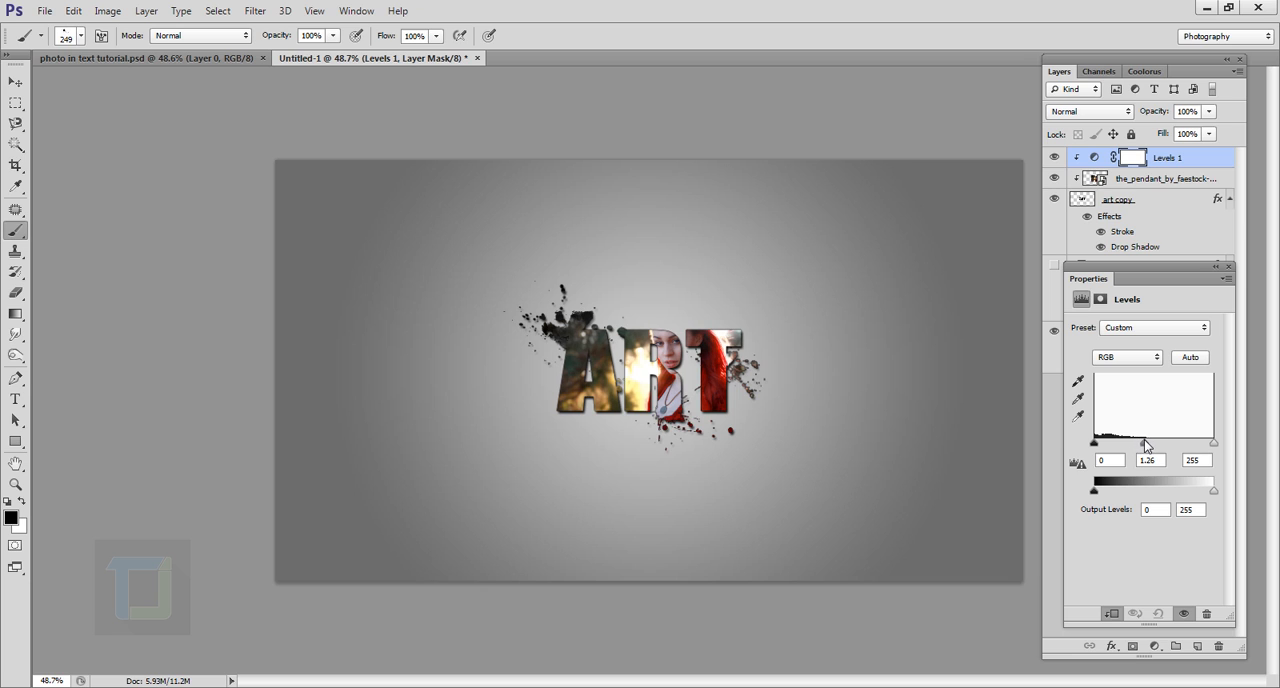
{"action": "left_click_drag", "start_coordinate": [1148, 440], "coordinate": [1142, 440]}
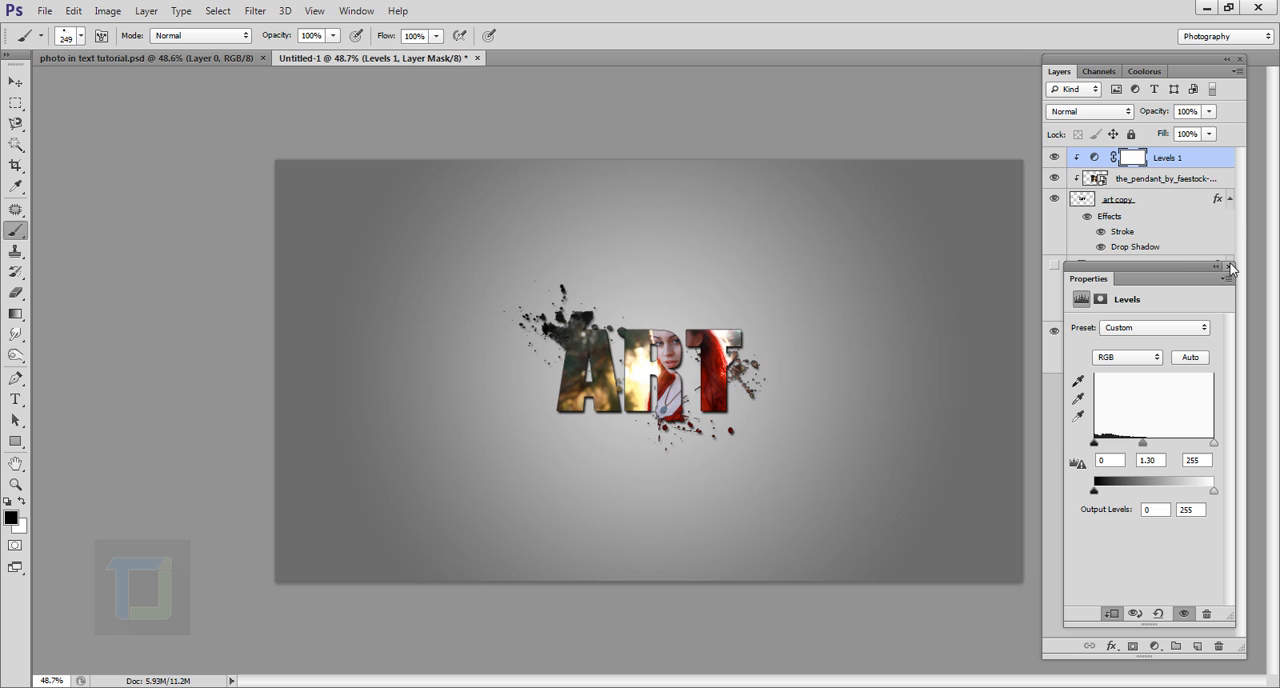
{"action": "left_click", "coordinate": [1228, 266]}
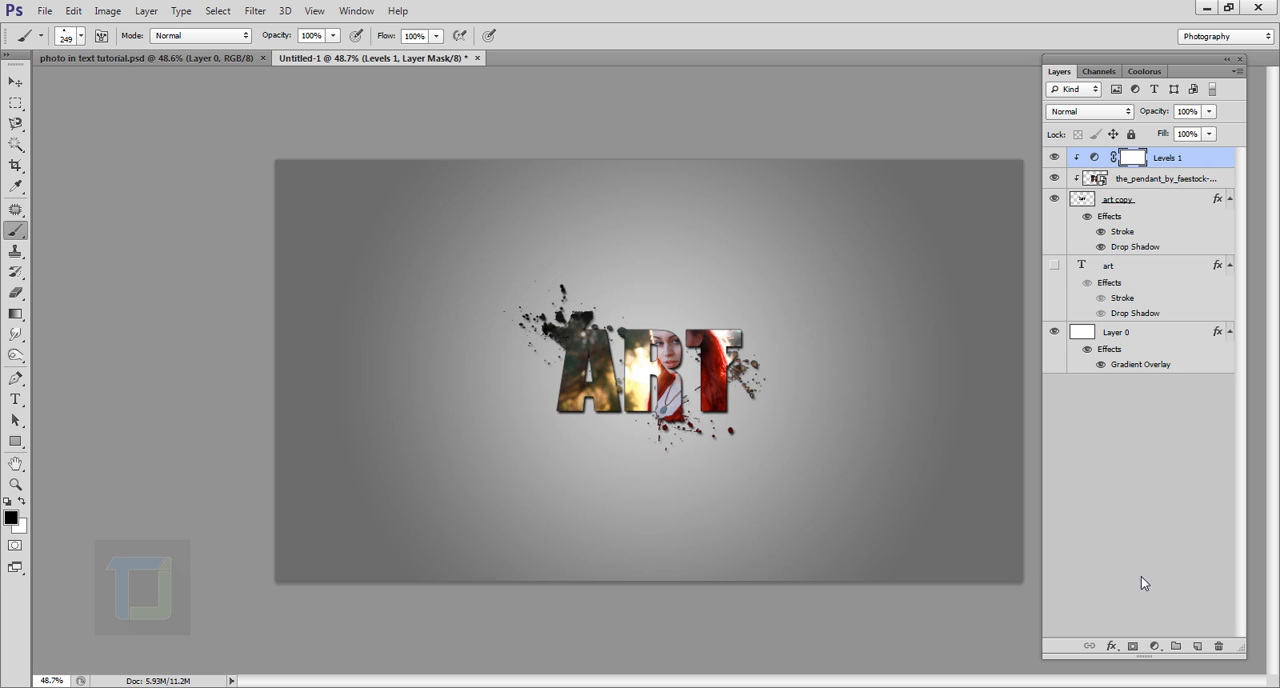
- Add a Curves adjustment layer and shape the RGB curve into an S for more contrast
{"action": "left_click", "coordinate": [1156, 644]}
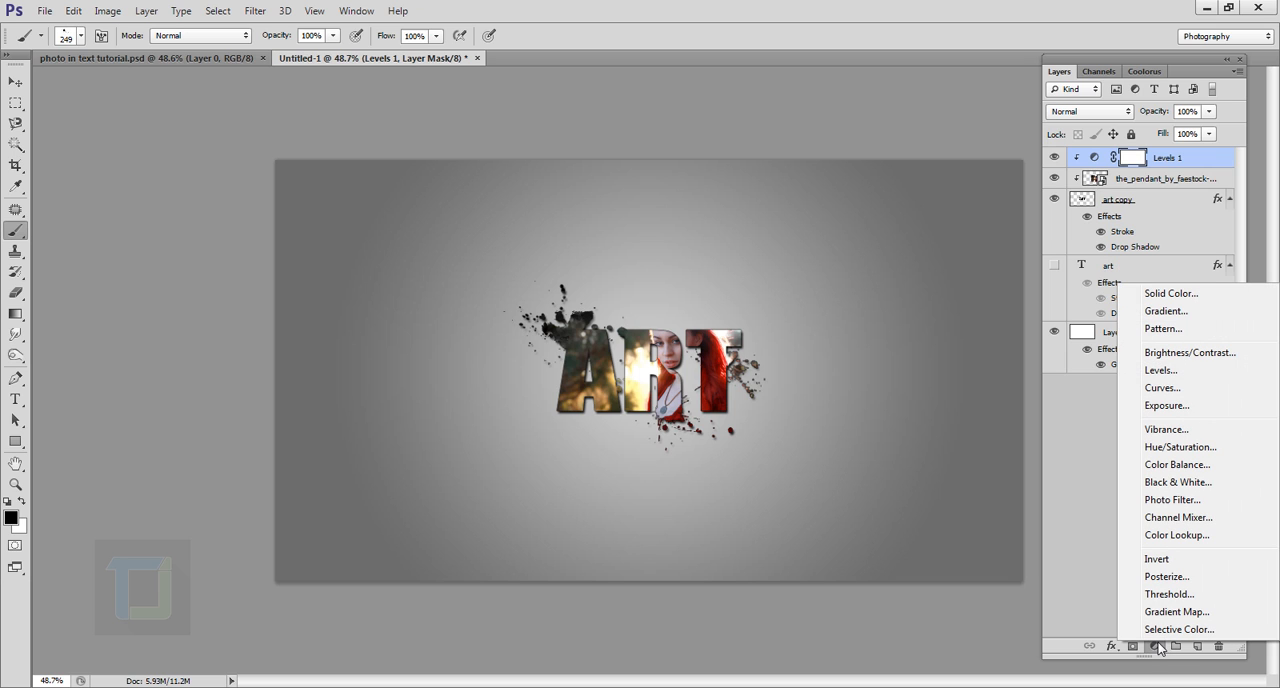
{"action": "left_click", "coordinate": [1162, 388]}
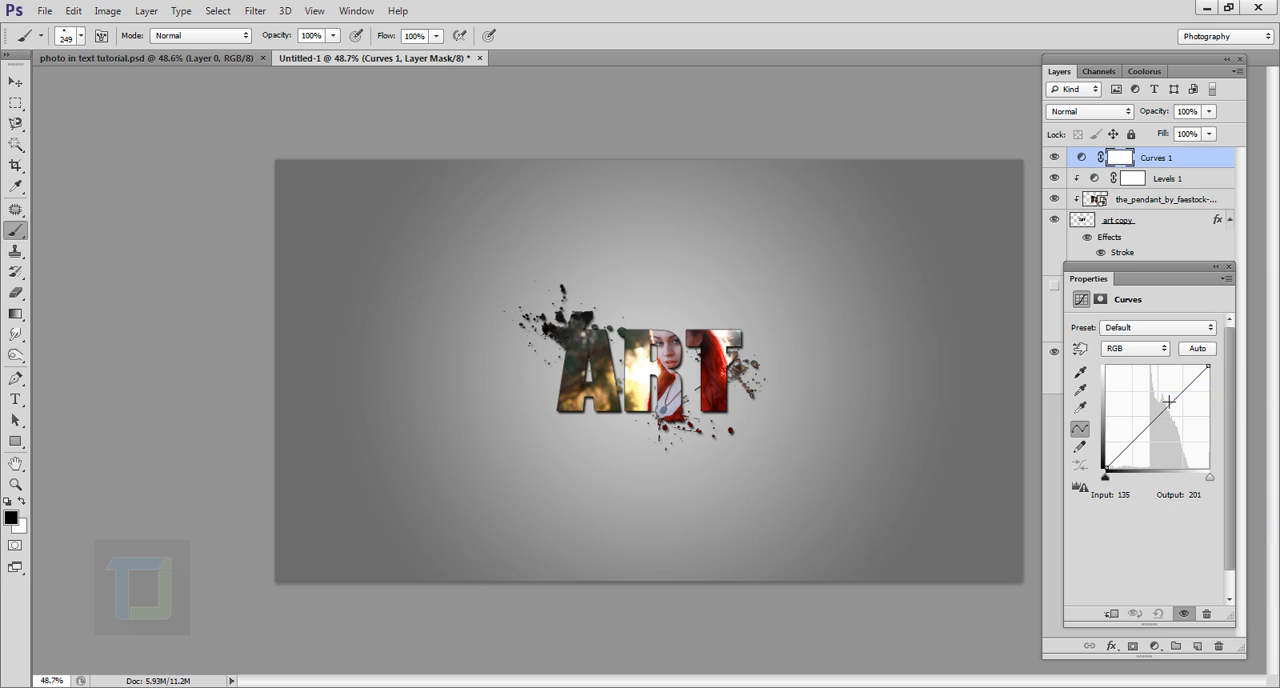
{"action": "left_click_drag", "start_coordinate": [1168, 402], "coordinate": [1138, 448]}
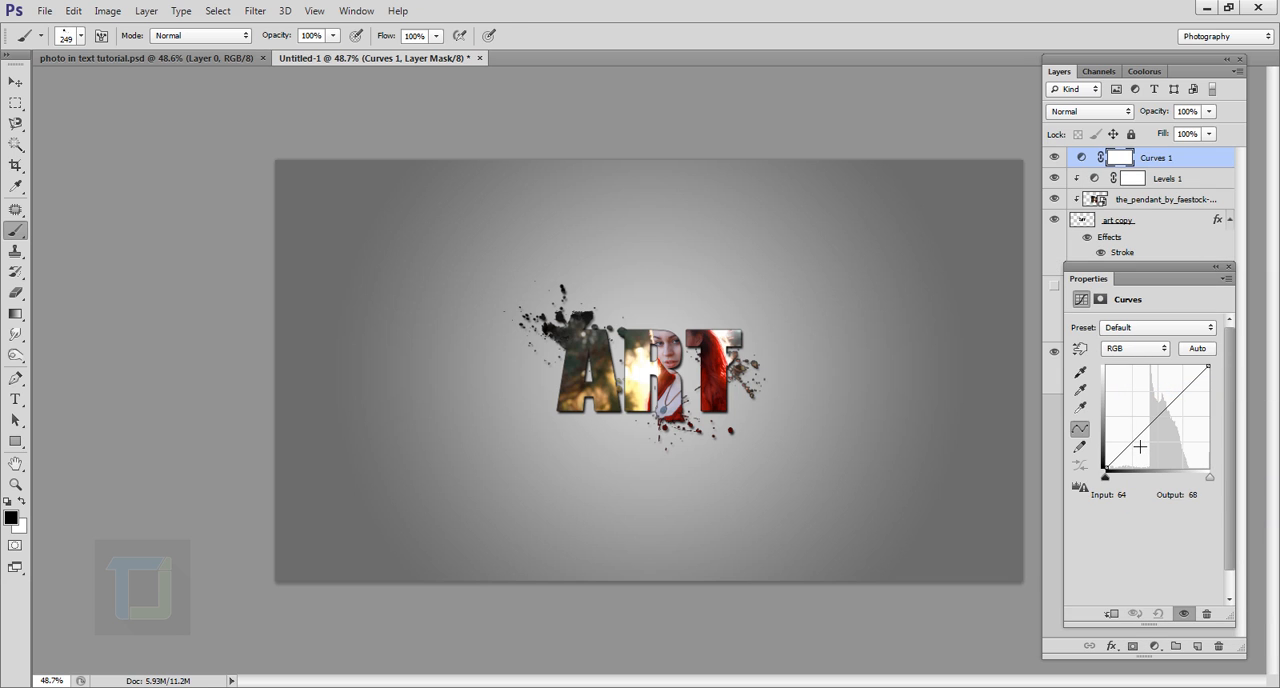
{"action": "left_click_drag", "start_coordinate": [1138, 448], "coordinate": [1110, 472]}
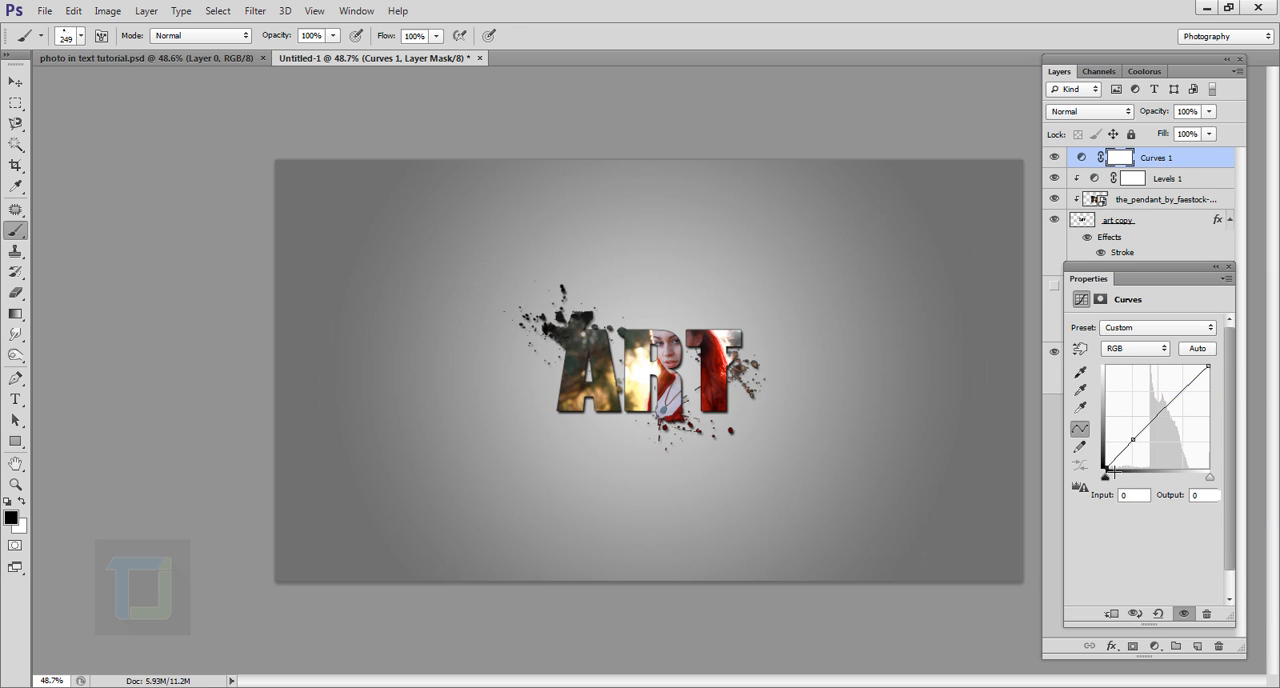
{"action": "left_click_drag", "start_coordinate": [1104, 476], "coordinate": [1104, 464]}
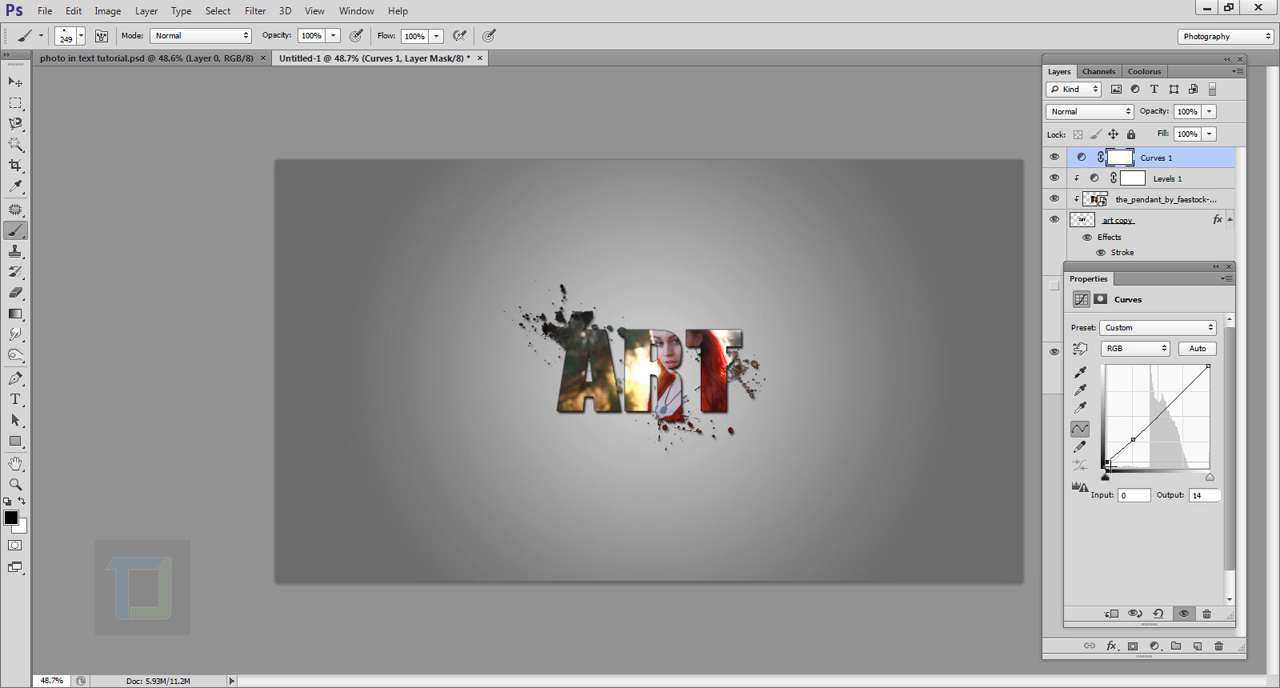
- In the Blue channel, lower the highlight end of the curve to warm the image
{"action": "left_click", "coordinate": [1136, 348]}
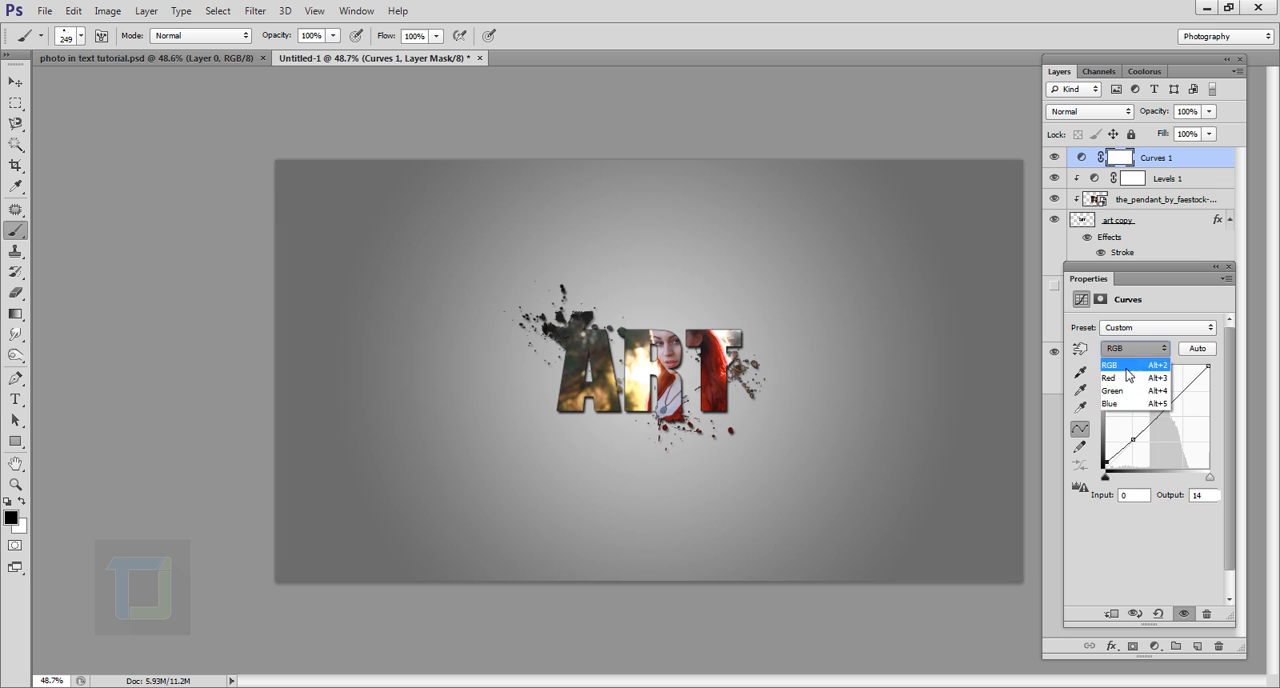
{"action": "left_click", "coordinate": [1110, 404]}
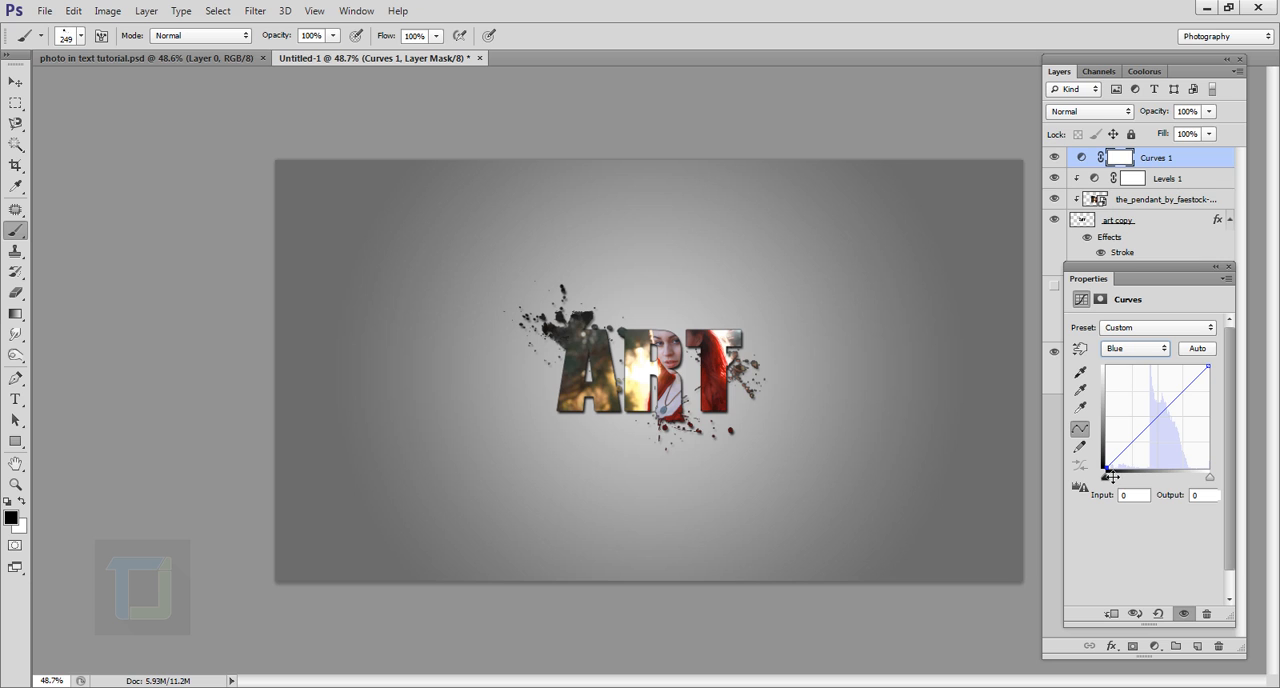
{"action": "left_click_drag", "start_coordinate": [1108, 476], "coordinate": [1152, 438]}
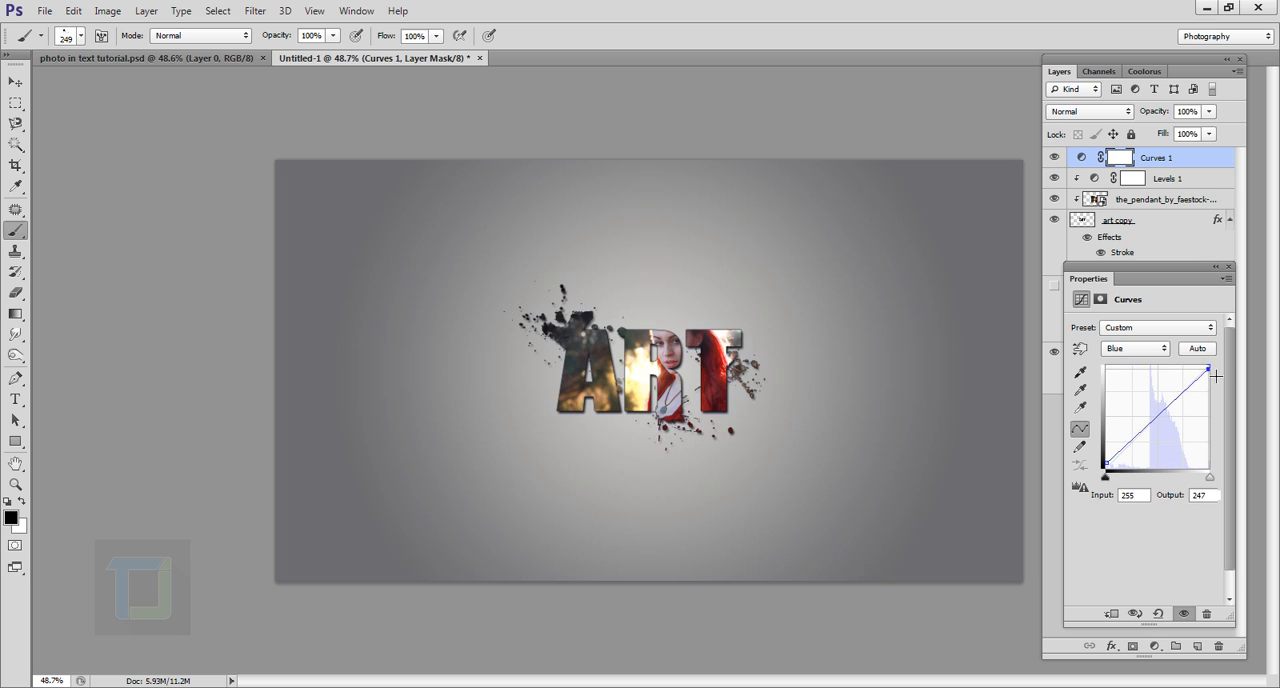
{"action": "left_click_drag", "start_coordinate": [1210, 372], "coordinate": [1210, 382]}
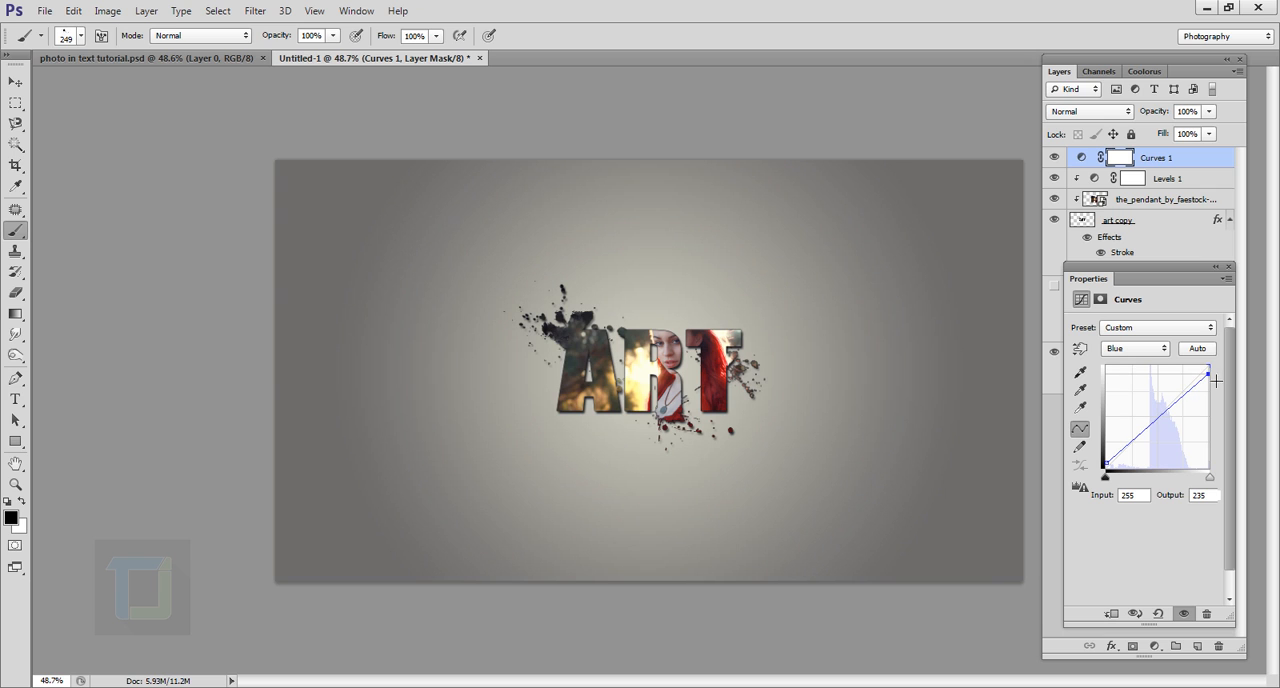
{"action": "left_click_drag", "start_coordinate": [1208, 376], "coordinate": [1208, 372]}
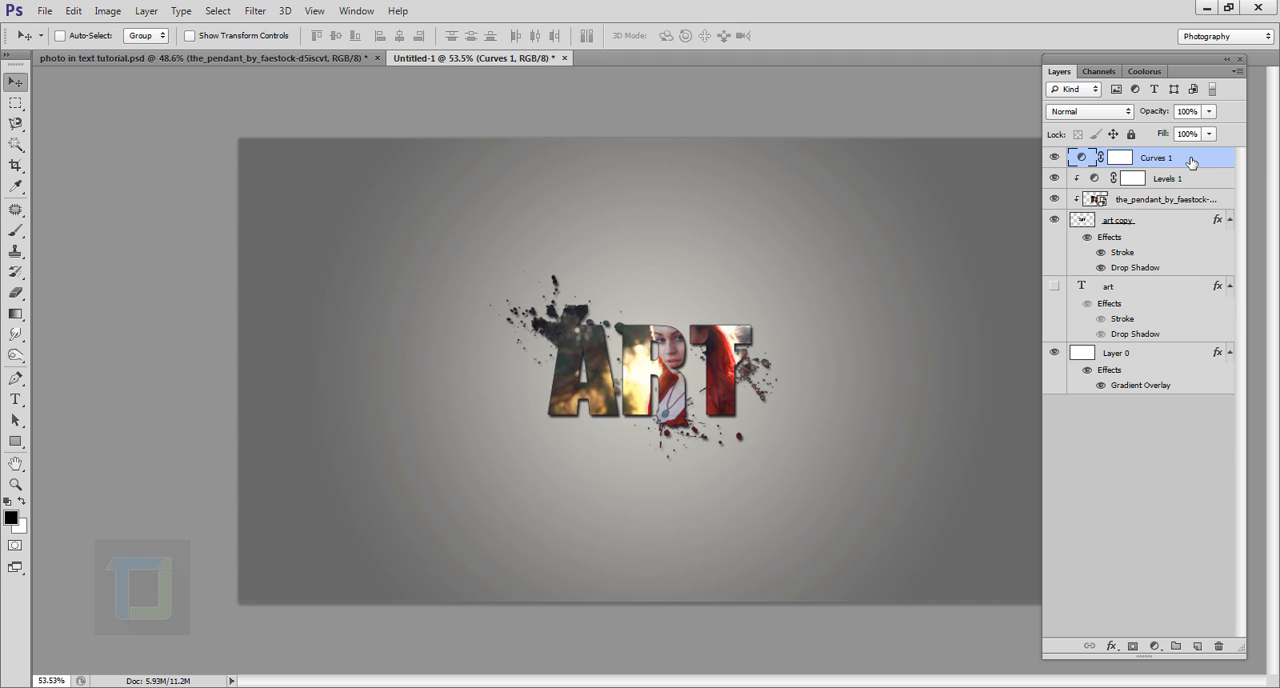
{"action": "mouse_move", "coordinate": [570, 238]}
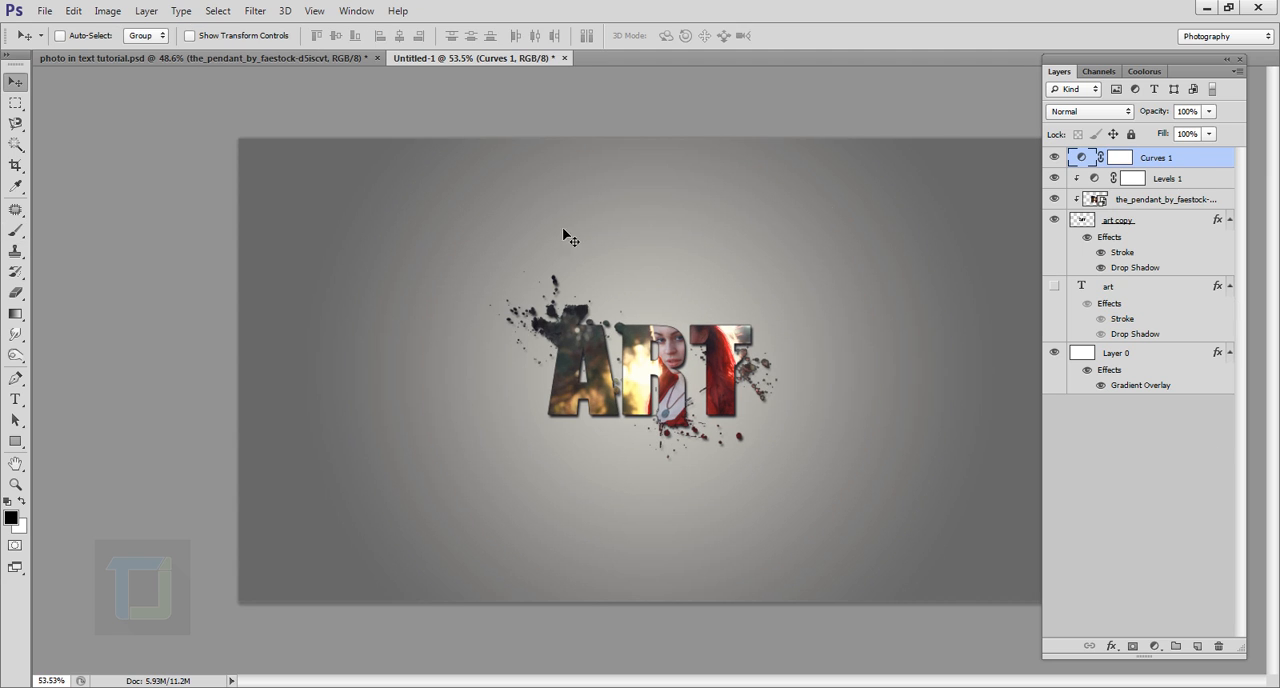
{"action": "mouse_move", "coordinate": [30, 8]}
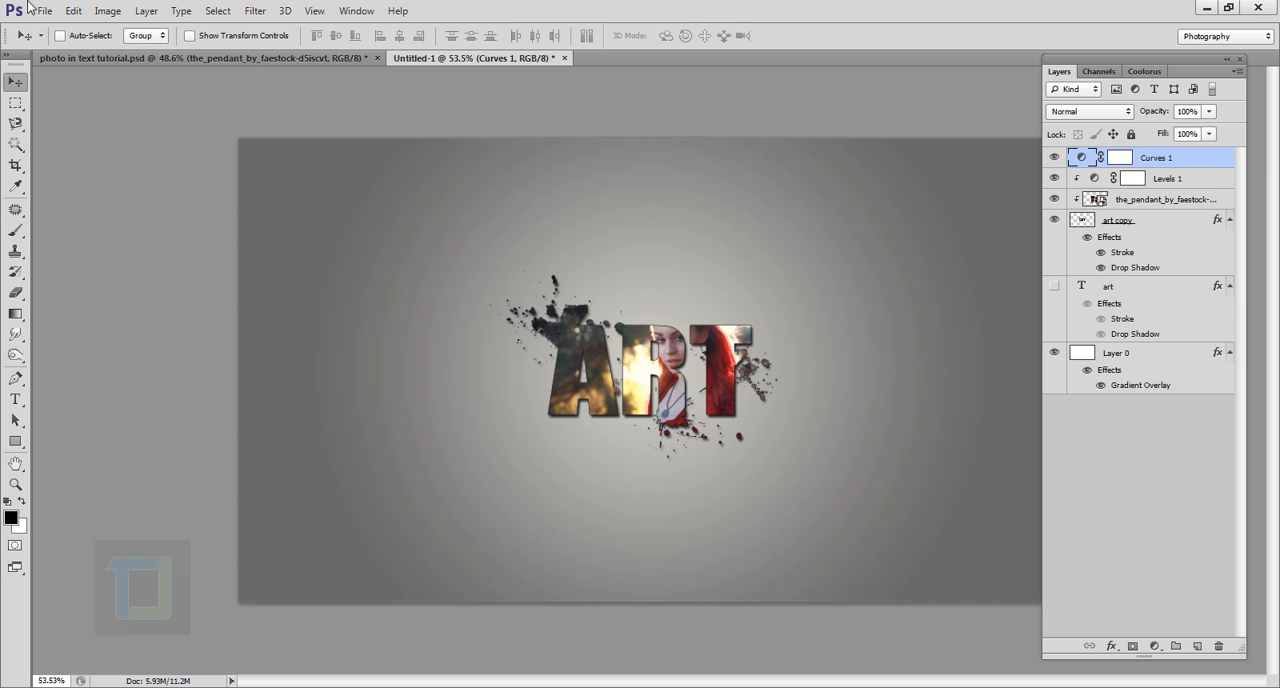
- Place the red-haired portrait JPG into the document as a new layer and commit it
{"action": "left_click", "coordinate": [44, 12]}
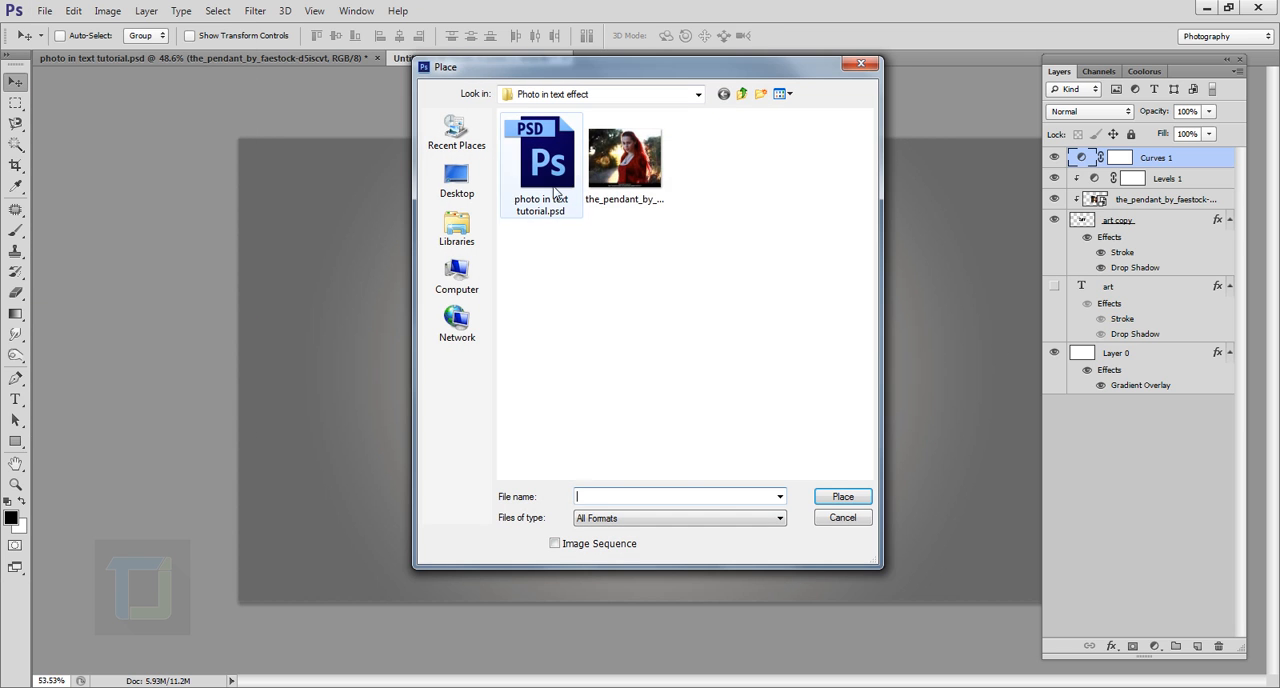
{"action": "left_click", "coordinate": [624, 158]}
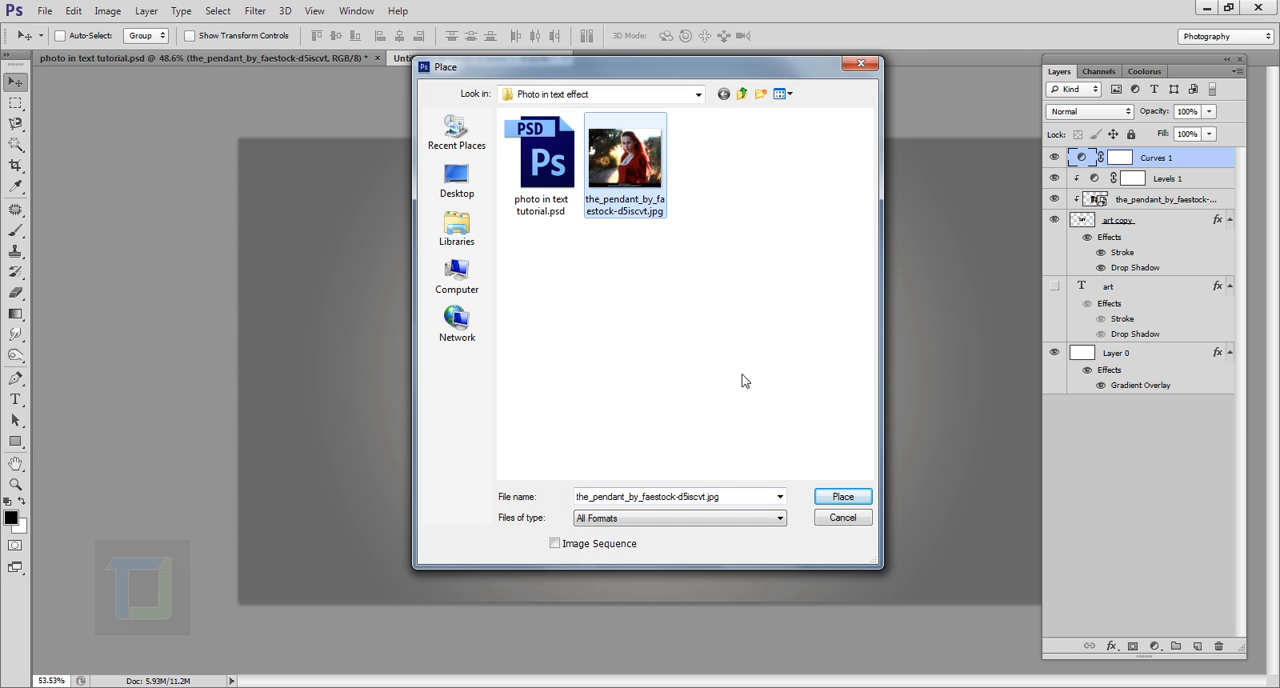
{"action": "left_click", "coordinate": [842, 496]}
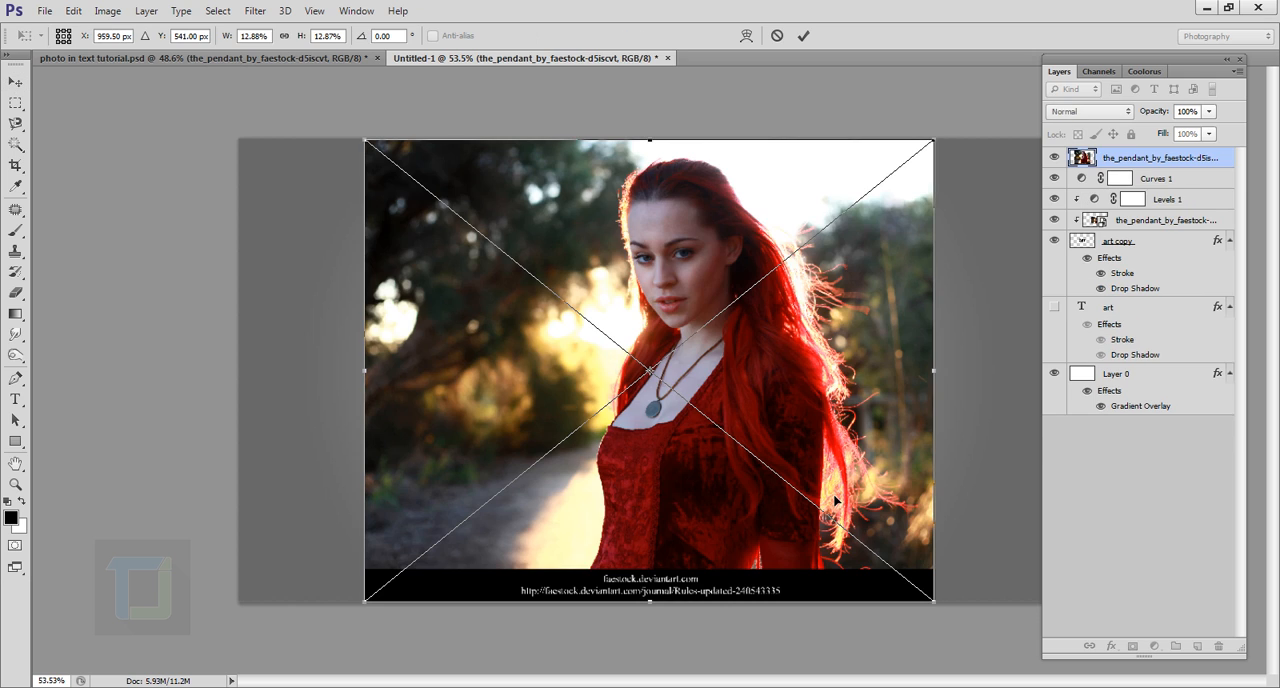
{"action": "left_click", "coordinate": [804, 36]}
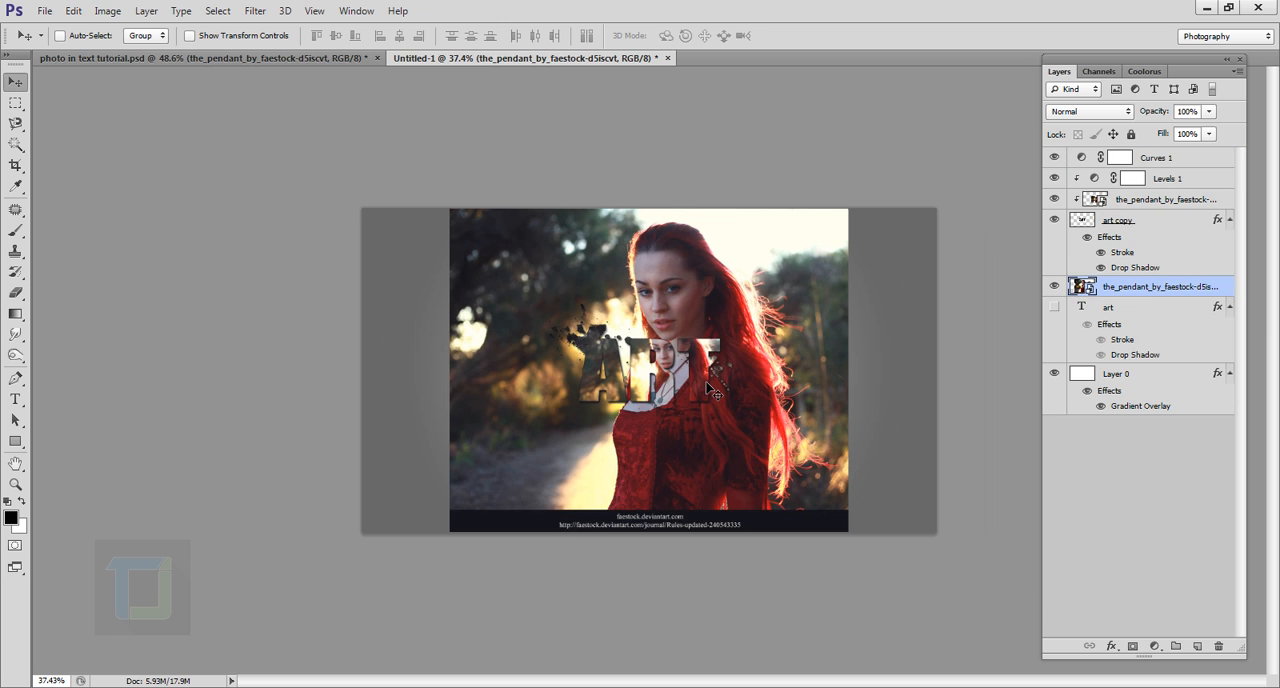
- Enlarge the background portrait proportionally to fill the canvas and fade it to 24% opacity
{"action": "key", "text": "ctrl+t"}
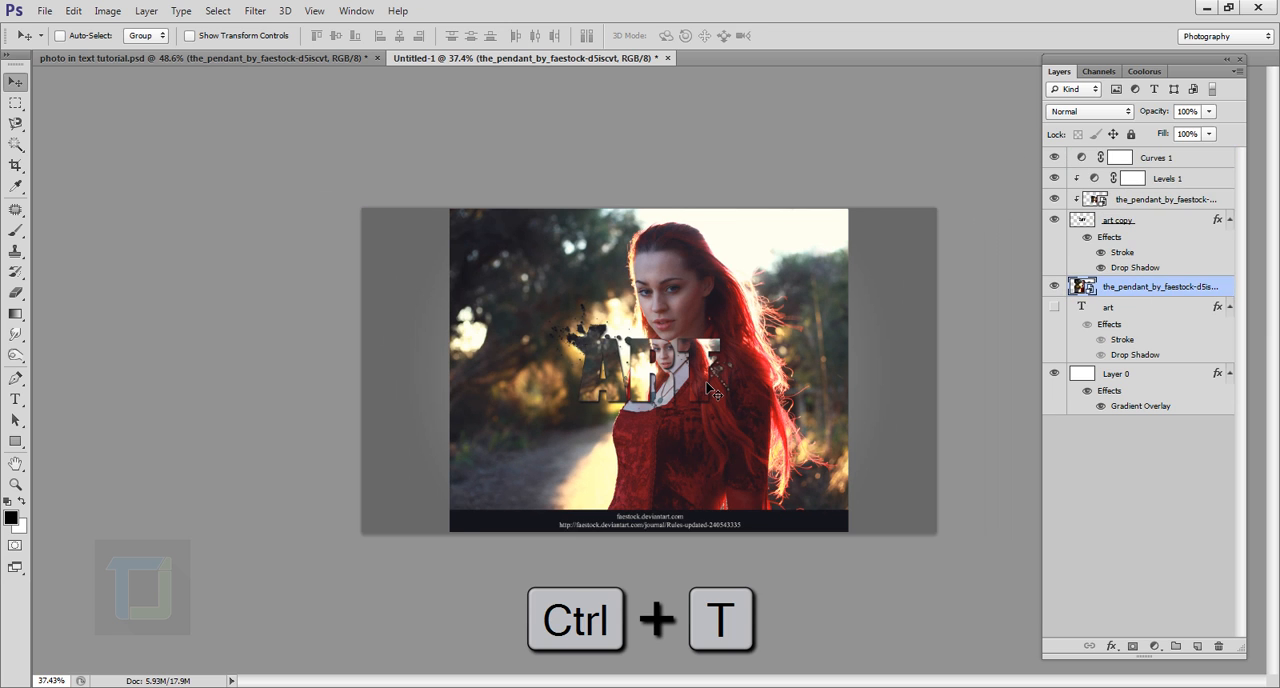
{"action": "key", "text": "ctrl+t"}
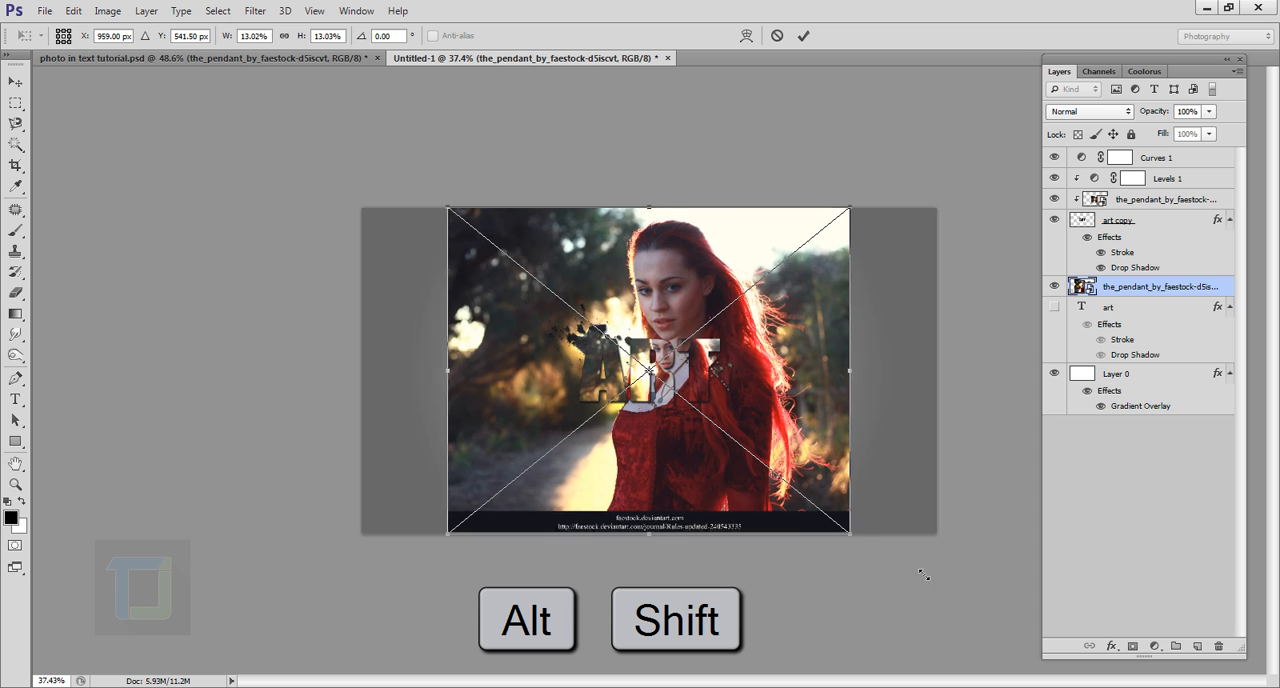
{"action": "left_click", "coordinate": [804, 36]}
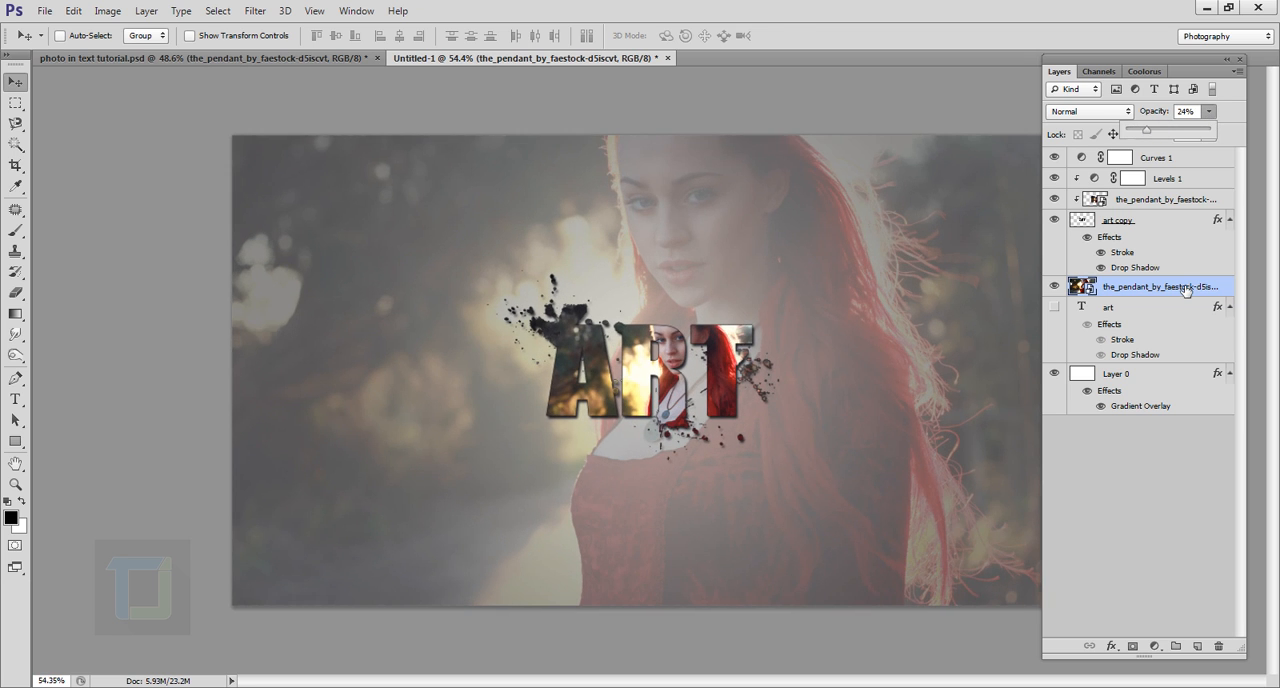
{"action": "left_click", "coordinate": [254, 12]}
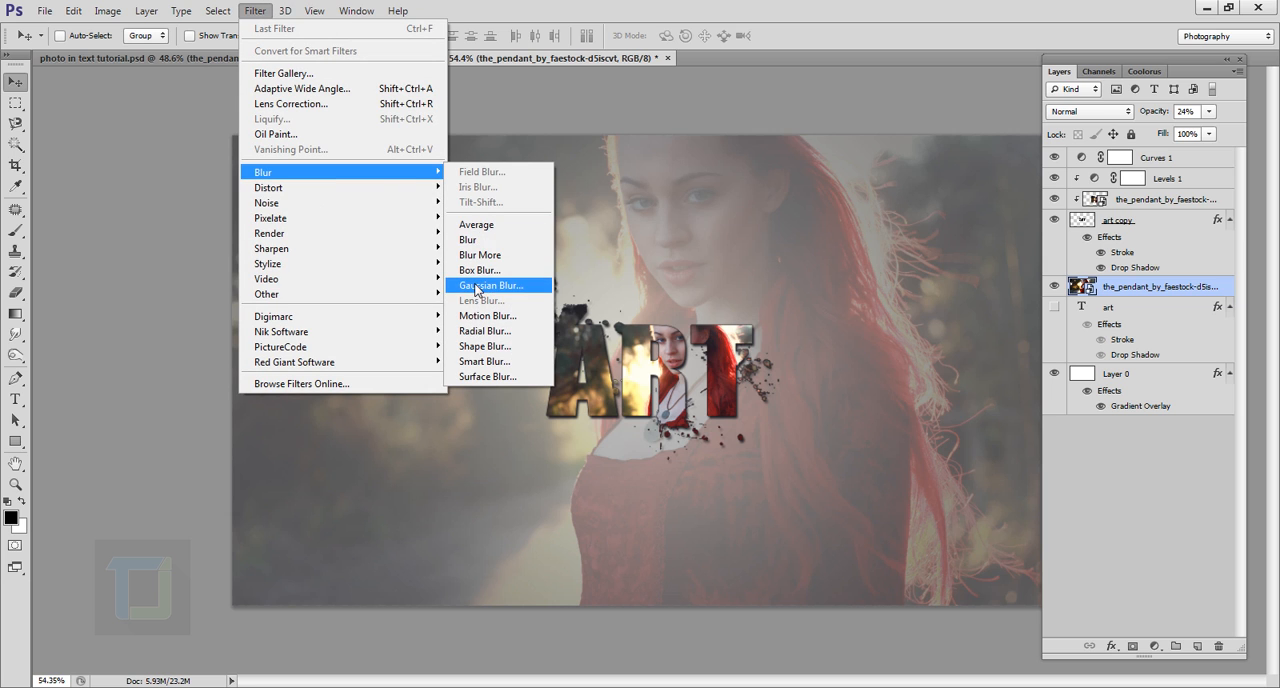
- Soften the faded background portrait with a Gaussian Blur
{"action": "left_click", "coordinate": [490, 284]}
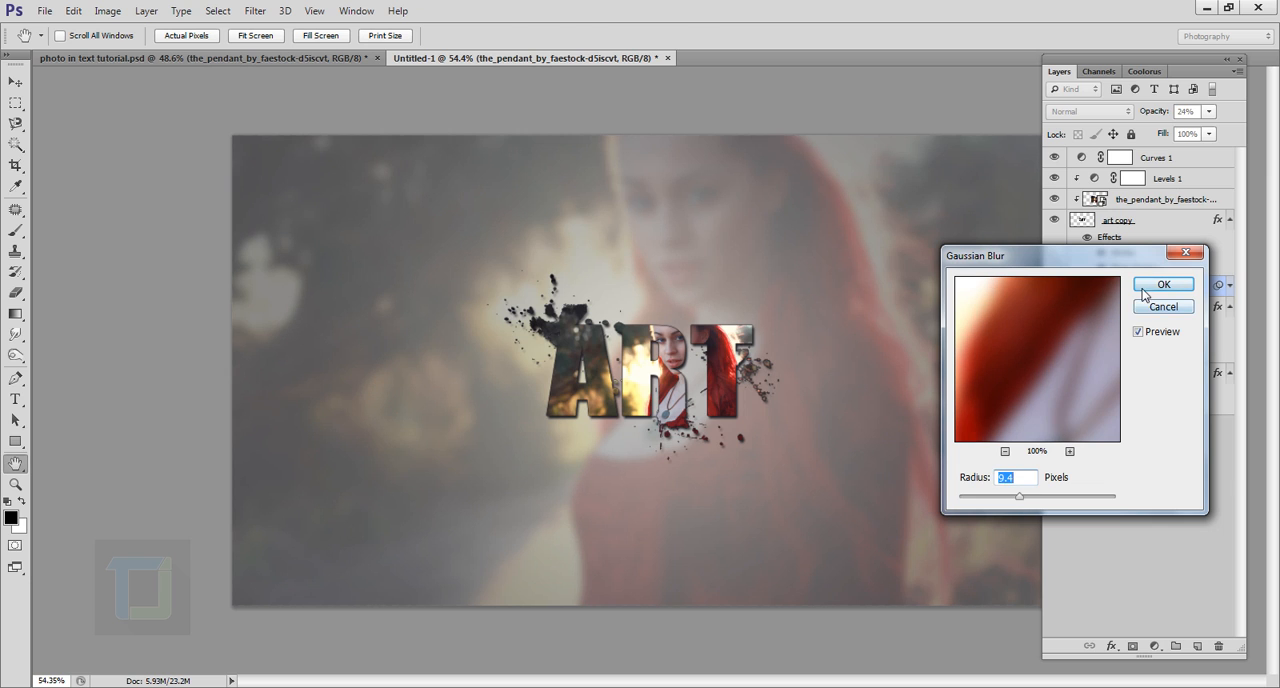
{"action": "left_click", "coordinate": [1164, 284]}
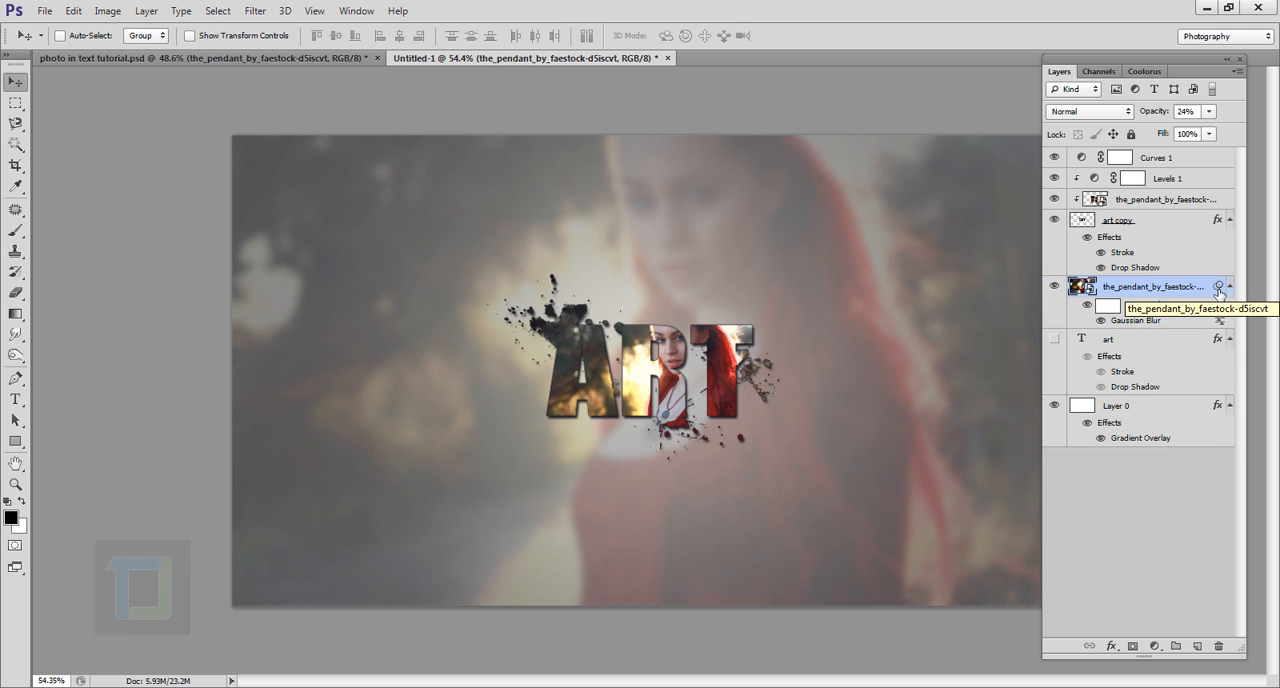